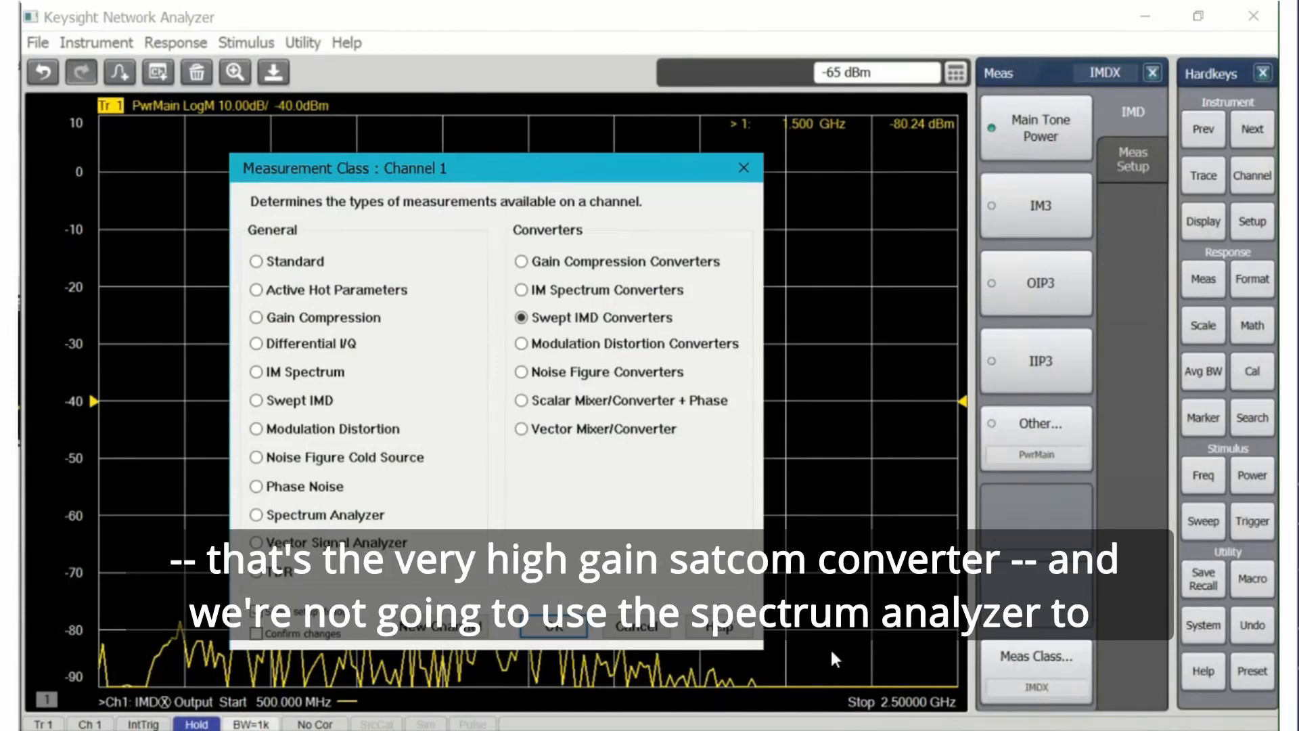
pyautogui.moveTo(338, 536)
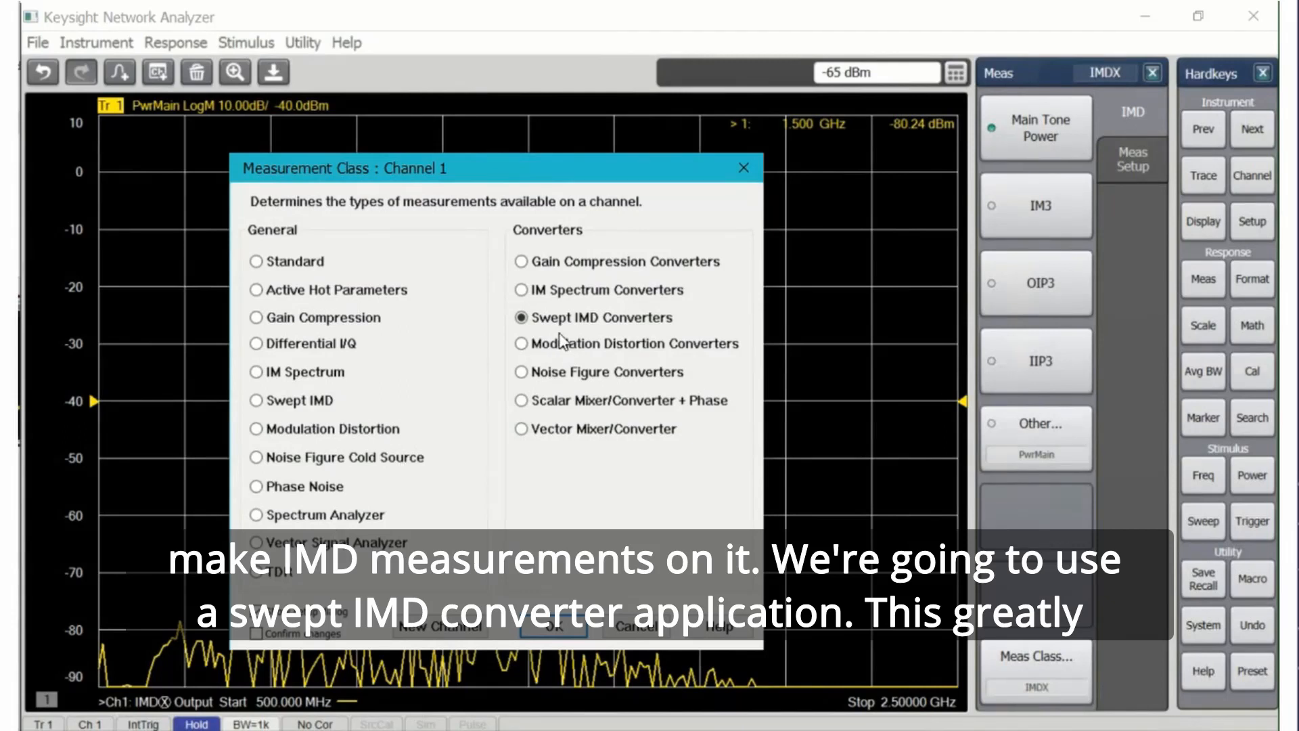
pyautogui.moveTo(598, 332)
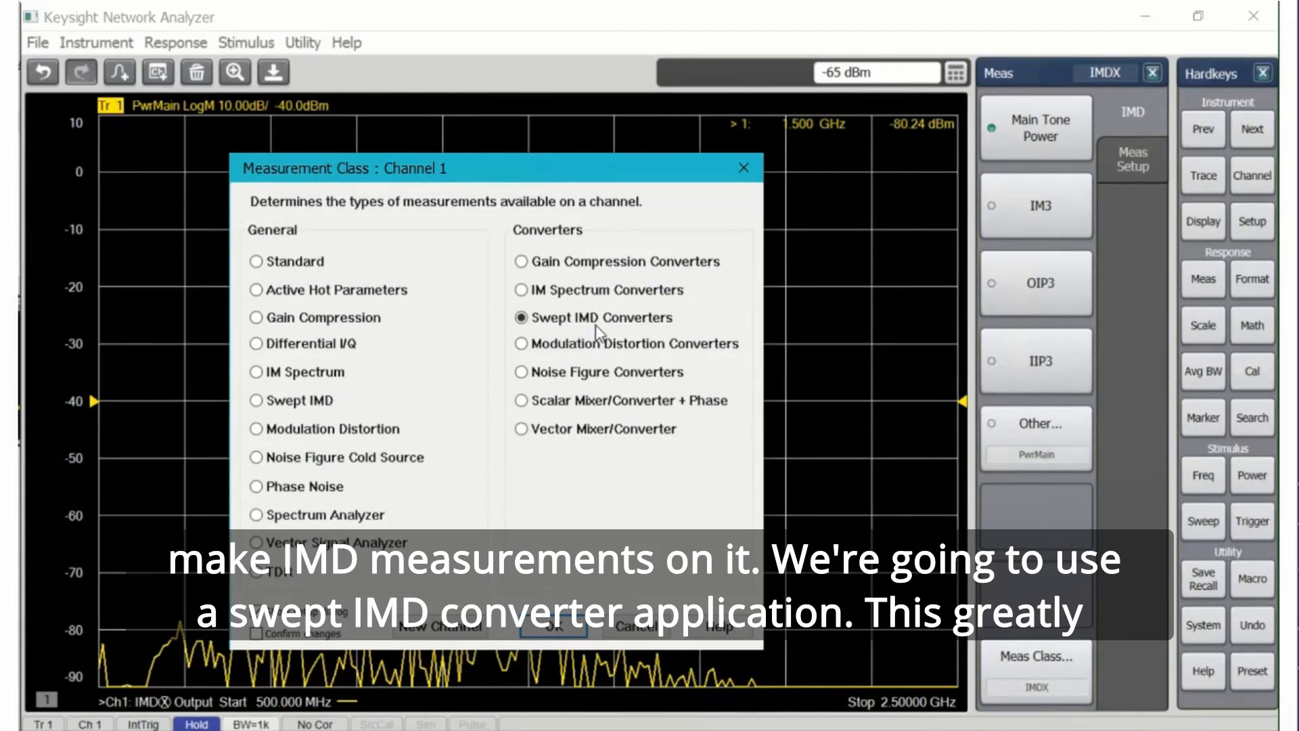
pyautogui.moveTo(655, 551)
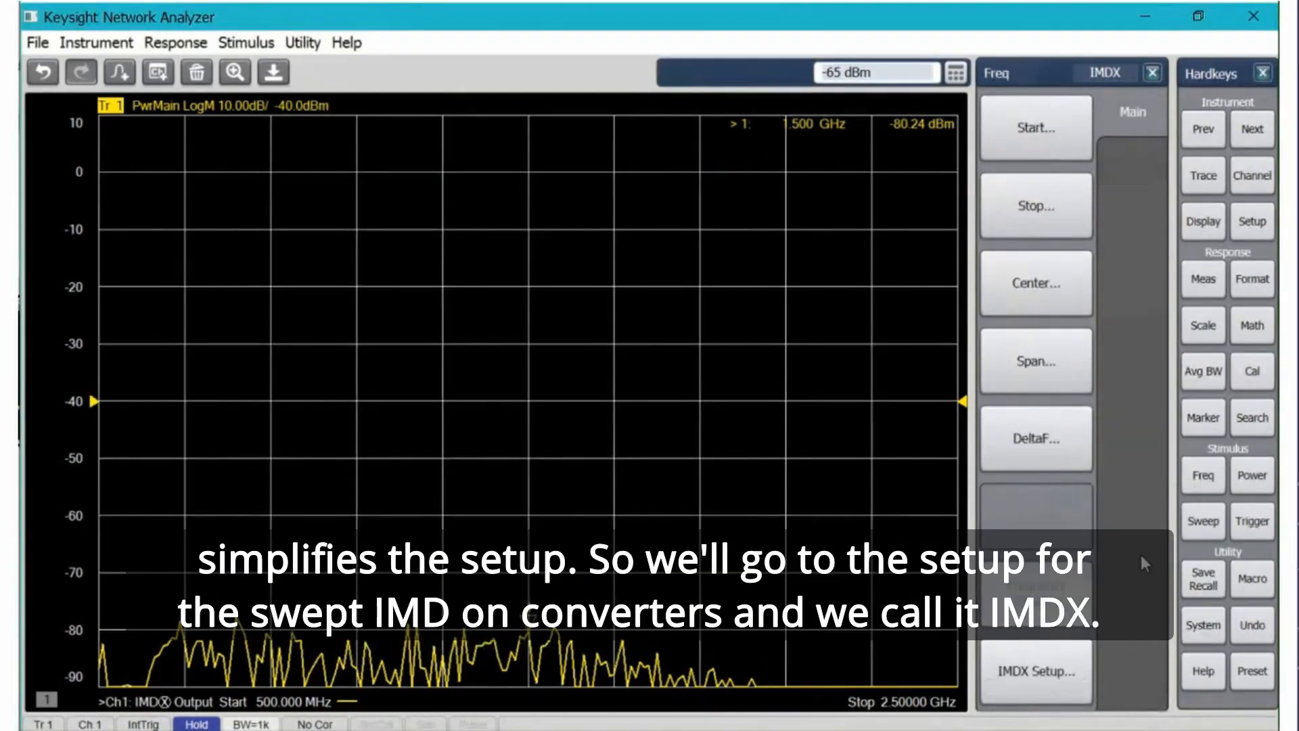
# Open channel 1's Swept IMDX Setup dialog on the Mixer Setup tab
pyautogui.click(1035, 672)
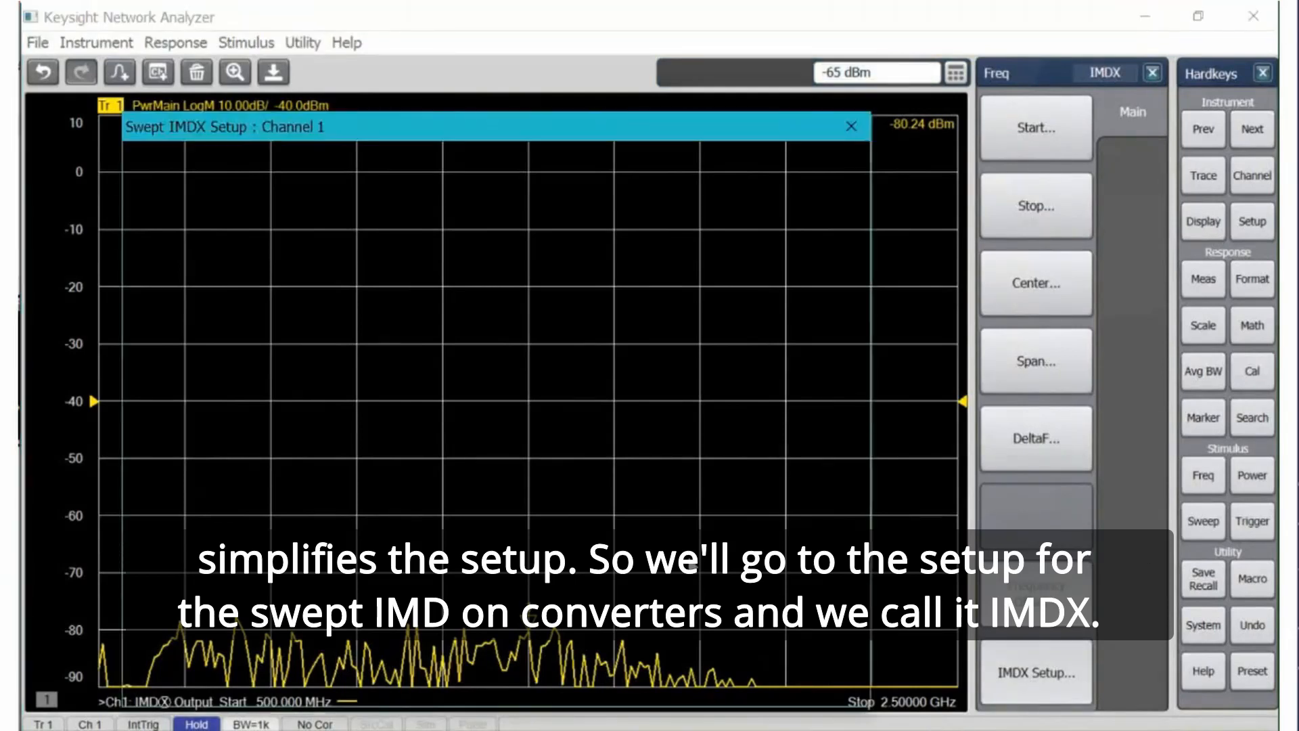
pyautogui.click(1035, 673)
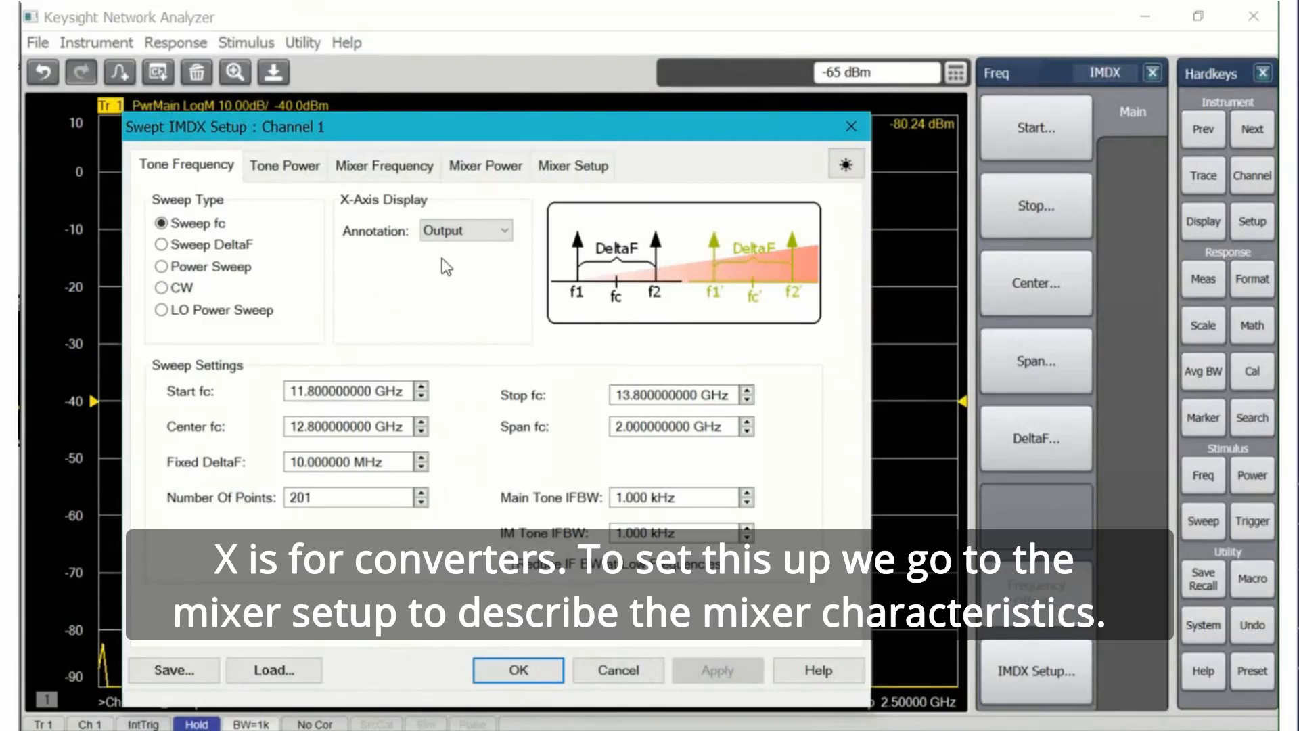
pyautogui.click(572, 165)
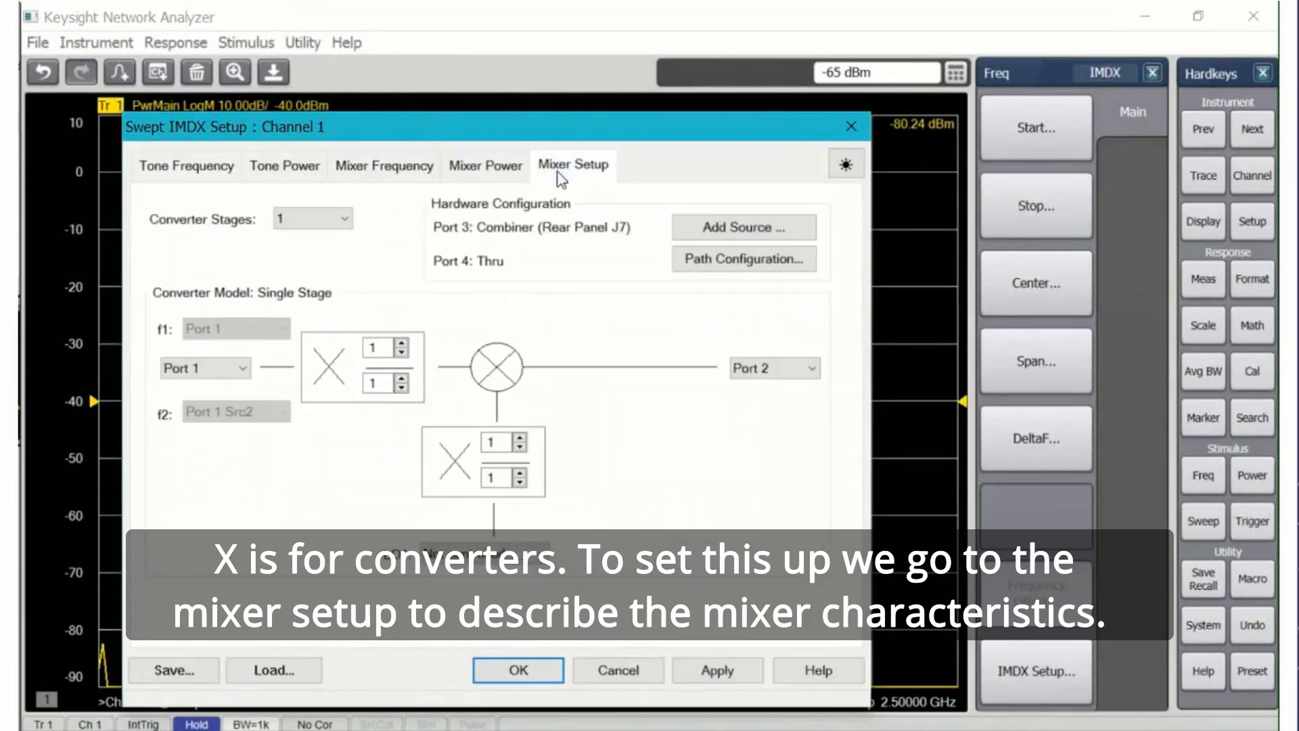
pyautogui.moveTo(228, 440)
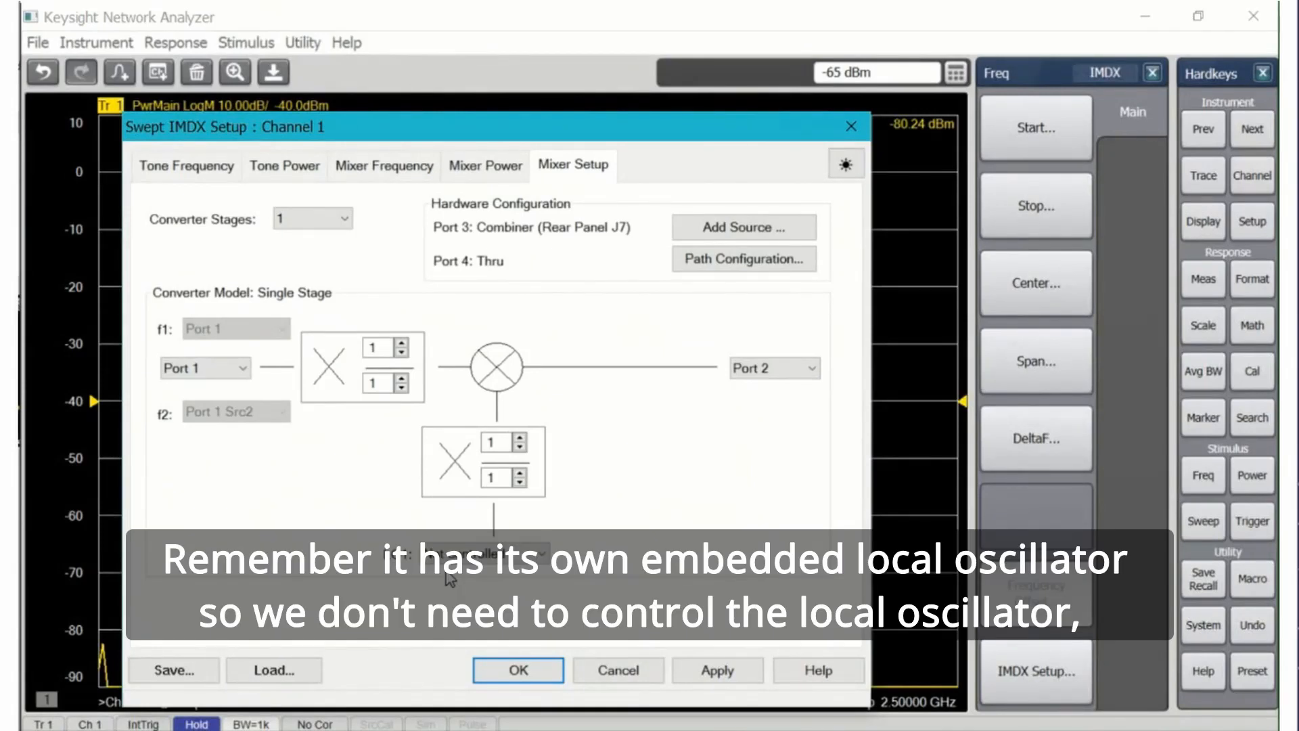
pyautogui.moveTo(479, 195)
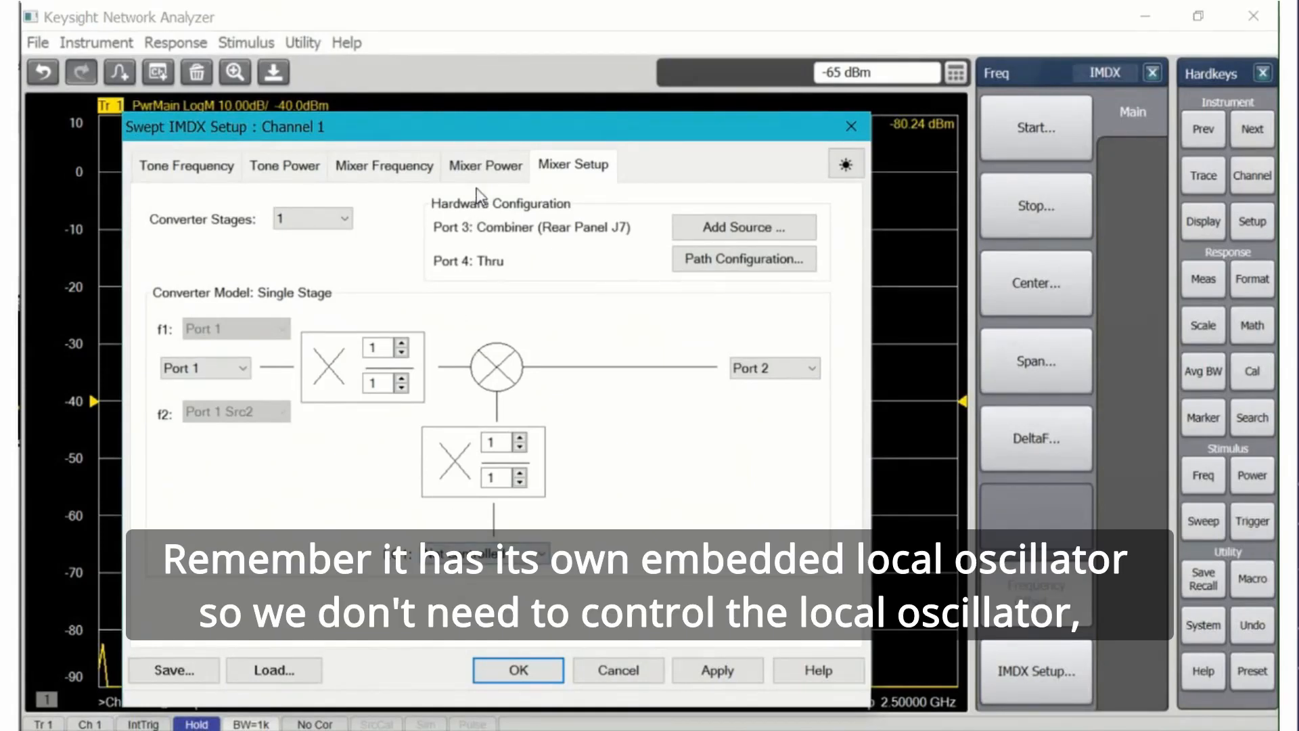
# Review mixer frequencies: input 11.8–13.8 GHz, LO fixed 11.3 GHz, output 500 MHz–2.5 GHz
pyautogui.click(485, 166)
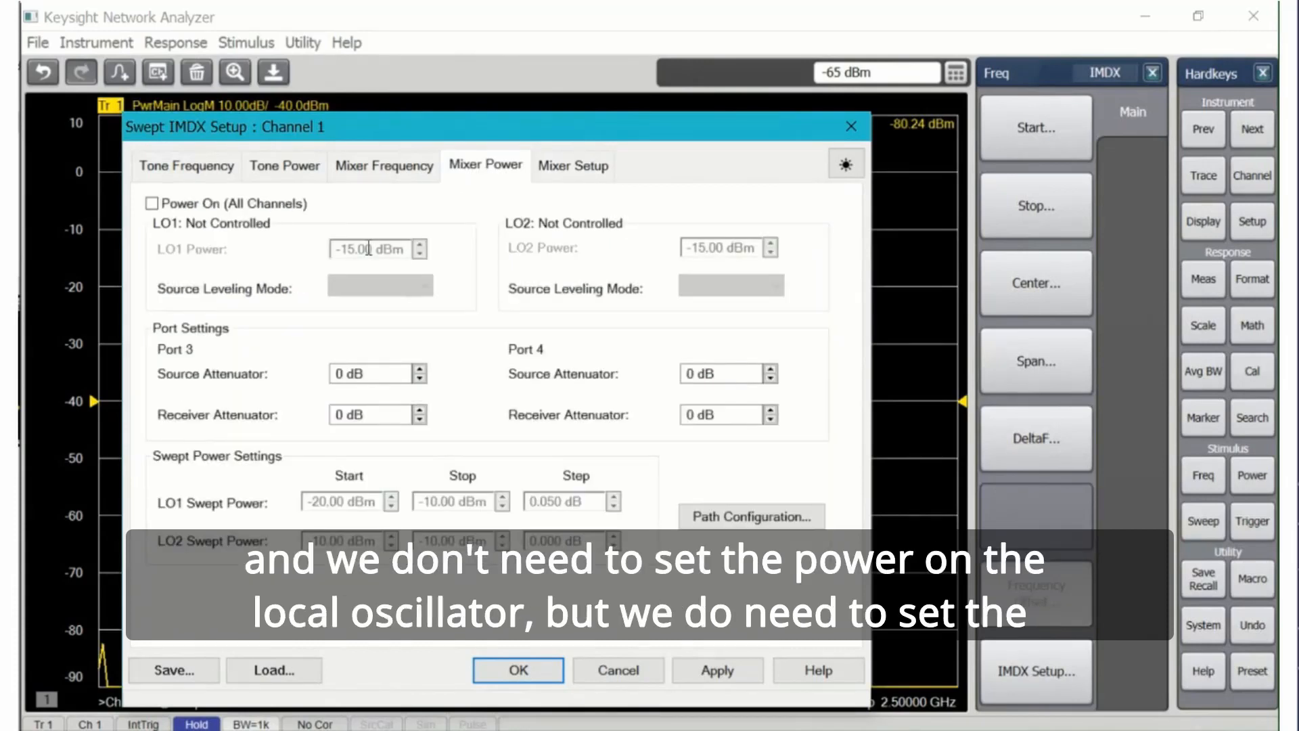
pyautogui.click(384, 165)
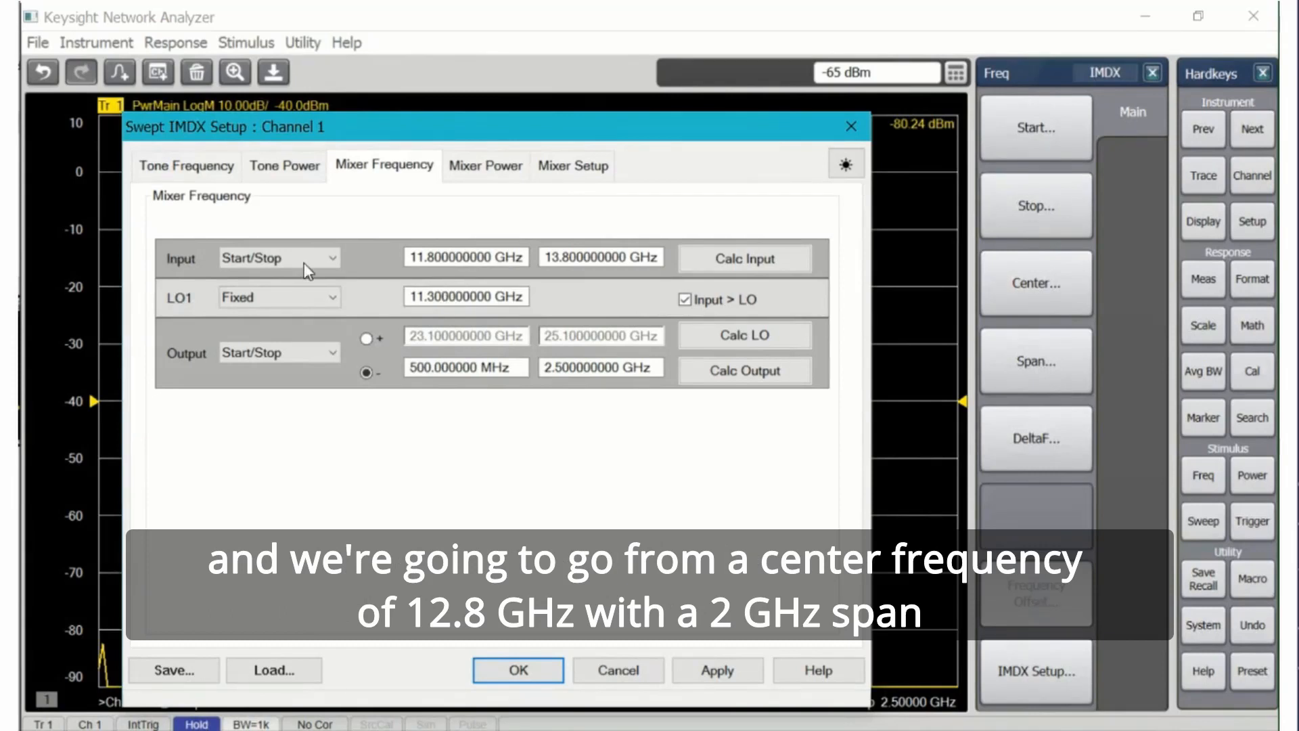
pyautogui.click(278, 258)
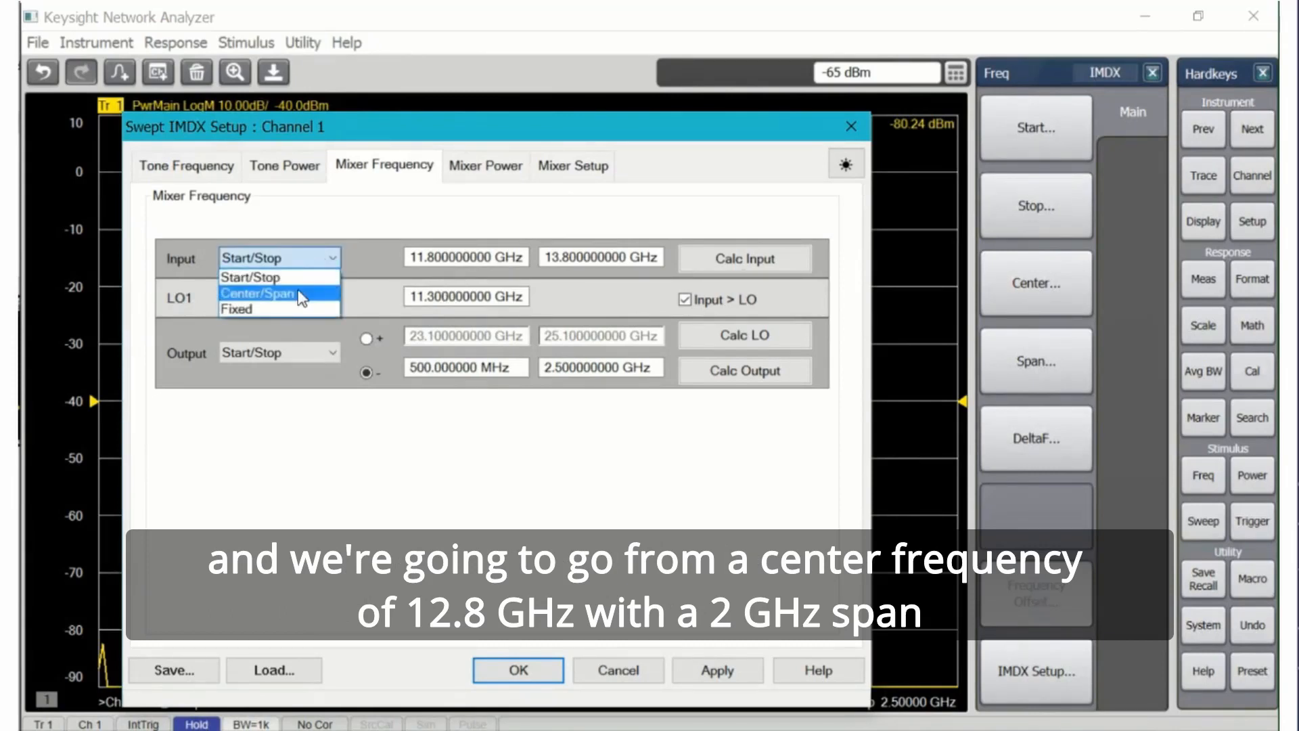
pyautogui.click(258, 292)
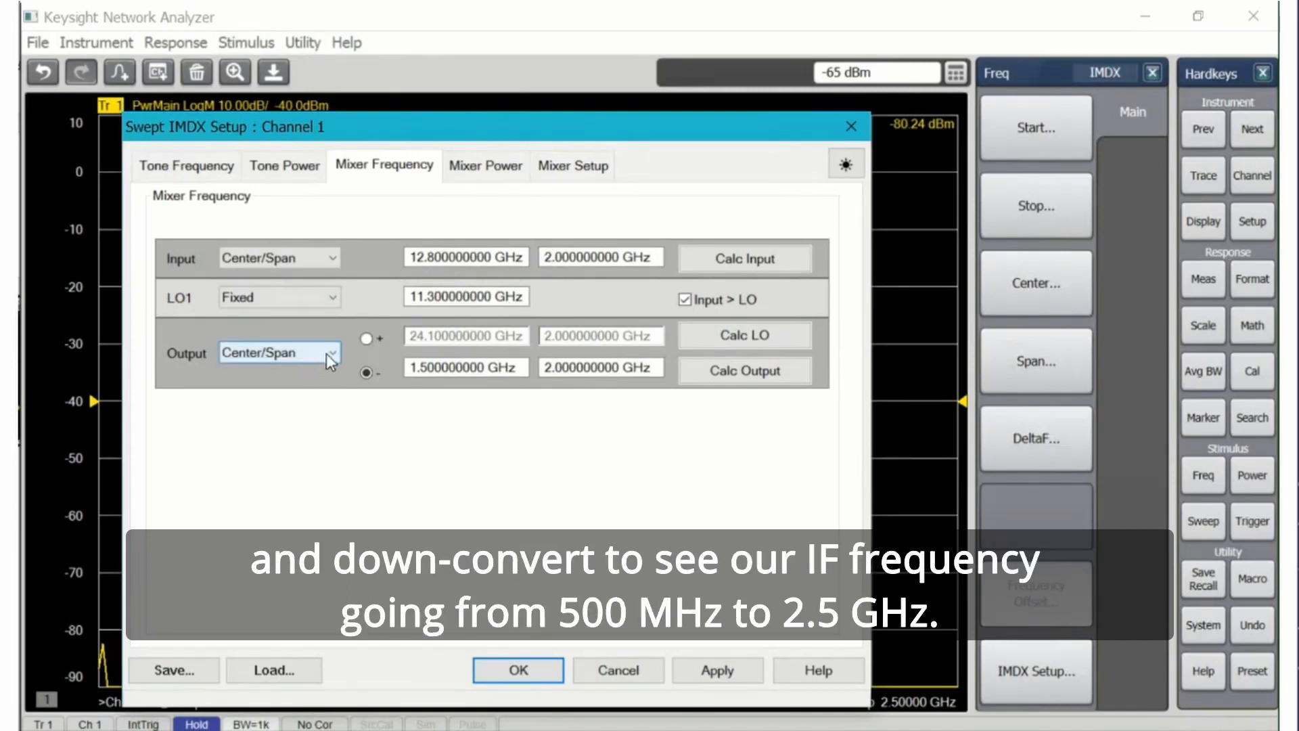
pyautogui.click(278, 352)
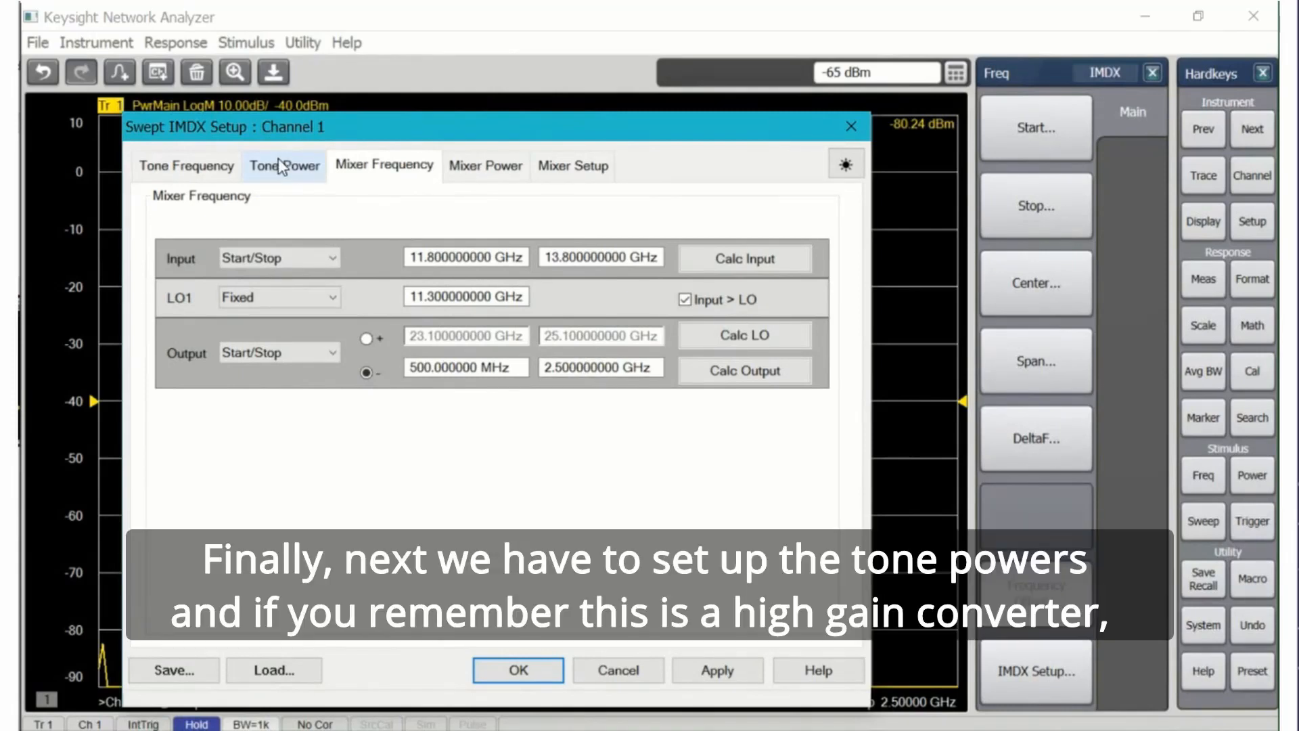
# Review tone power: 40 dB port 1 source attenuation, tones fixed at −65 dBm, power off
pyautogui.click(284, 166)
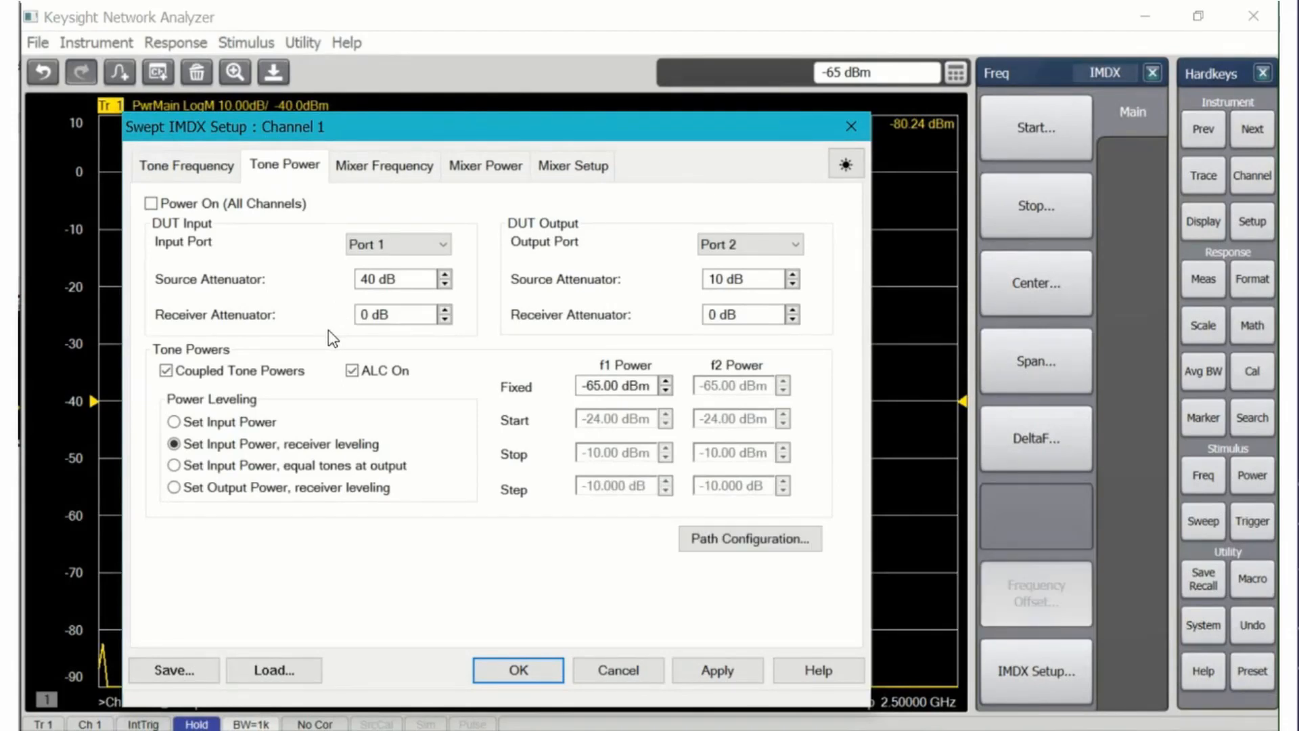
pyautogui.moveTo(515, 366)
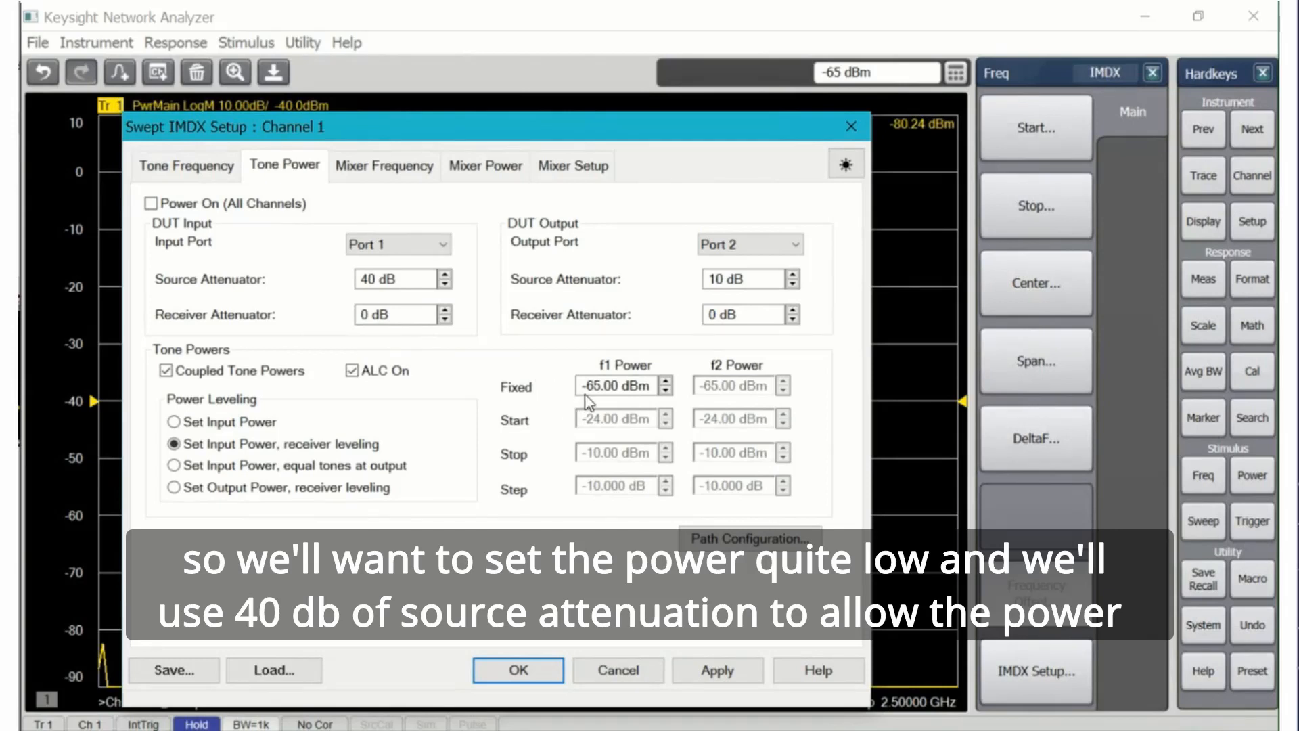
pyautogui.click(394, 278)
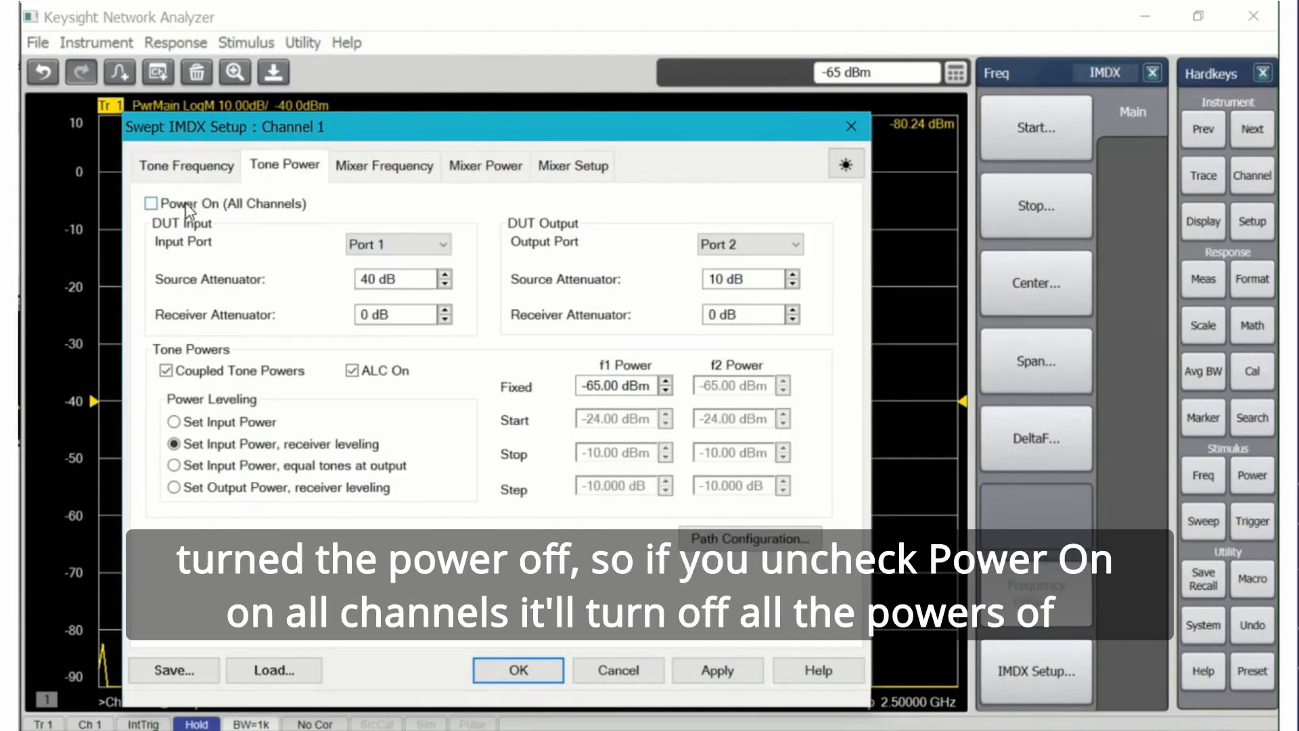
pyautogui.moveTo(164, 215)
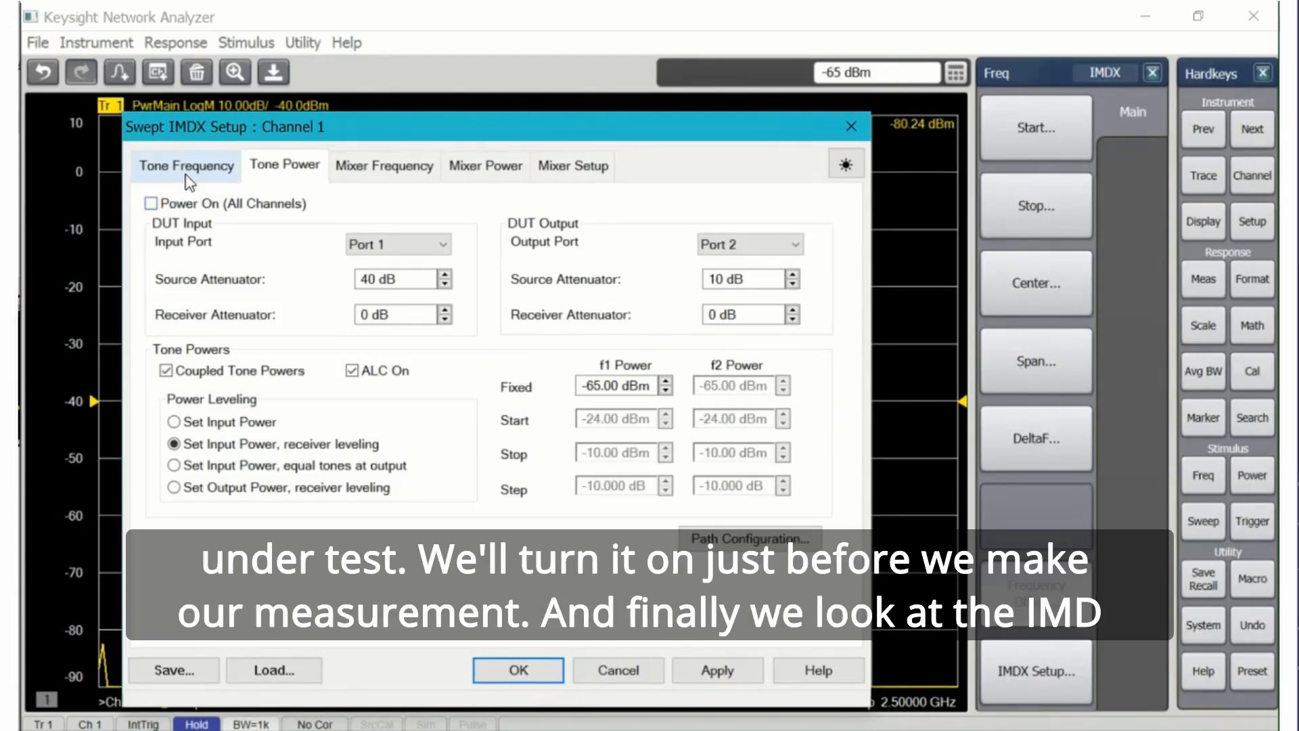
# Set the tone frequency sweep to Sweep fc: 11.8–13.8 GHz, 10 MHz spacing, 201 points
pyautogui.click(185, 165)
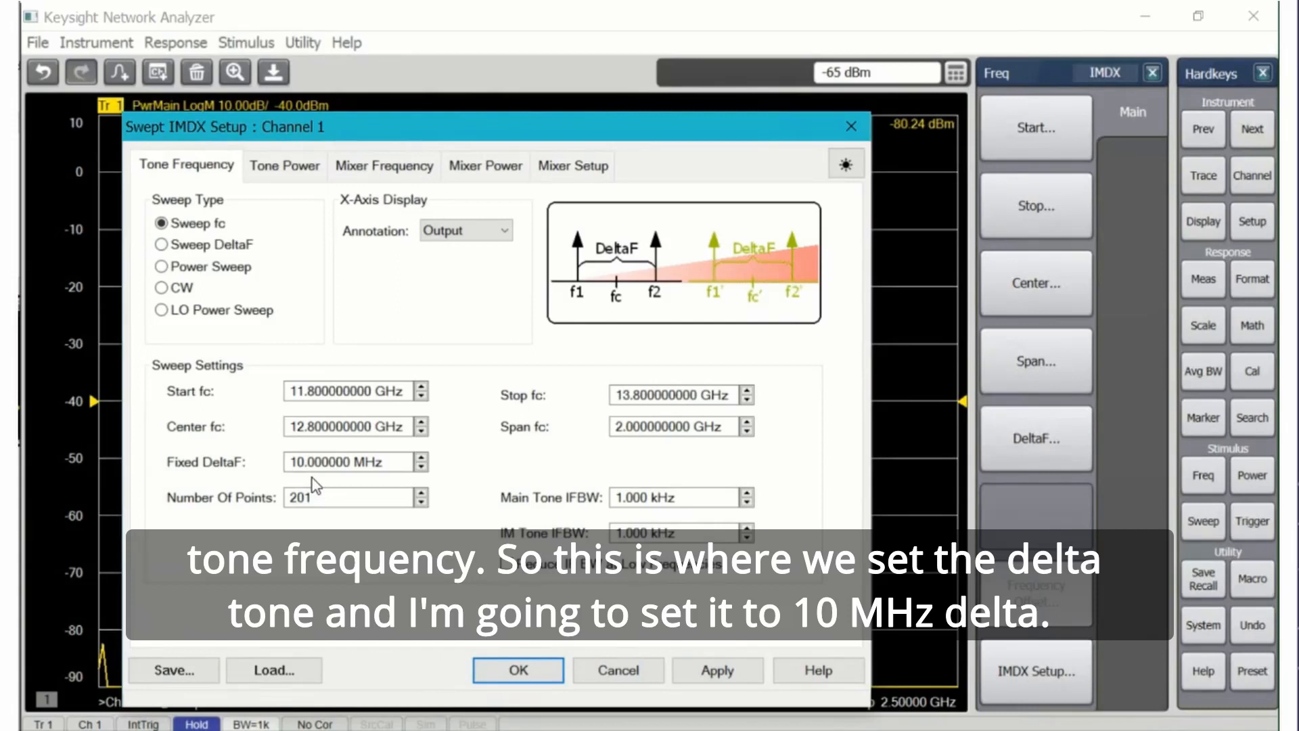
pyautogui.moveTo(352, 514)
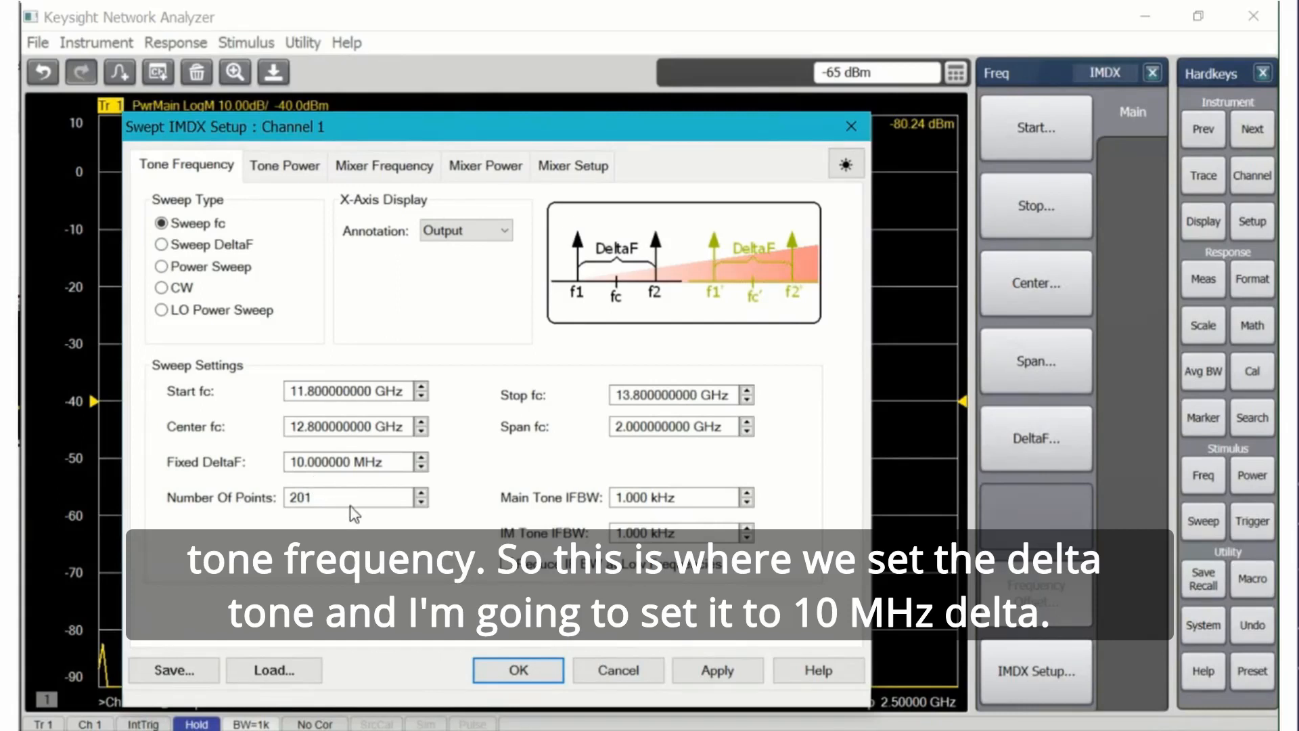
pyautogui.moveTo(617, 513)
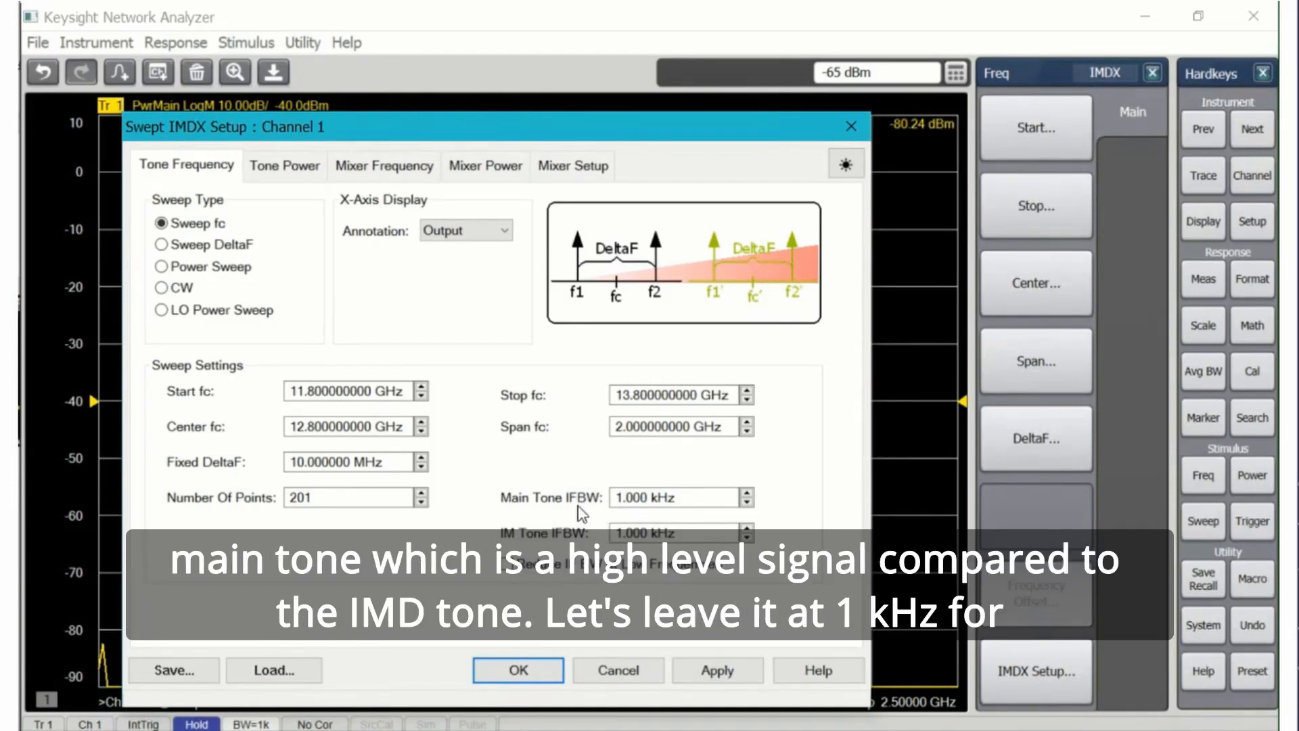
pyautogui.moveTo(611, 510)
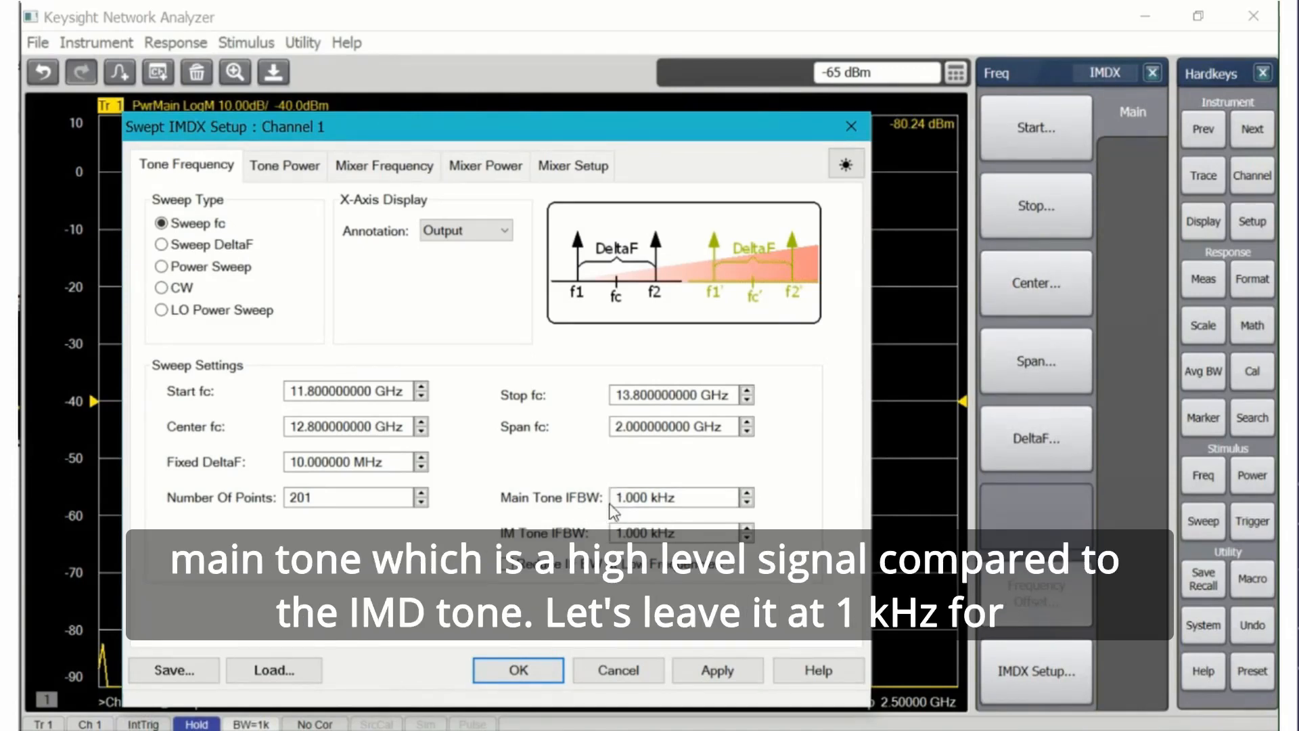
pyautogui.moveTo(646, 482)
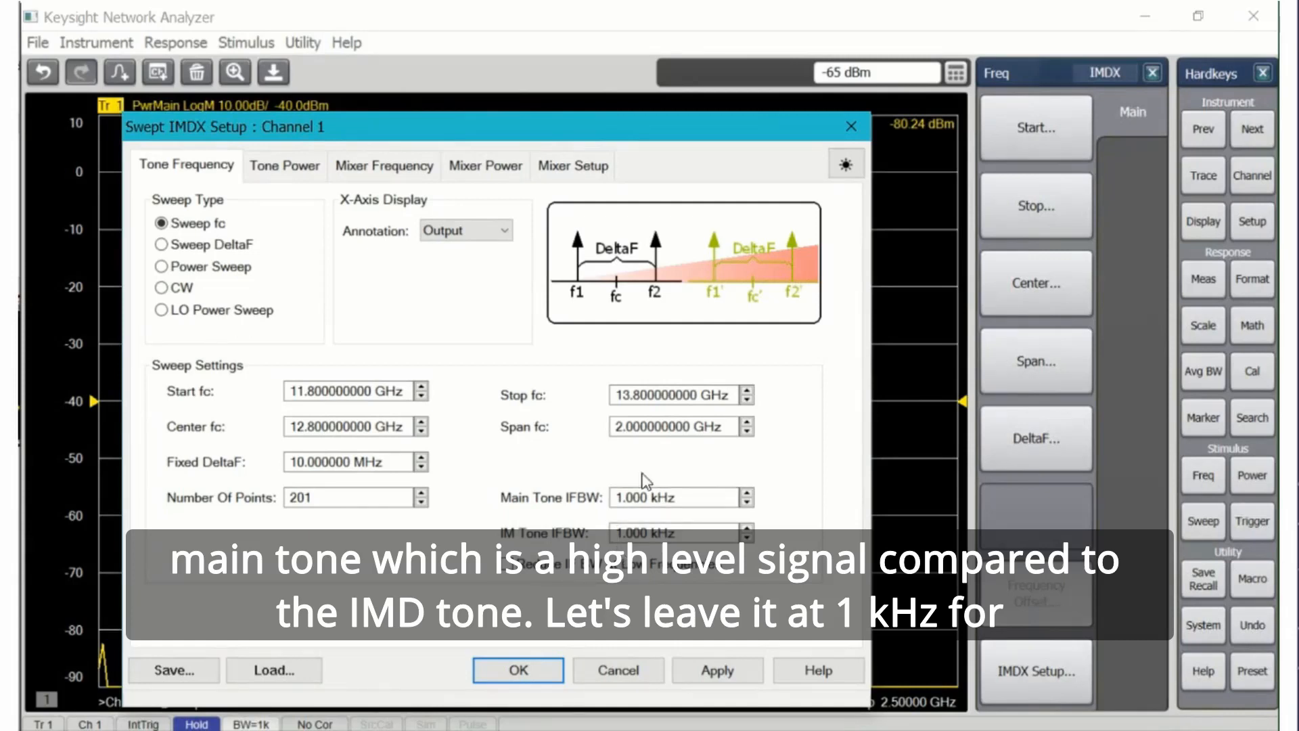
pyautogui.moveTo(620, 473)
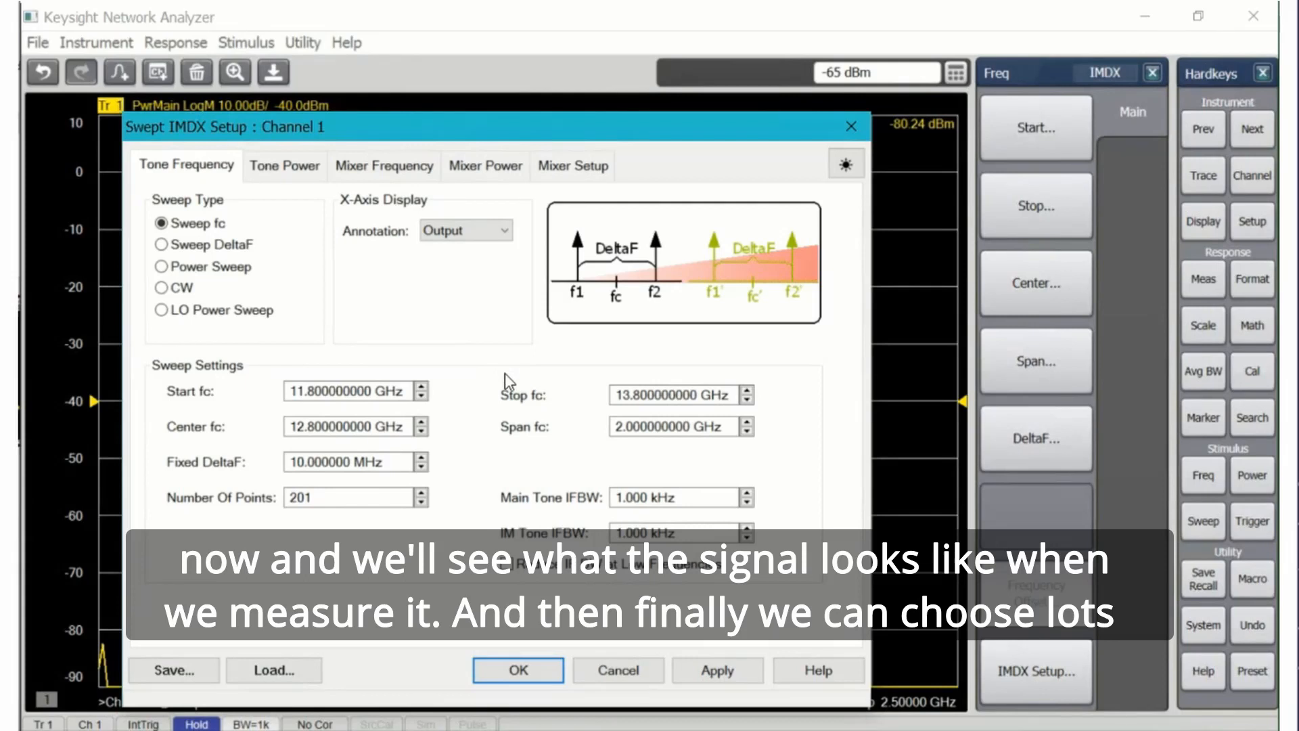
pyautogui.moveTo(347, 296)
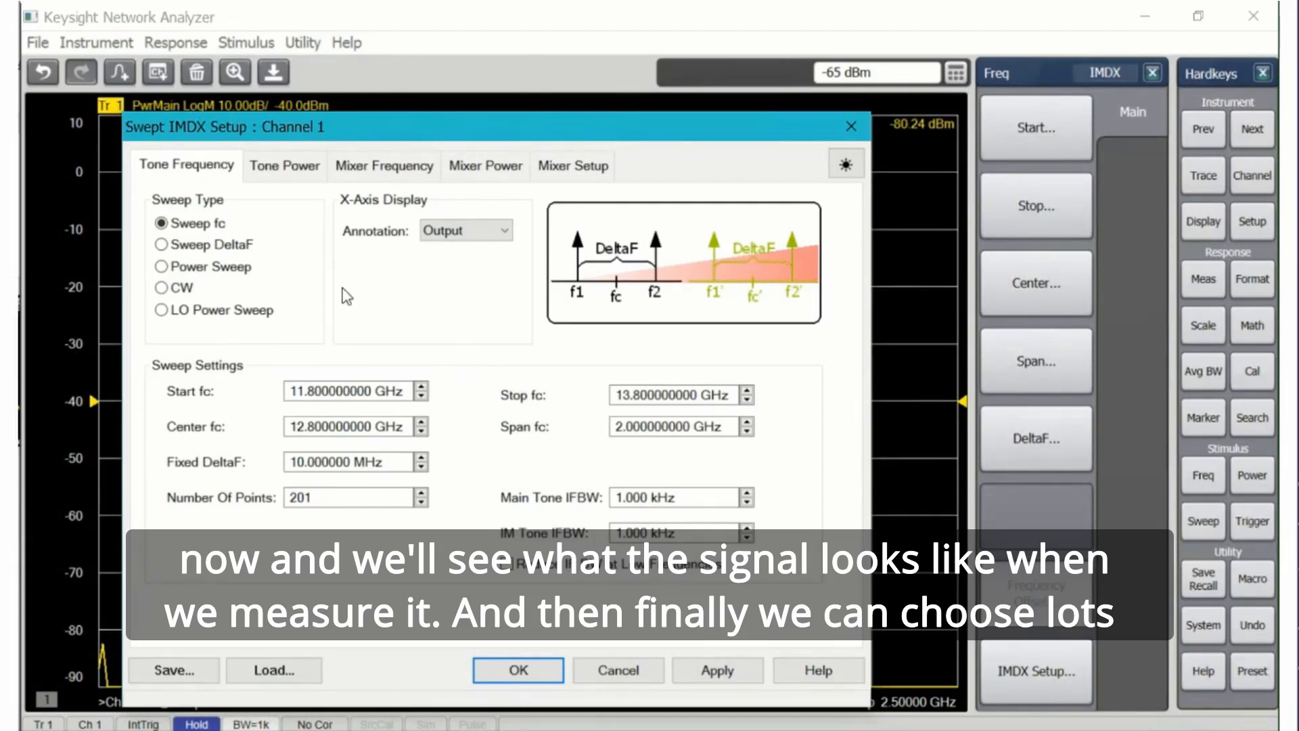
pyautogui.moveTo(191, 323)
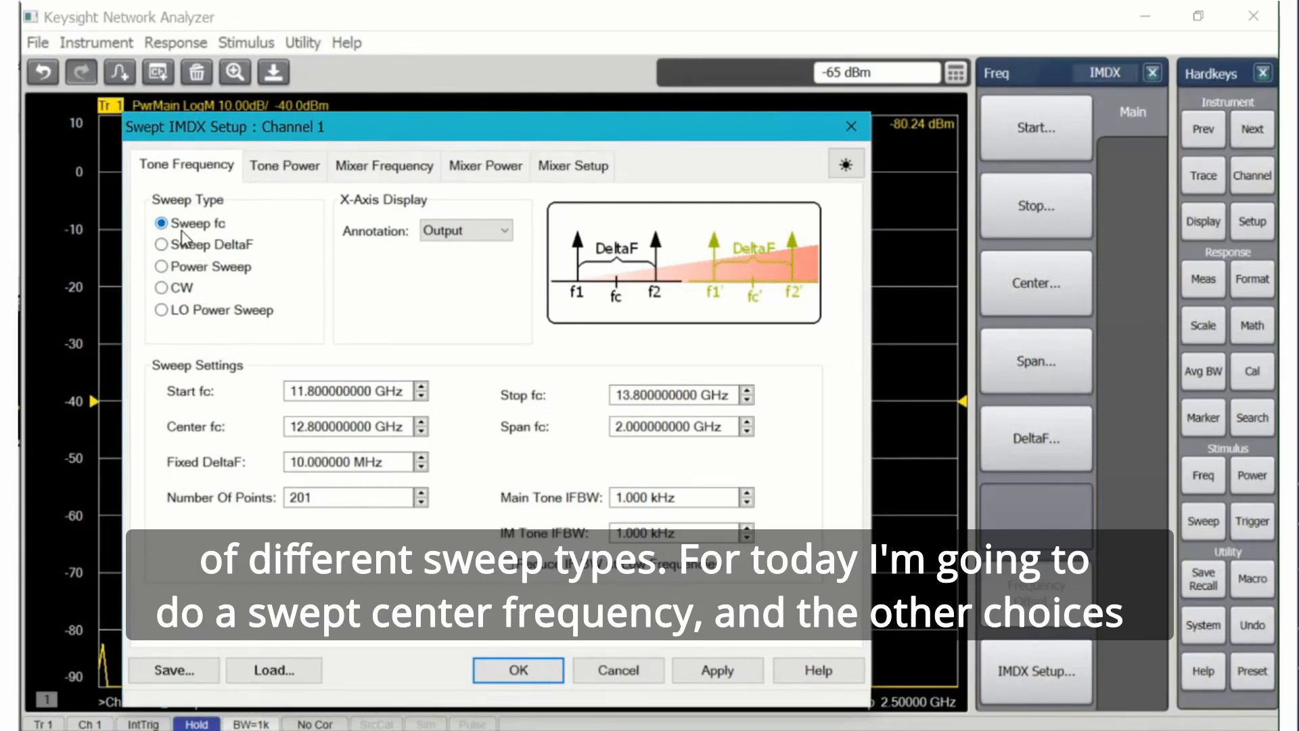
pyautogui.click(162, 244)
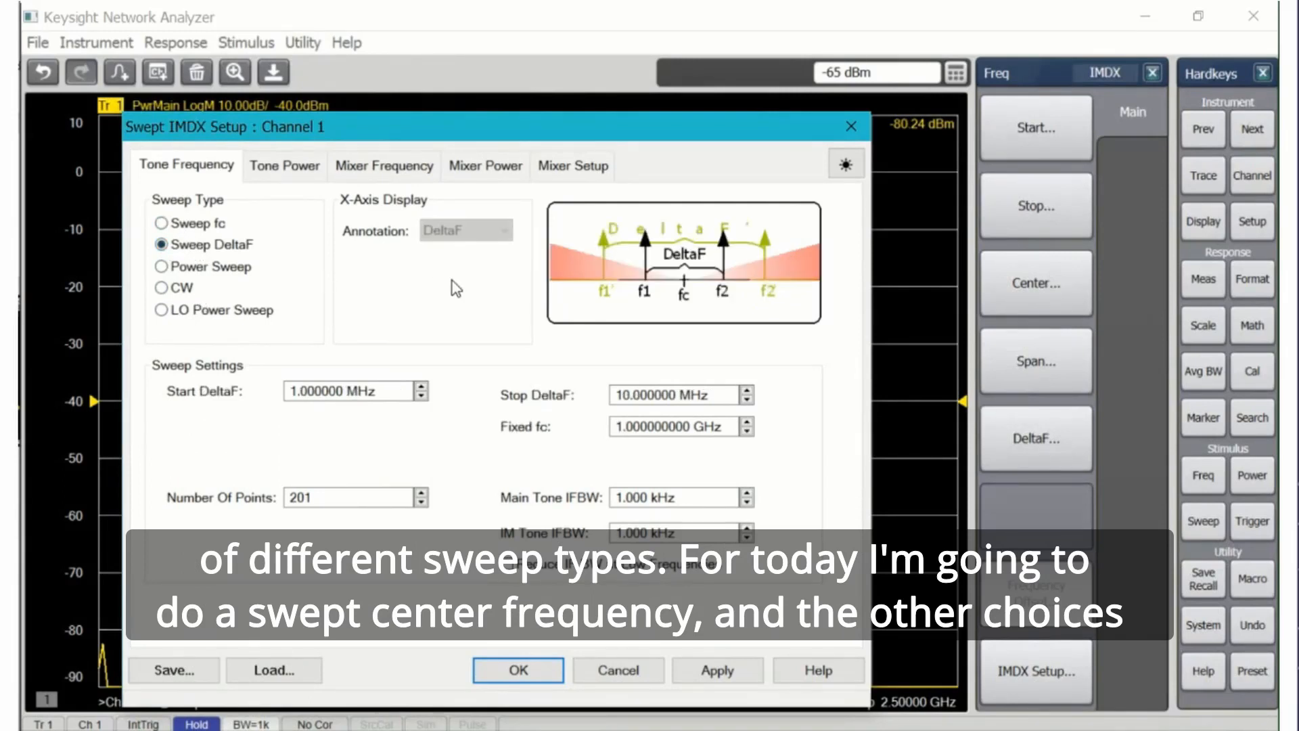
pyautogui.moveTo(663, 290)
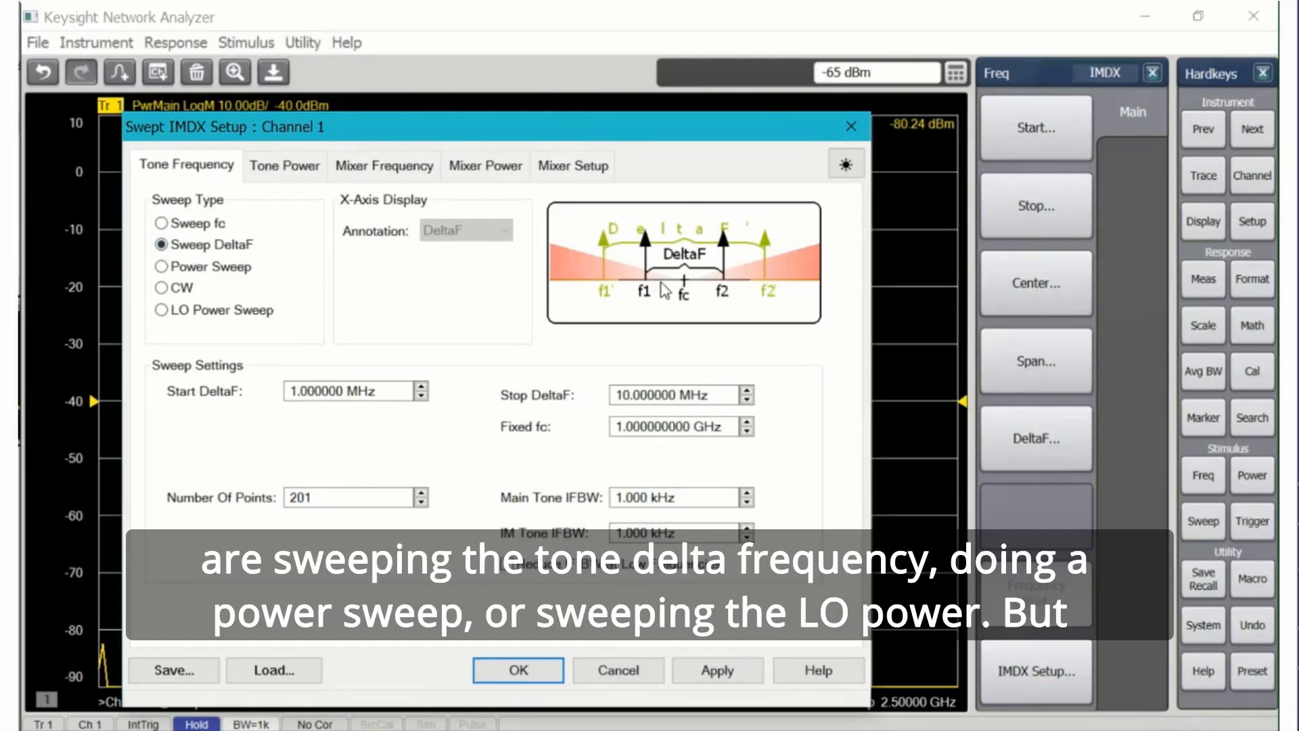
pyautogui.click(163, 266)
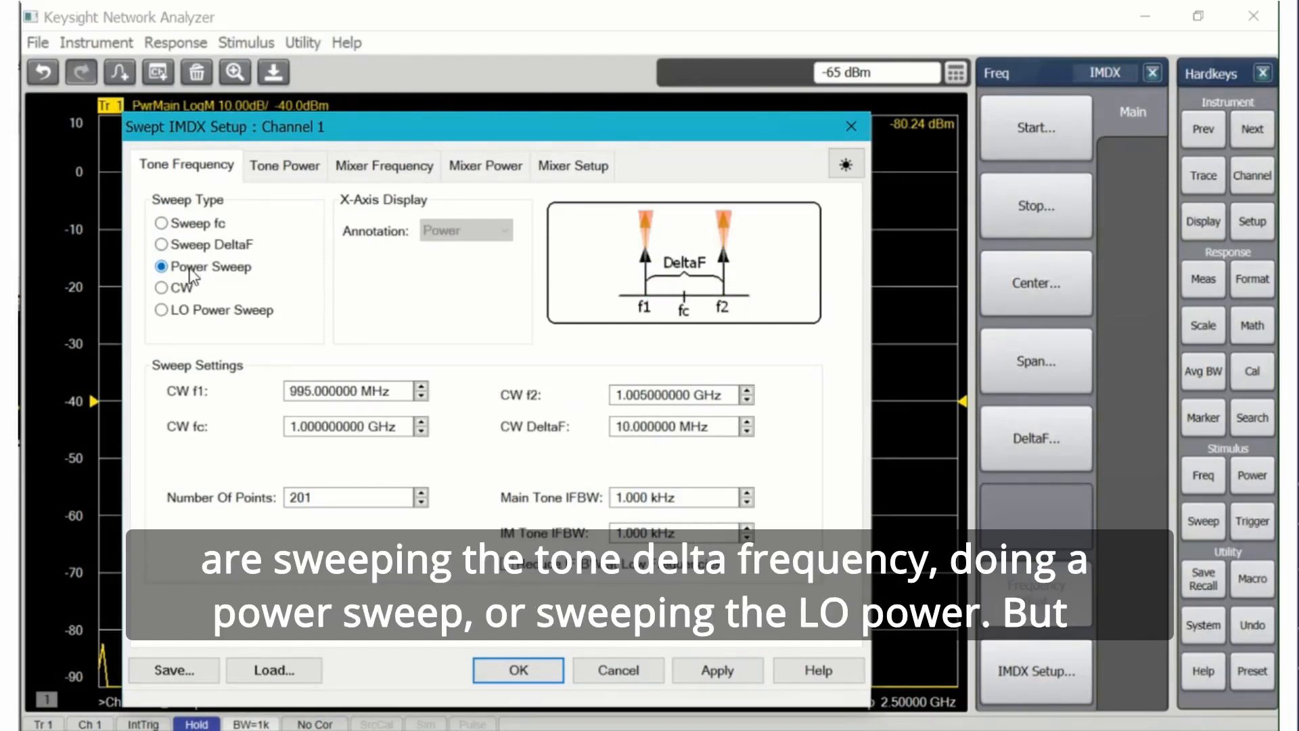
pyautogui.click(159, 310)
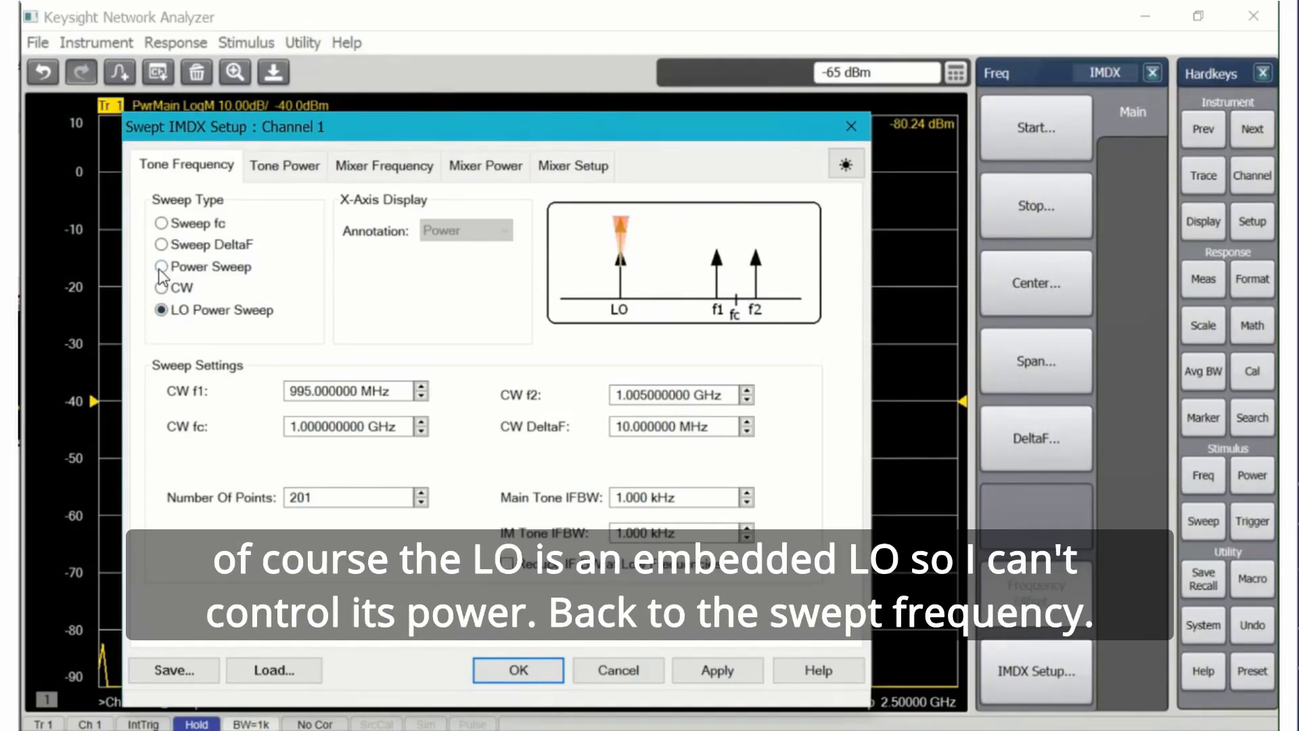
pyautogui.click(162, 223)
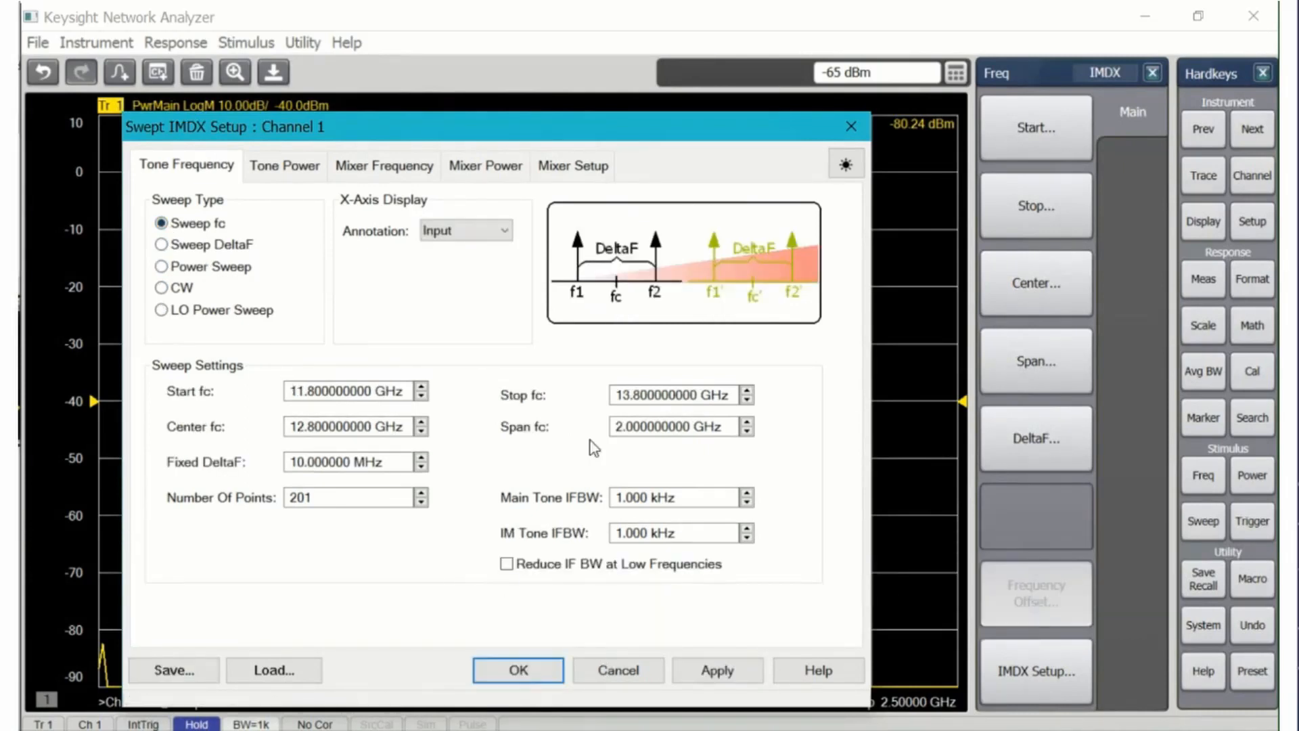
# Accept the Swept IMDX Setup and open the IMD New Trace dialog from Trace
pyautogui.click(517, 669)
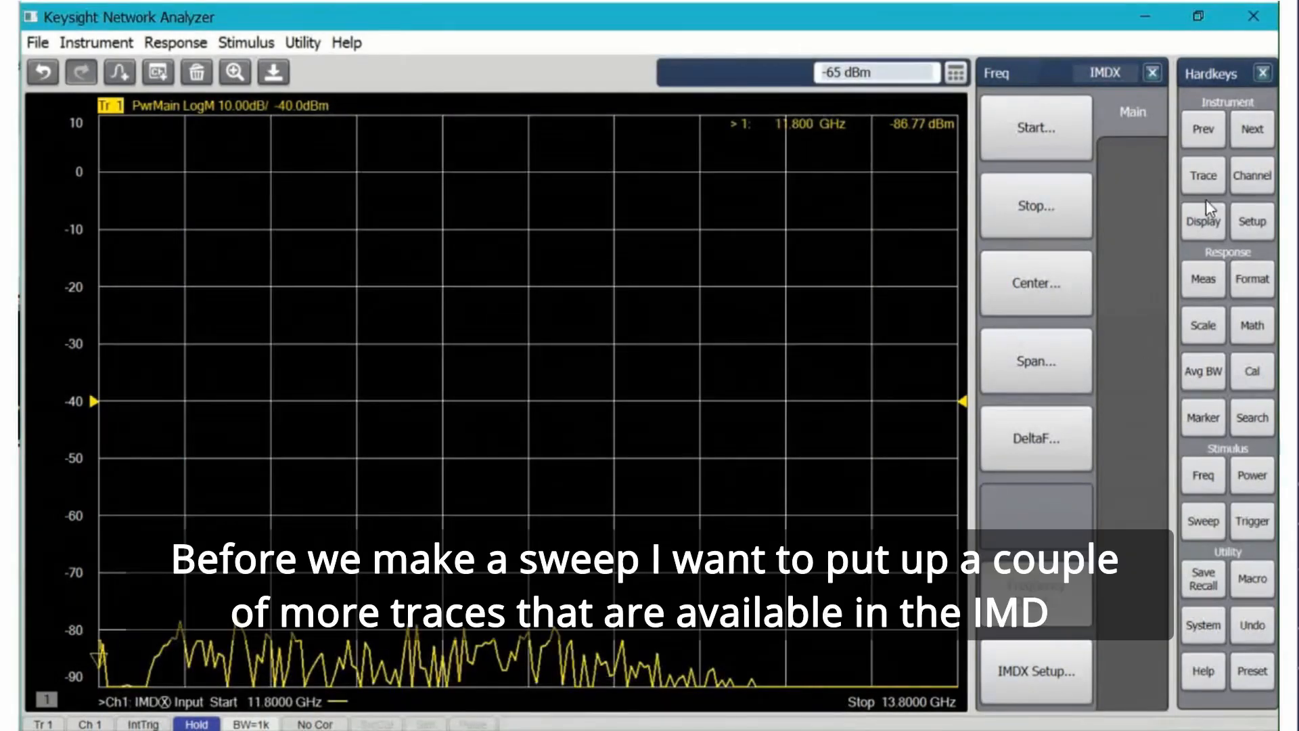
pyautogui.click(1202, 175)
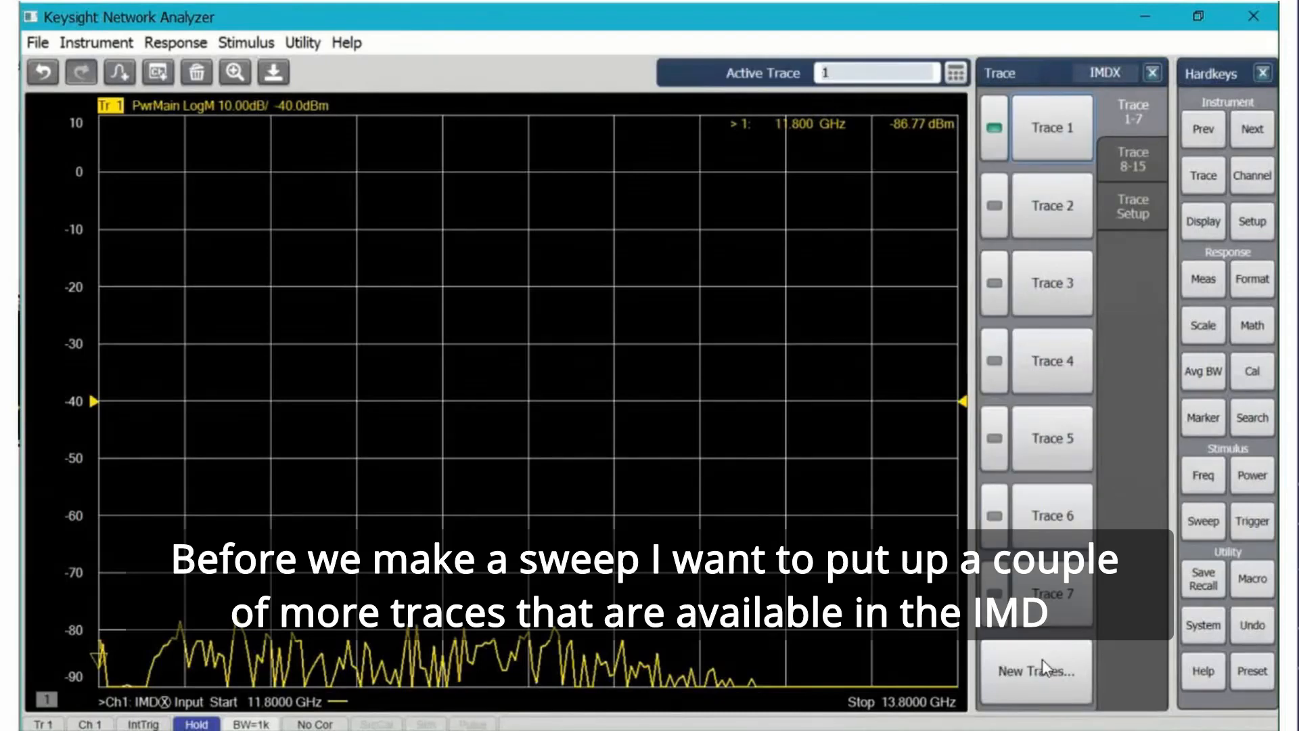
pyautogui.click(1036, 672)
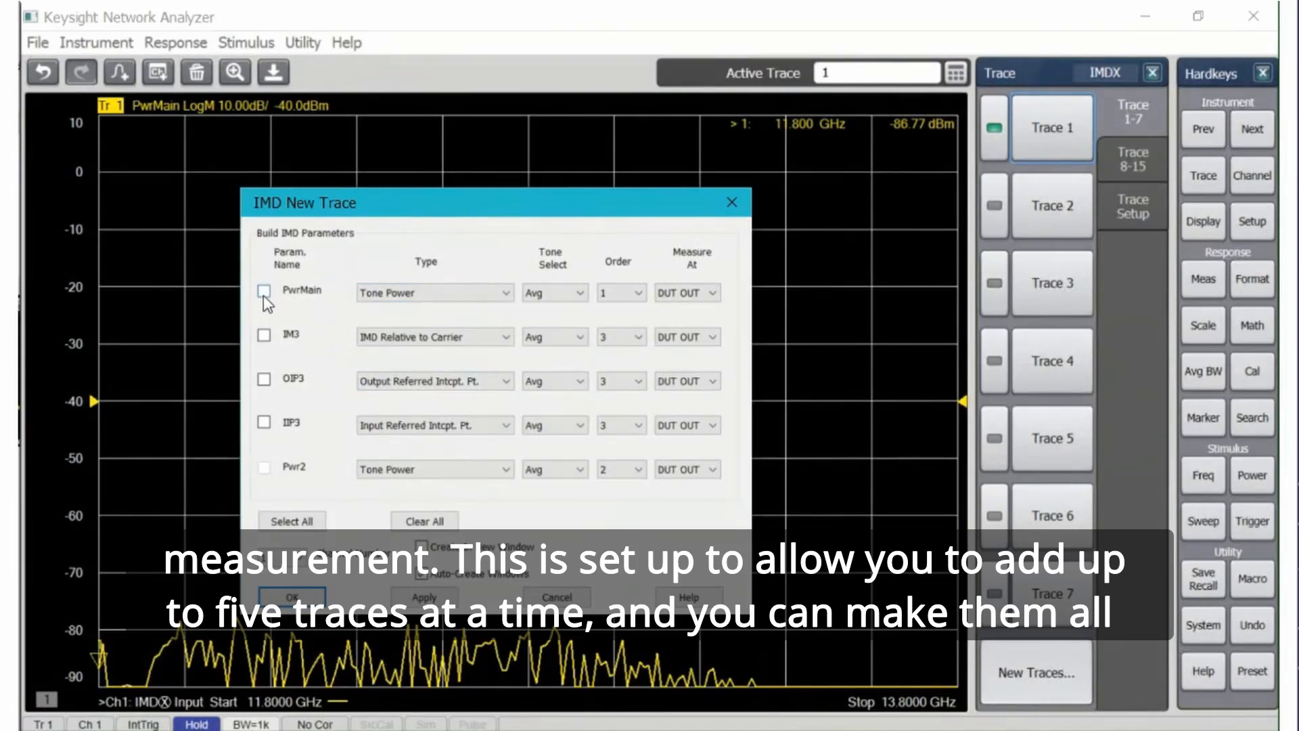
# Check PwrMain, a third-order Tone Power row (Pwr3), and IIP3 in IMD New Trace
pyautogui.click(264, 291)
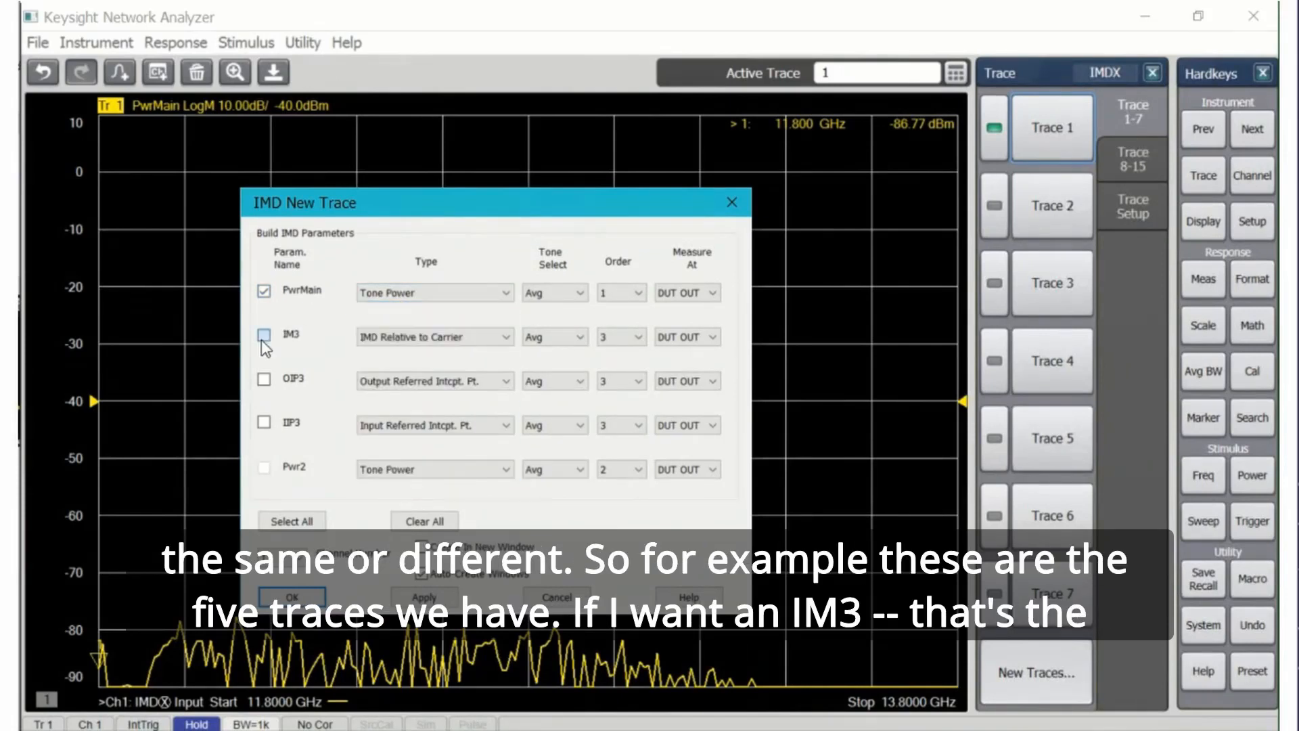
pyautogui.click(264, 334)
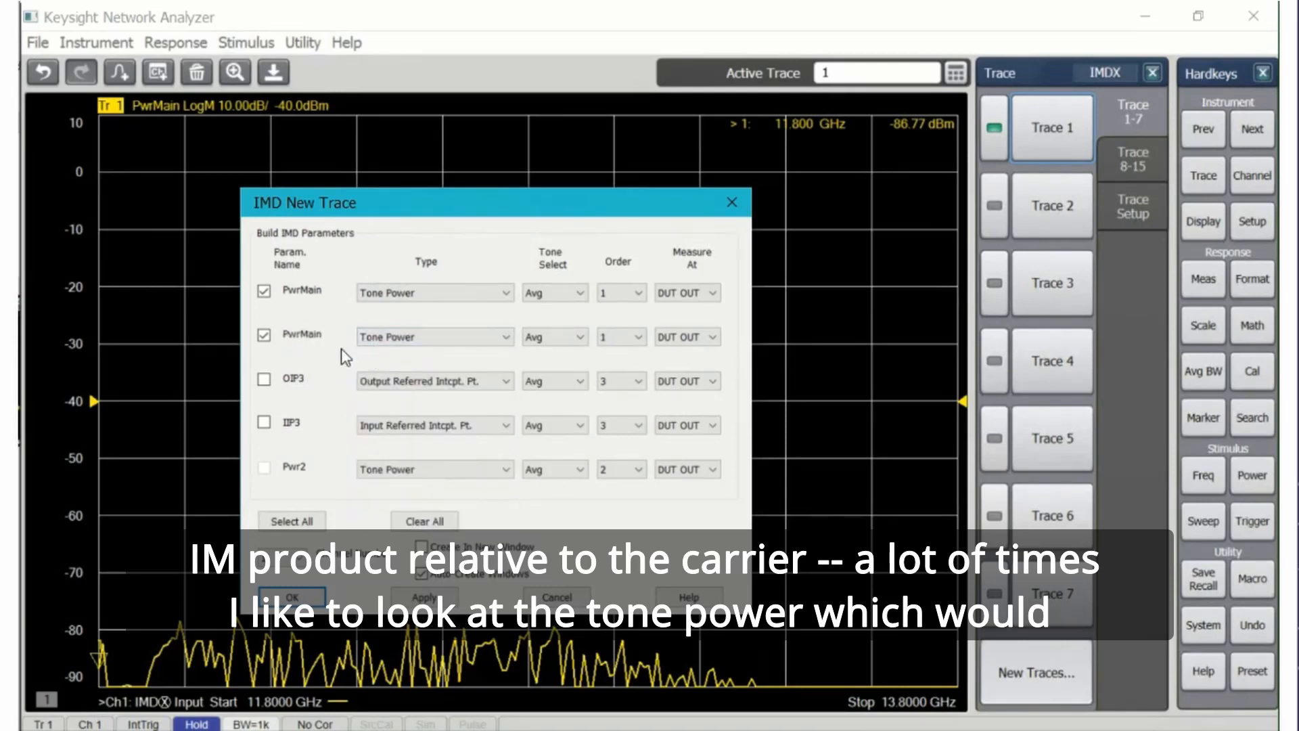
pyautogui.click(620, 337)
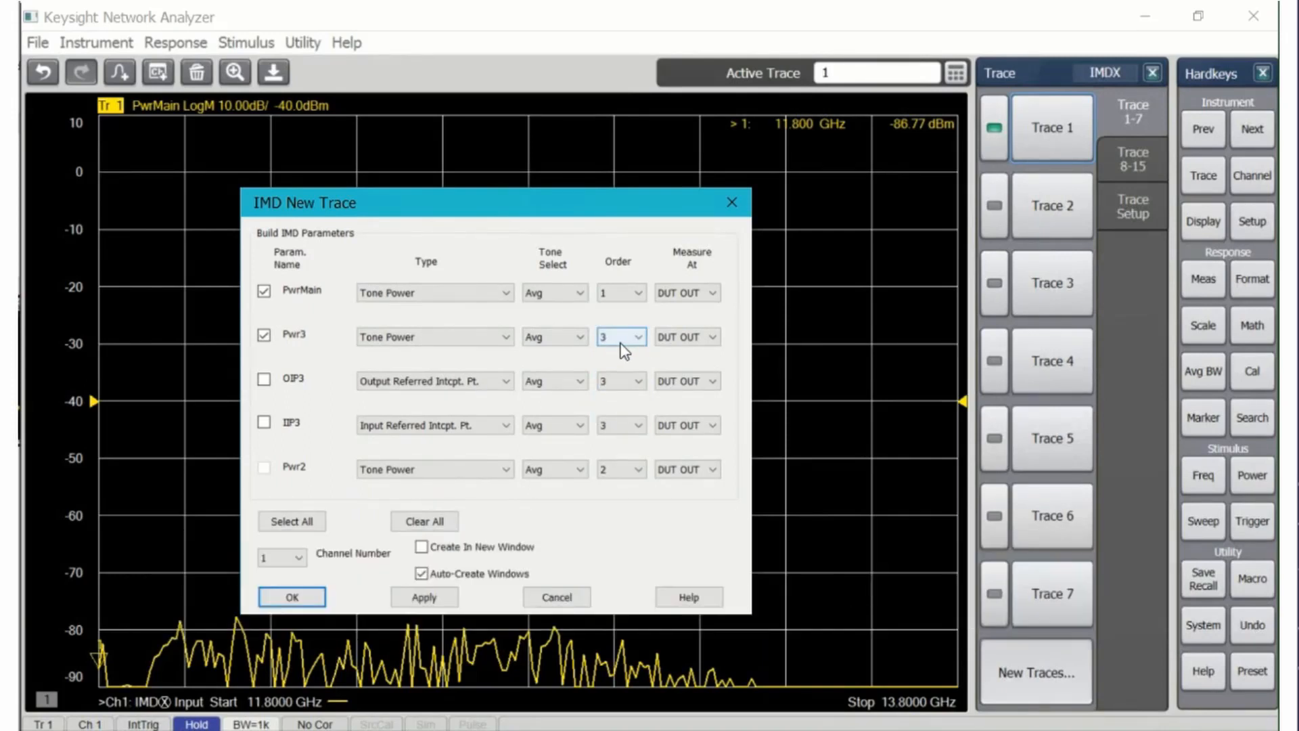
pyautogui.moveTo(263, 424)
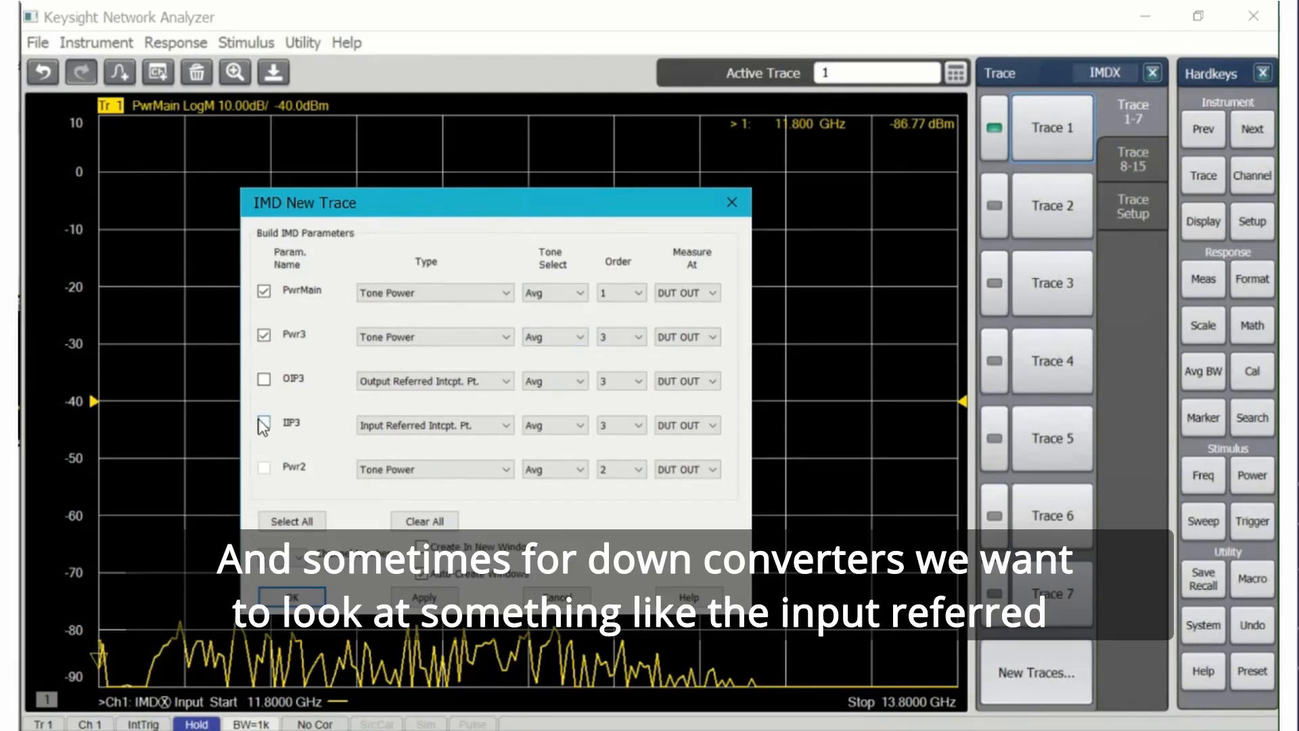
pyautogui.click(263, 424)
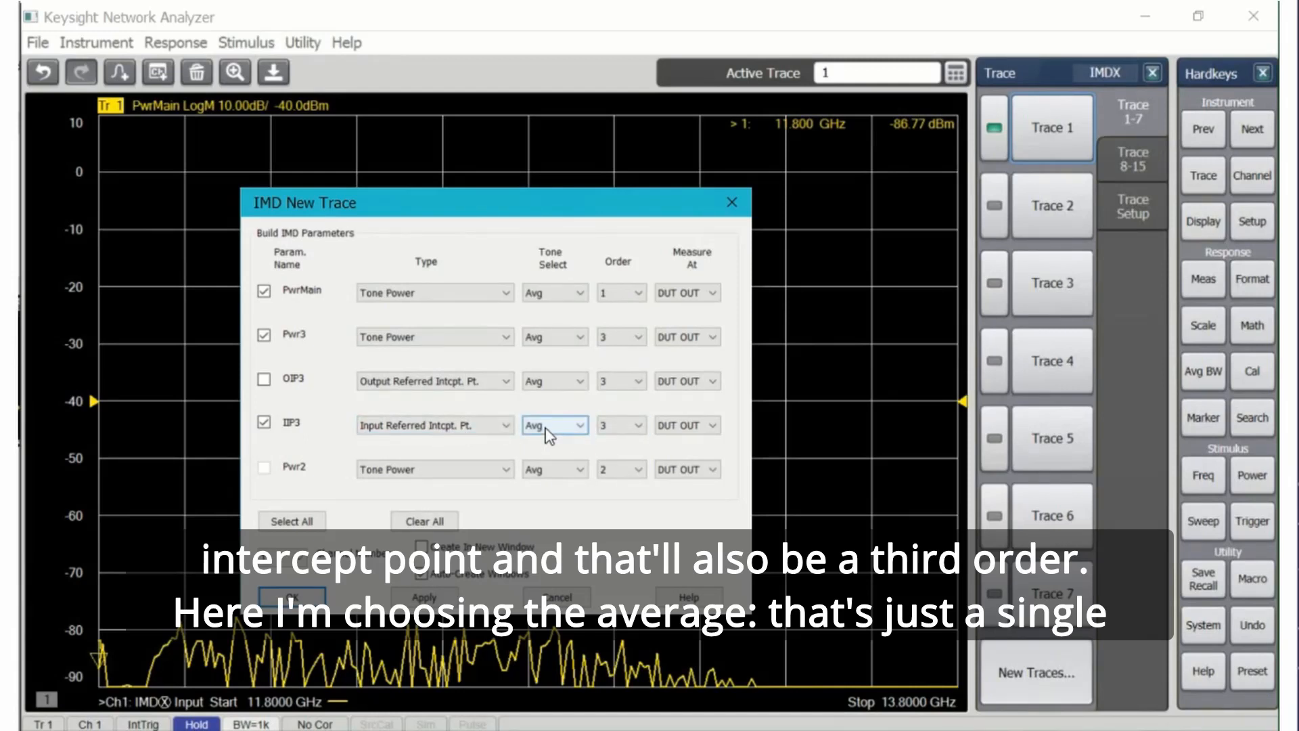
# Add a ToneGain row and create the PwrMain, Pwr3, ToneGain and IIP3 traces
pyautogui.click(554, 425)
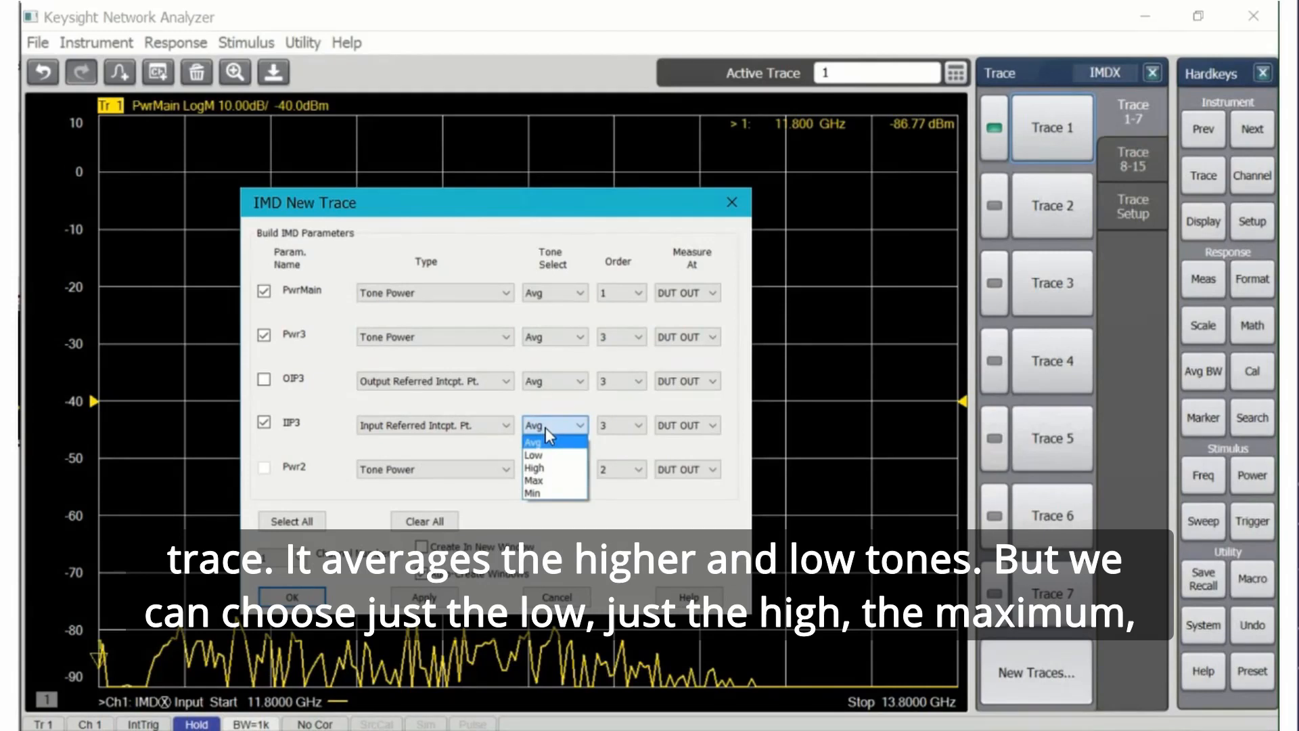
pyautogui.moveTo(543, 456)
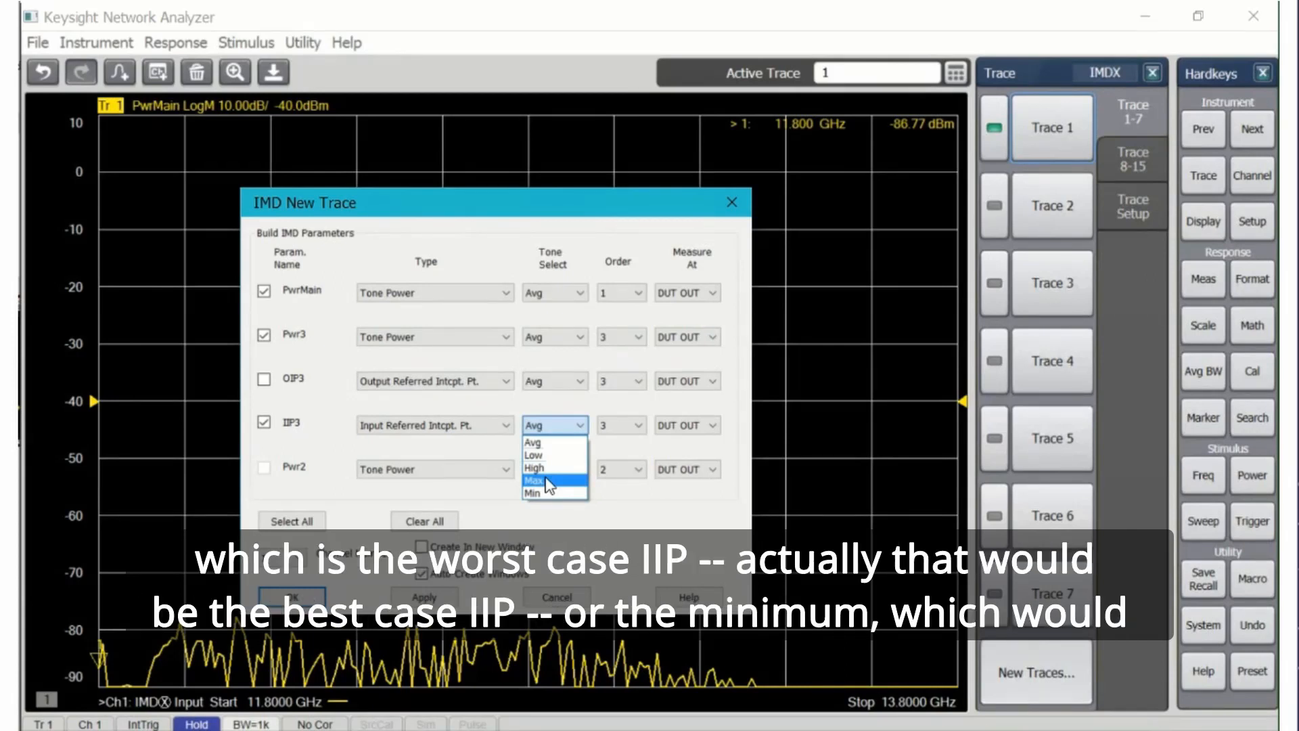
pyautogui.moveTo(532, 492)
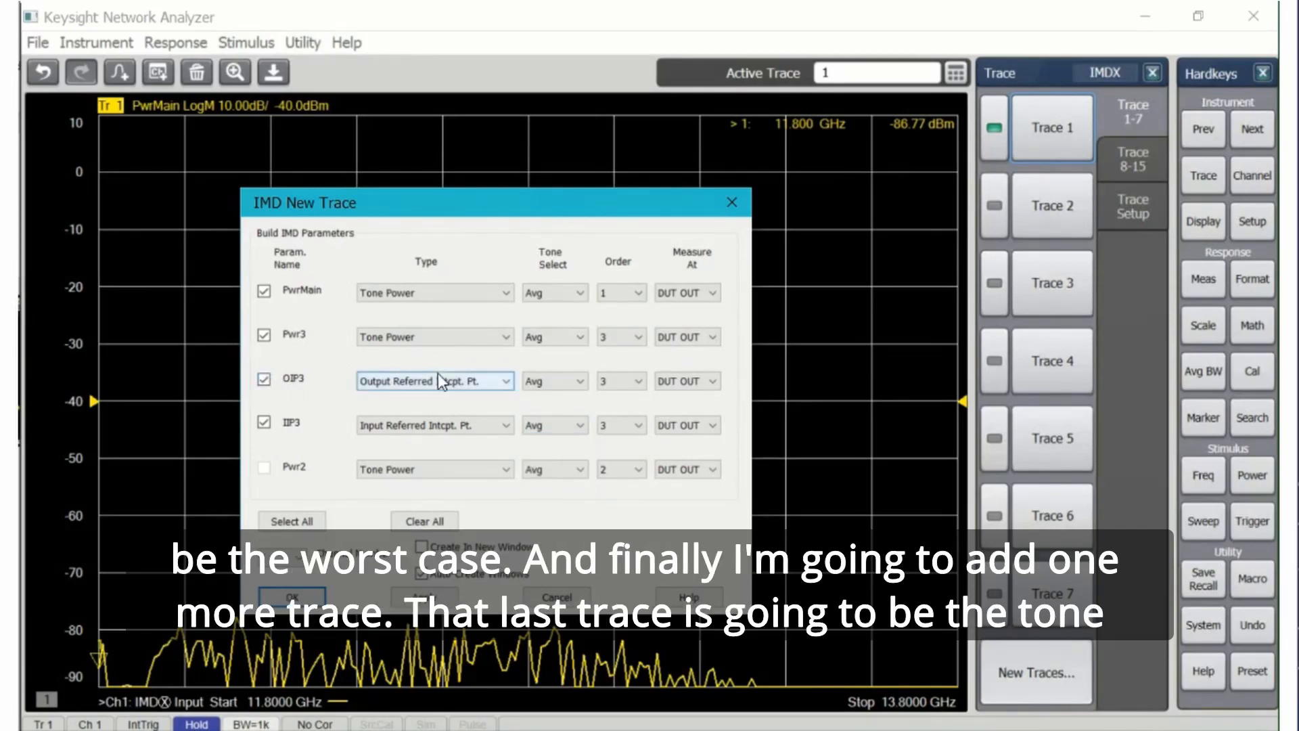
pyautogui.click(506, 381)
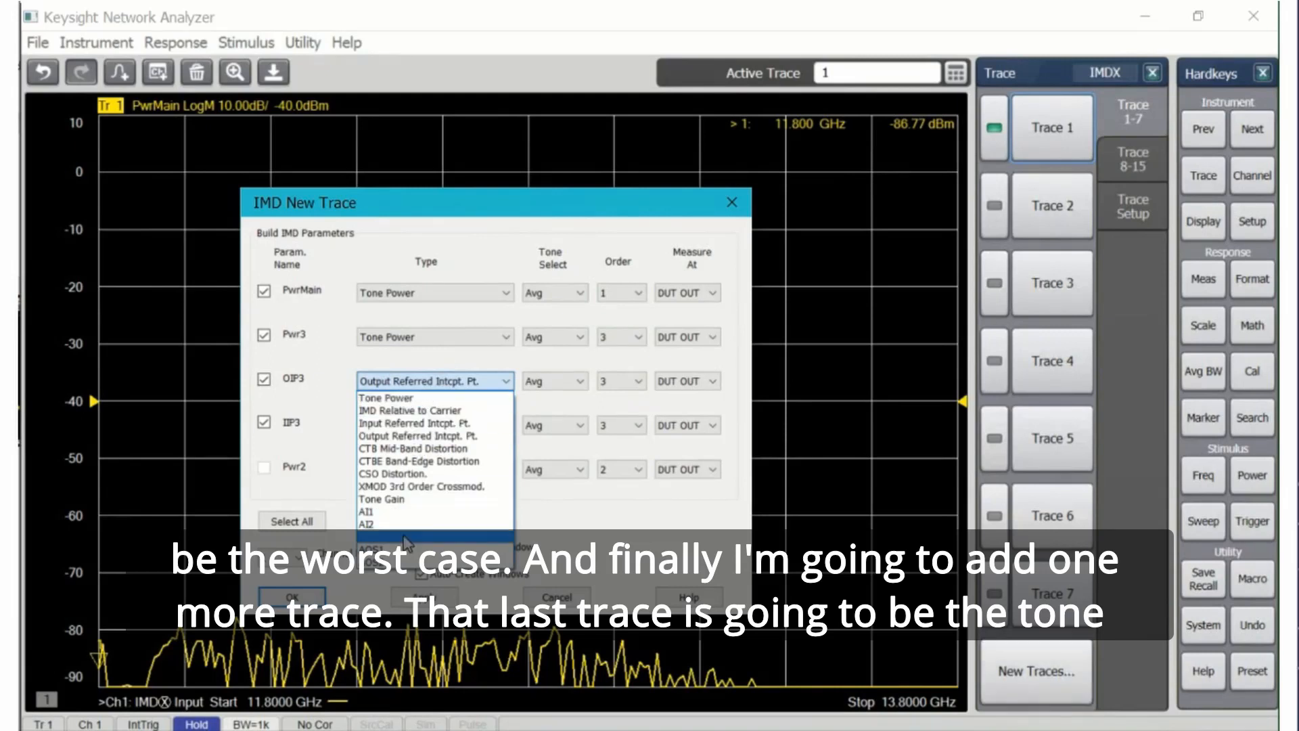
pyautogui.click(381, 499)
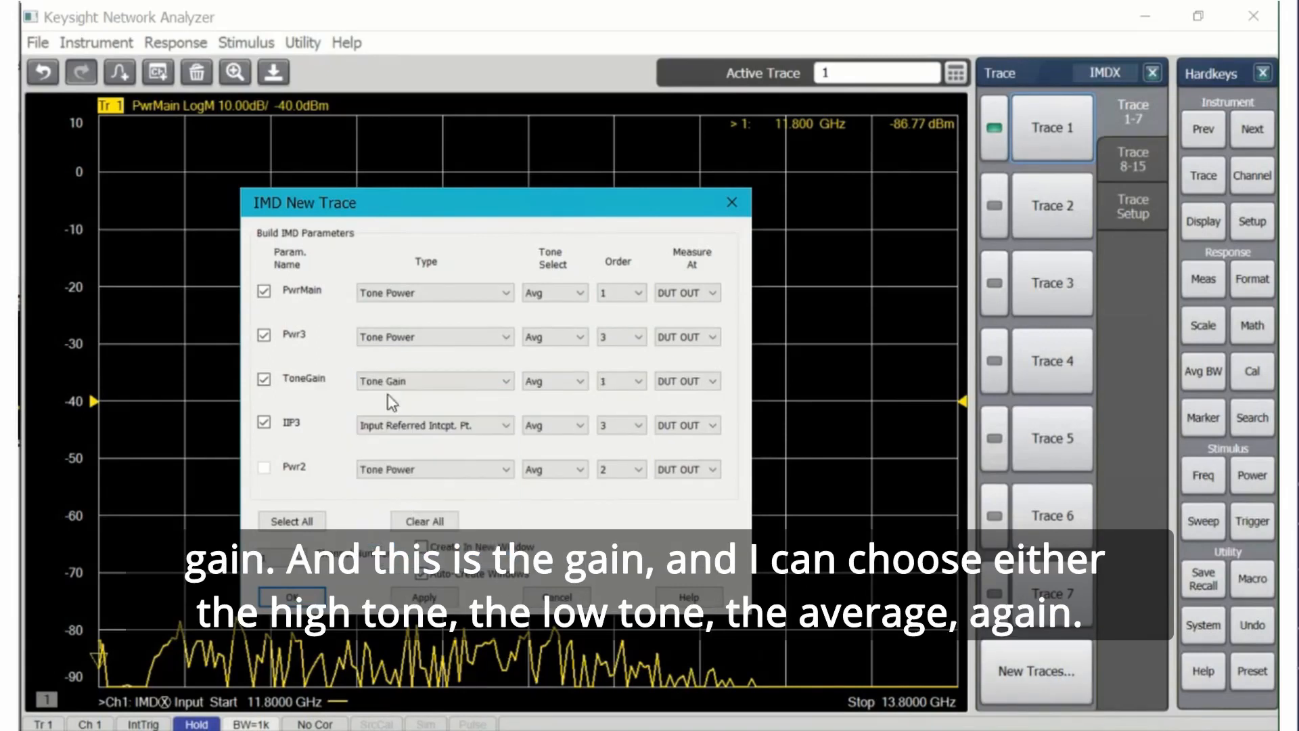
pyautogui.click(553, 380)
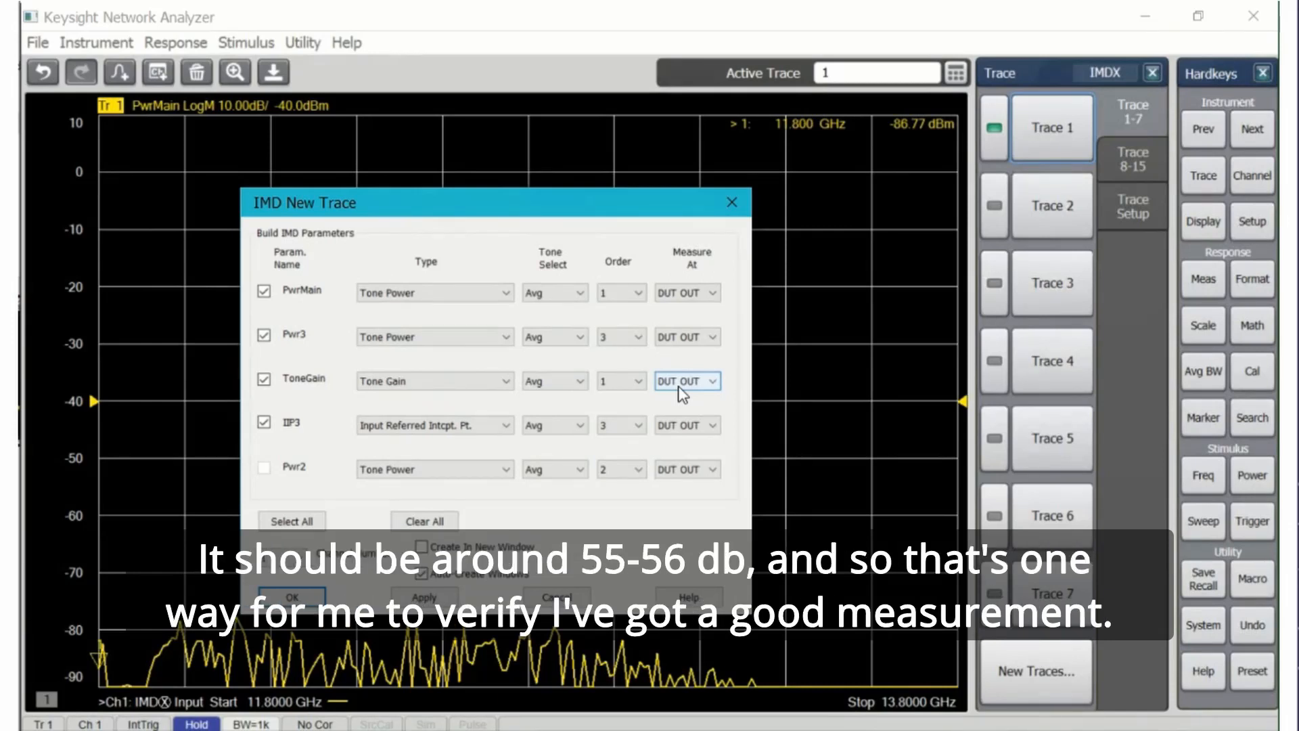
pyautogui.moveTo(593, 448)
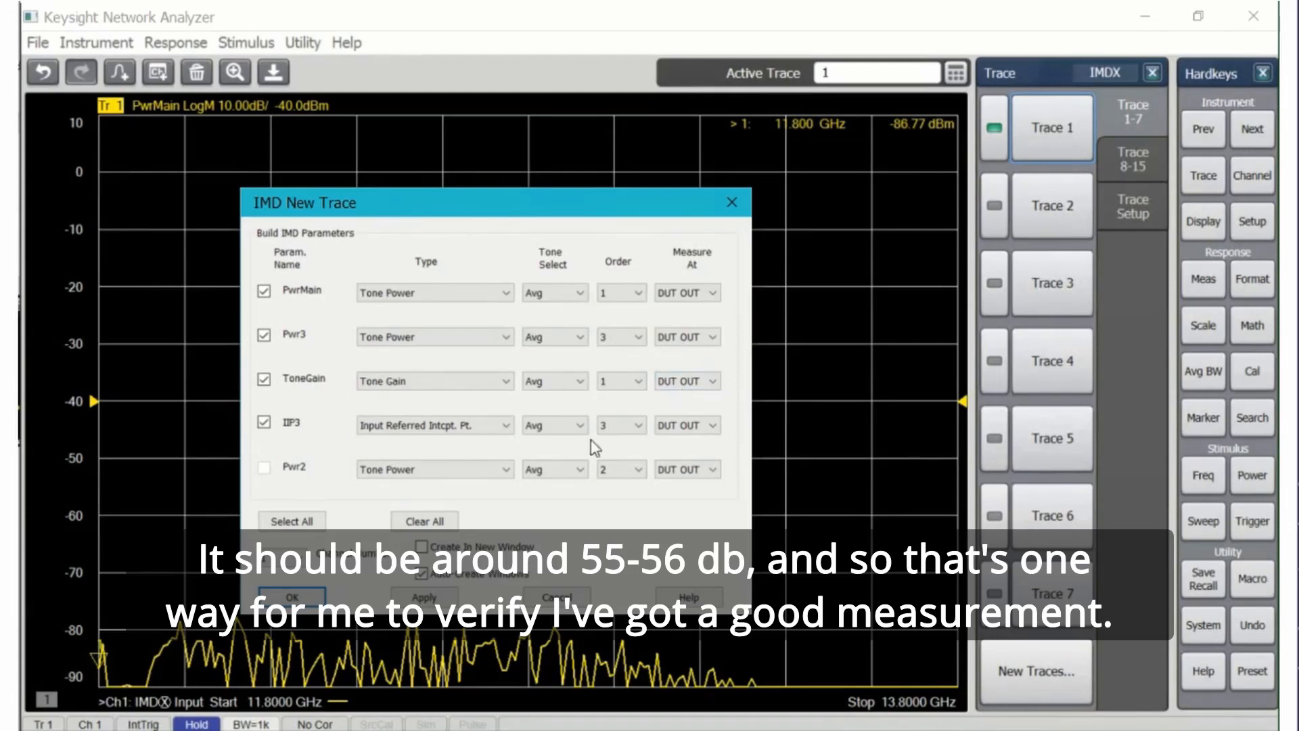
pyautogui.click(291, 597)
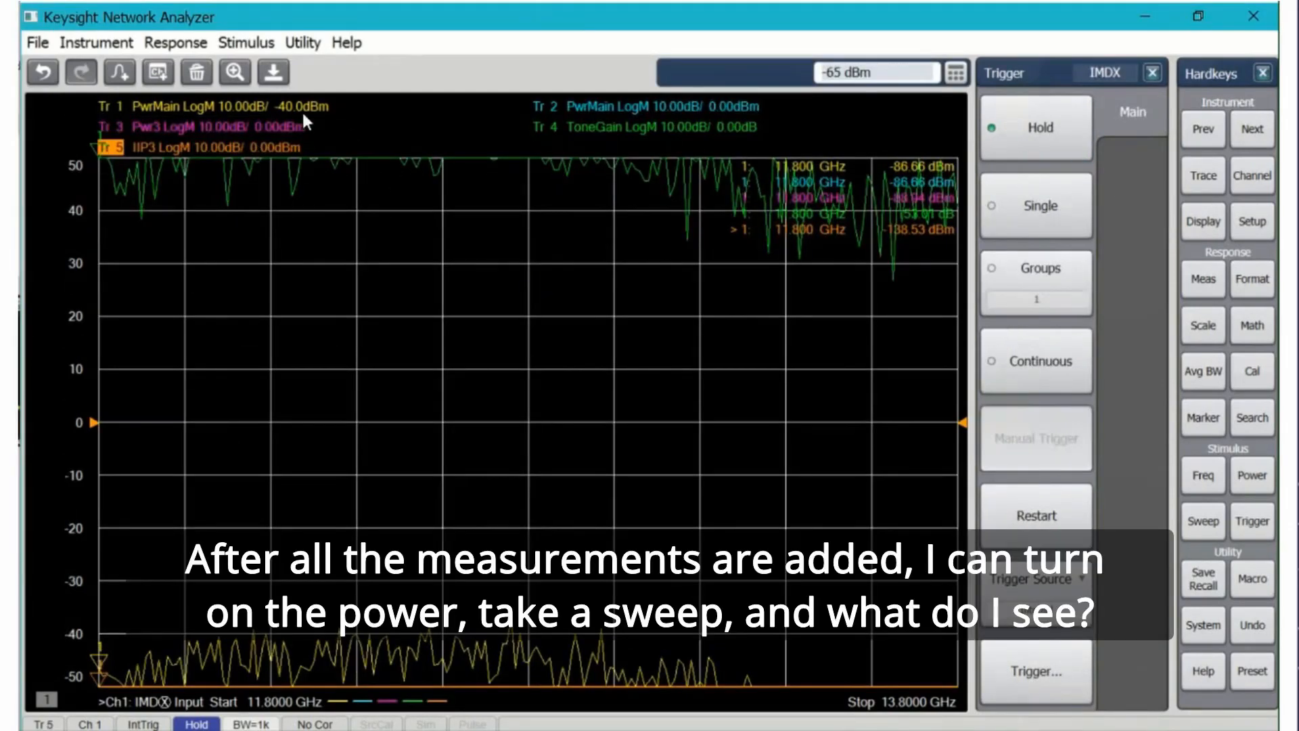
pyautogui.click(1252, 475)
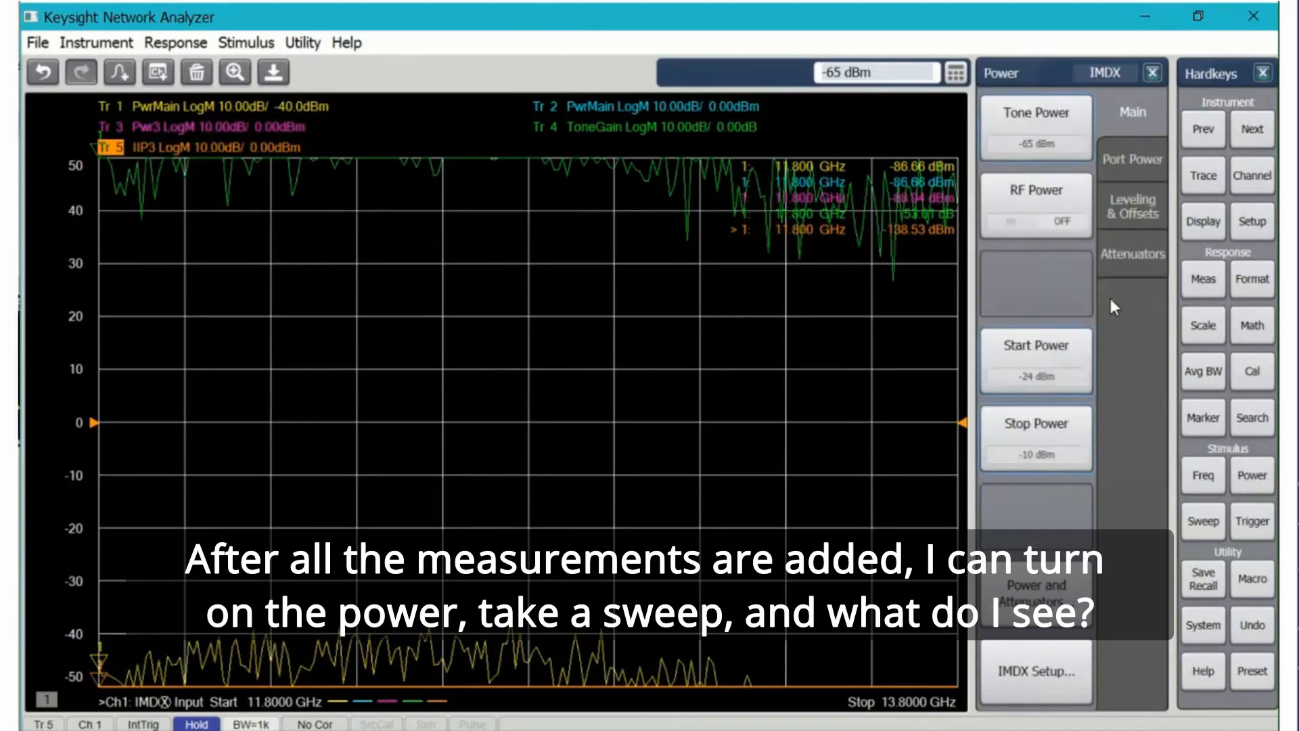
# Take a single sweep and make Tr 4 ToneGain active, reading about 40 dB
pyautogui.click(1251, 521)
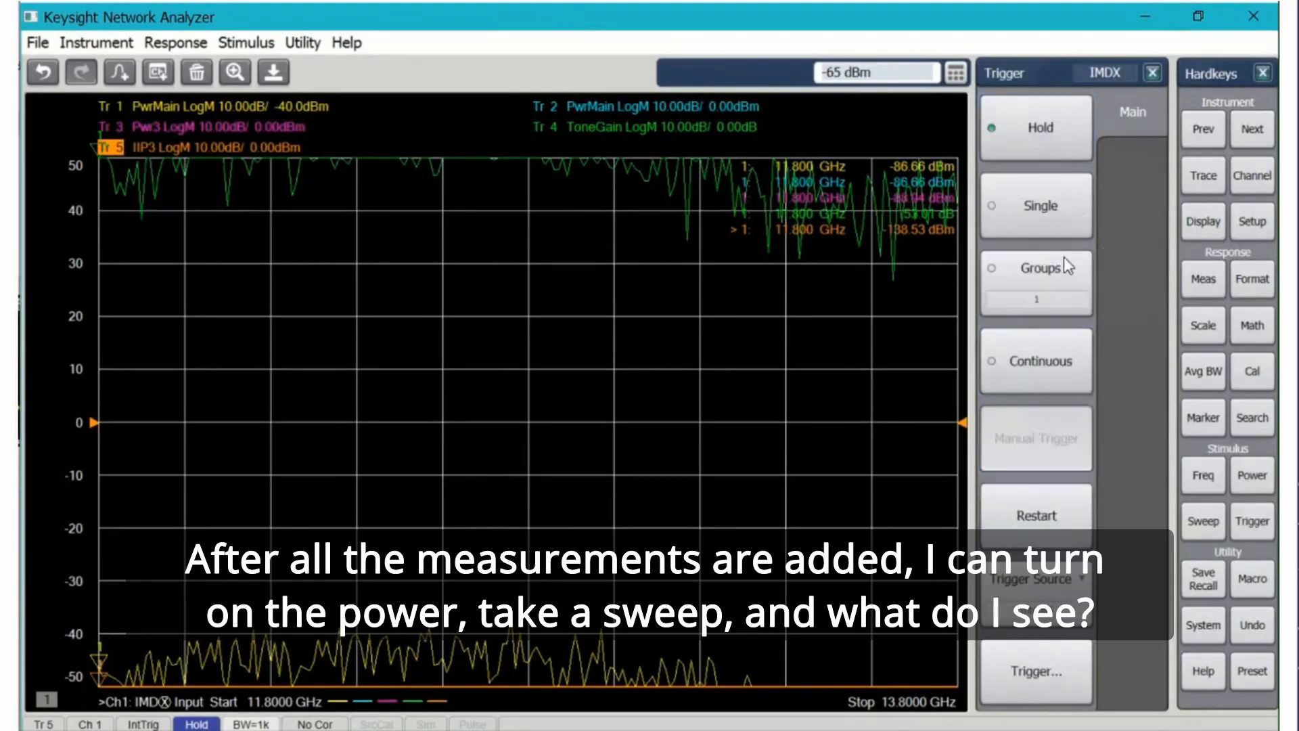
pyautogui.click(1041, 206)
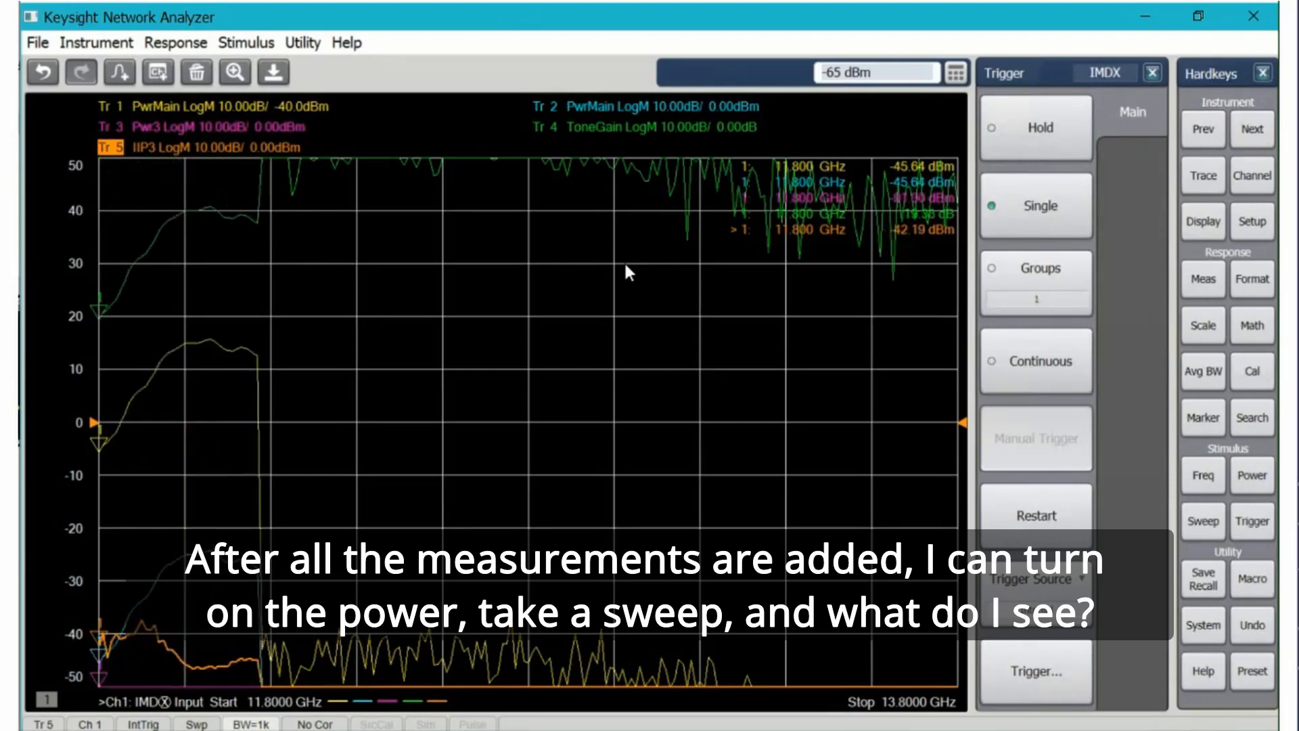
pyautogui.click(1035, 128)
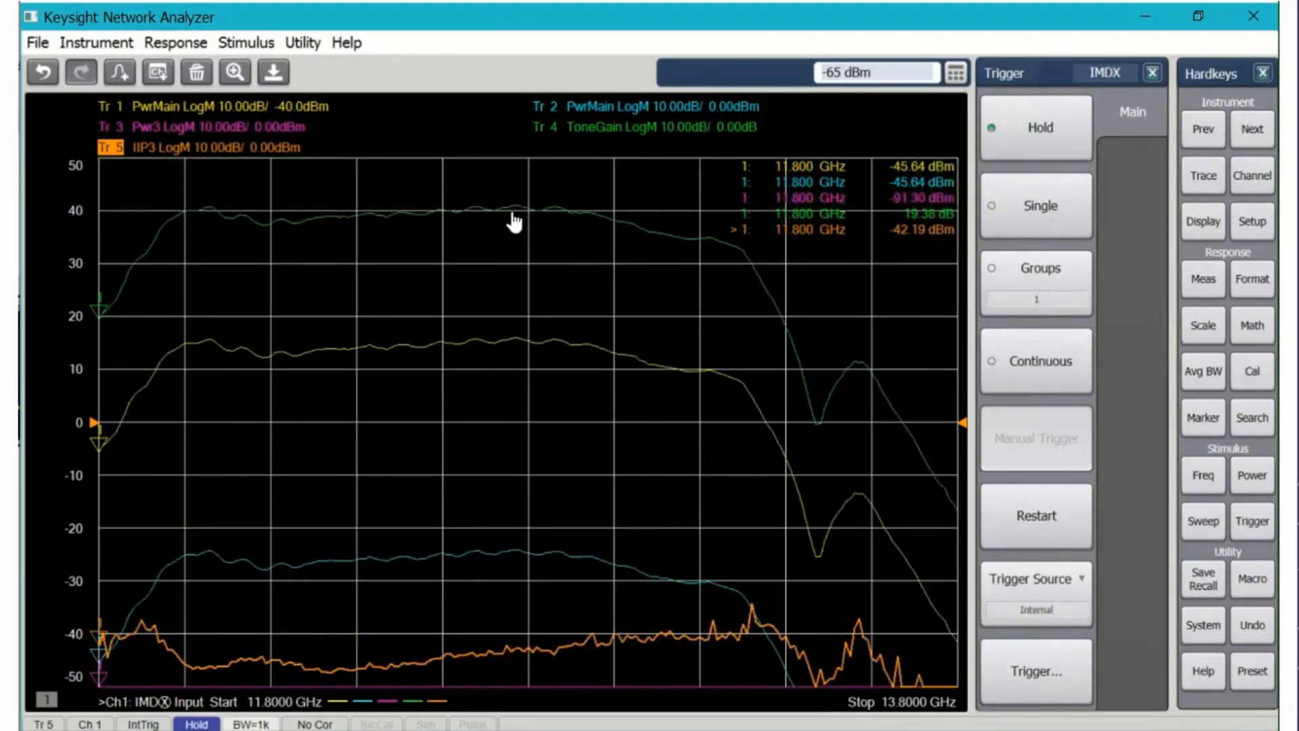
pyautogui.click(544, 127)
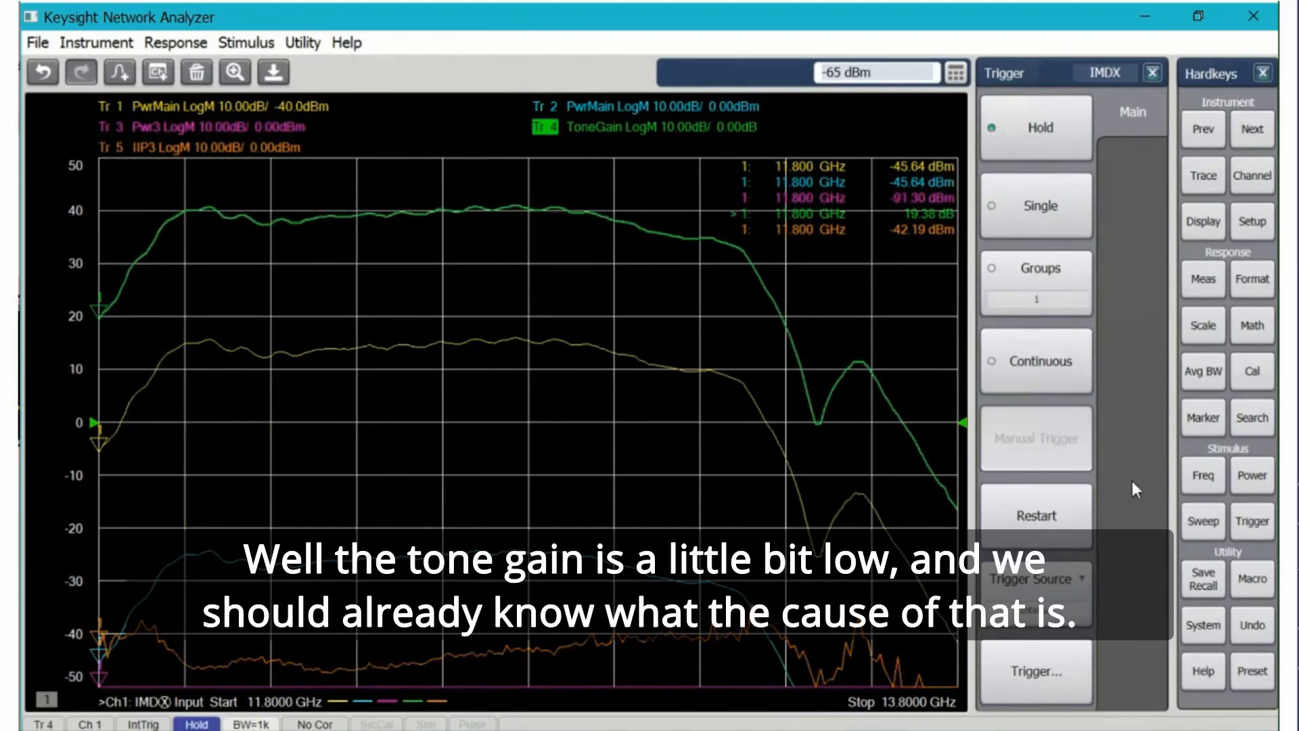
pyautogui.click(1202, 417)
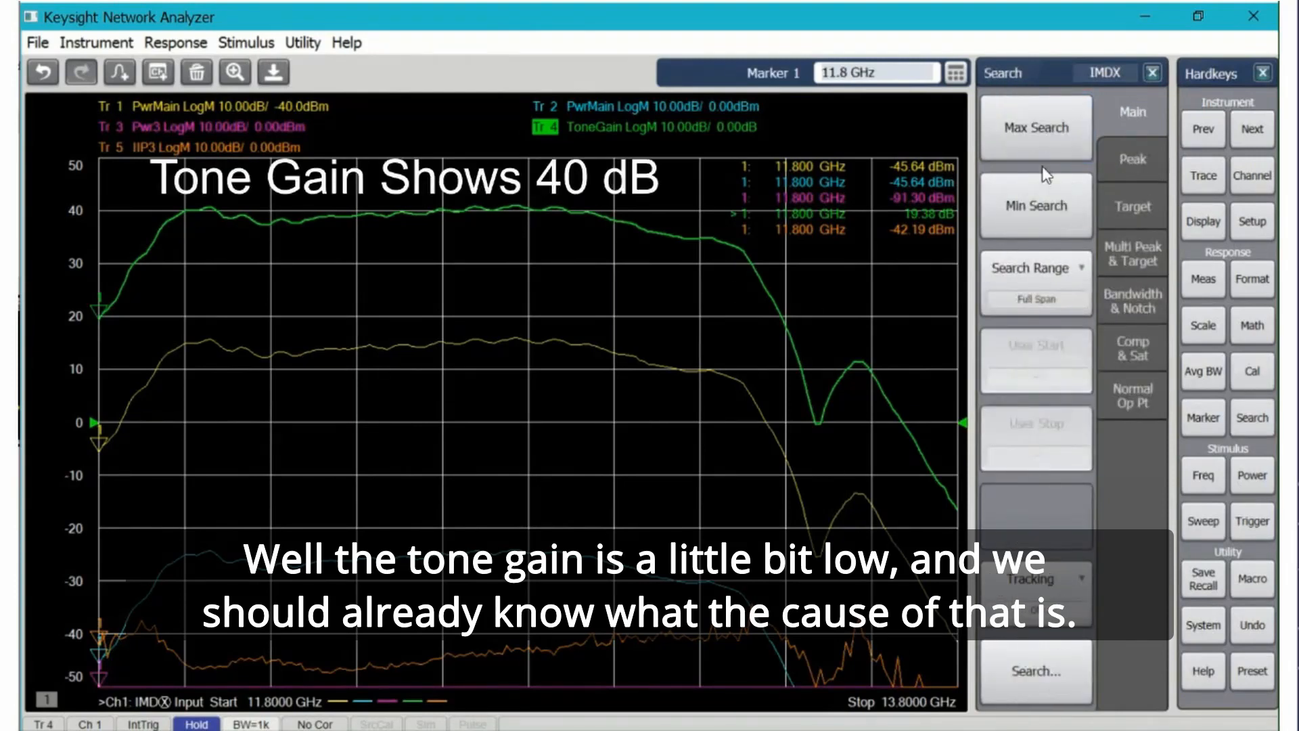
# Move the marker to the tone gain peak and widen main tone IF bandwidth to 10 kHz
pyautogui.click(1203, 475)
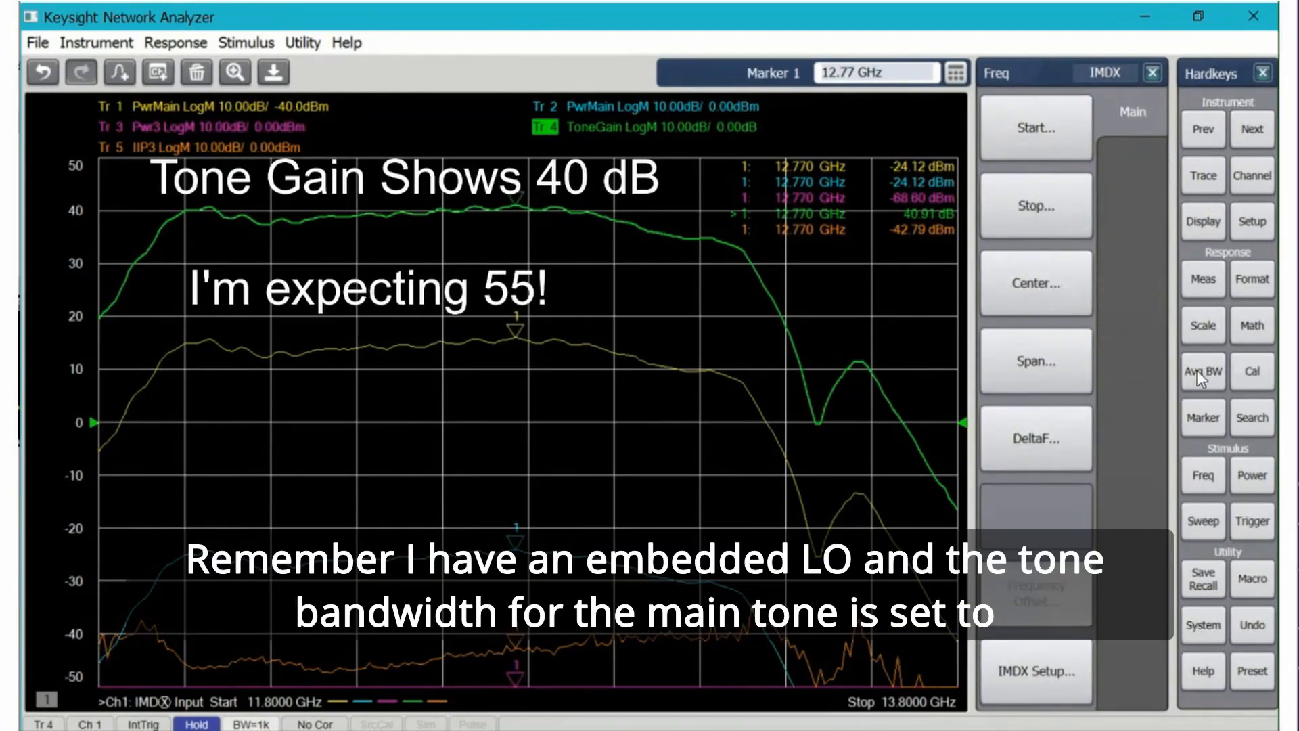
pyautogui.click(1203, 371)
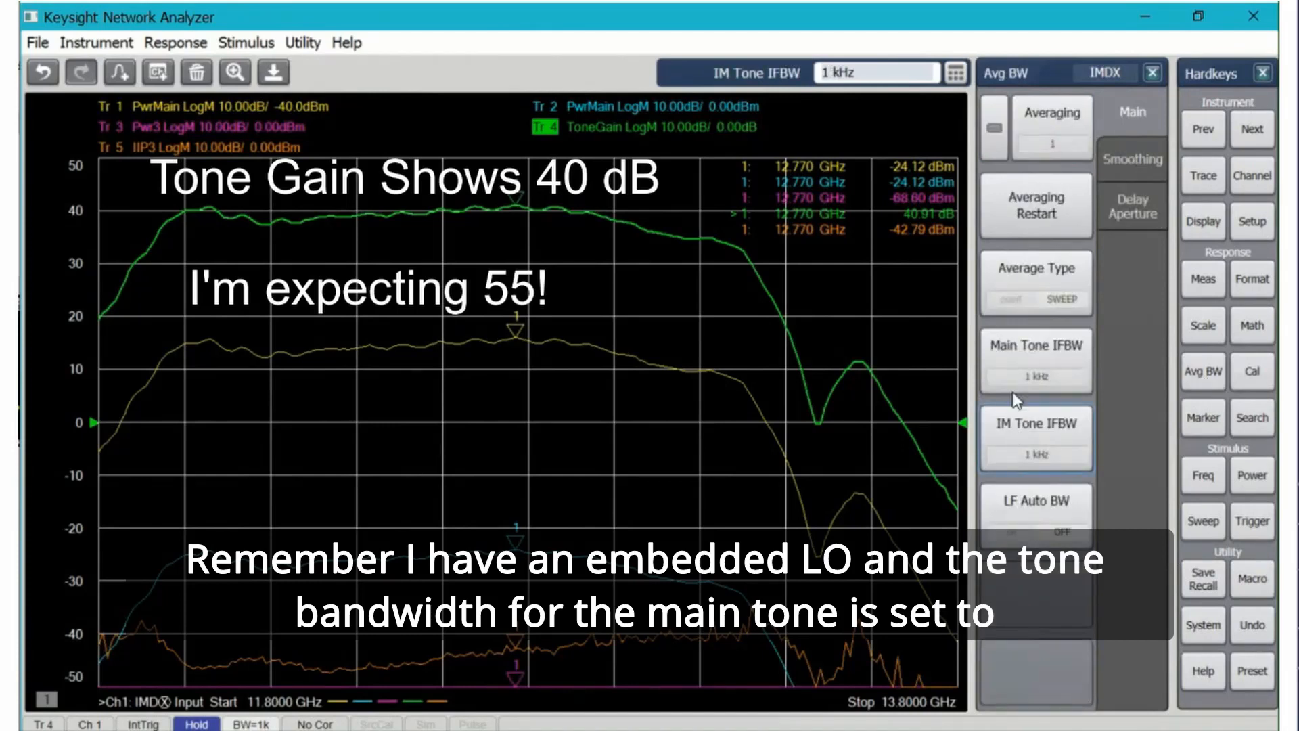
pyautogui.click(1035, 356)
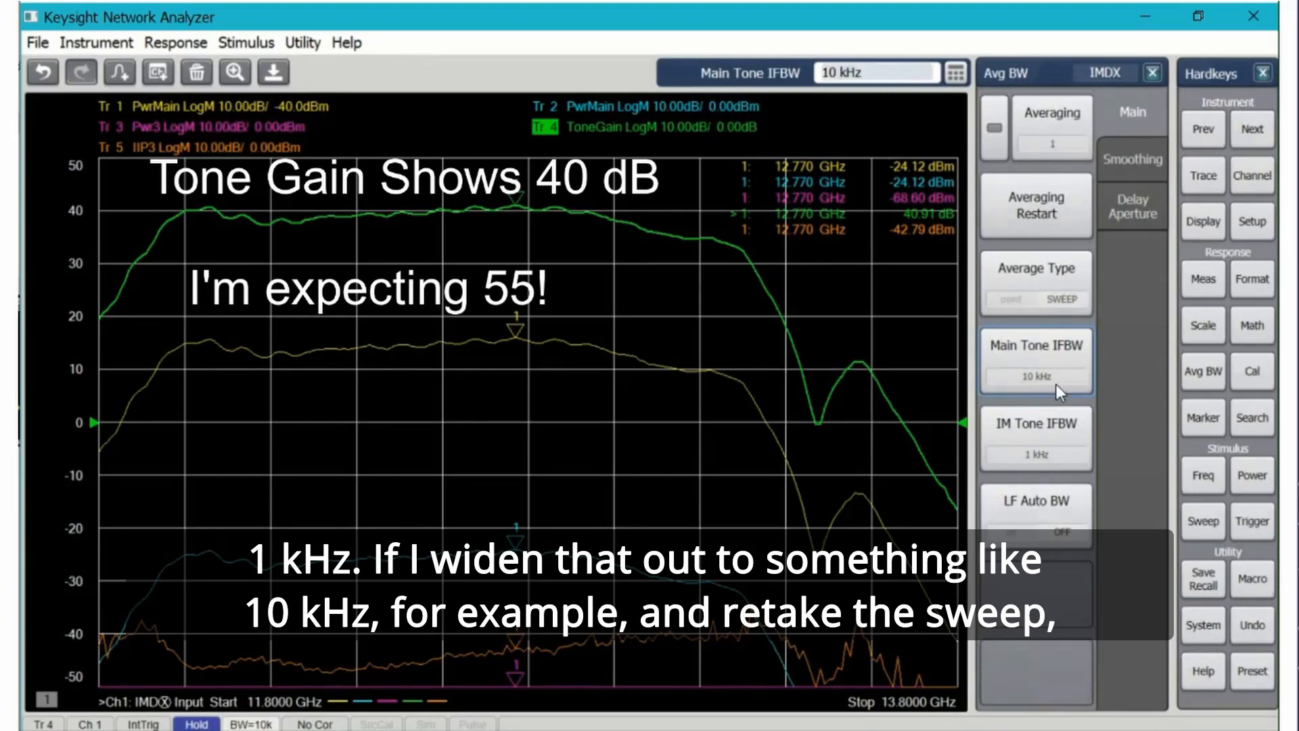
# Retake a single sweep so tone gain reads about 55 dB
pyautogui.click(1253, 521)
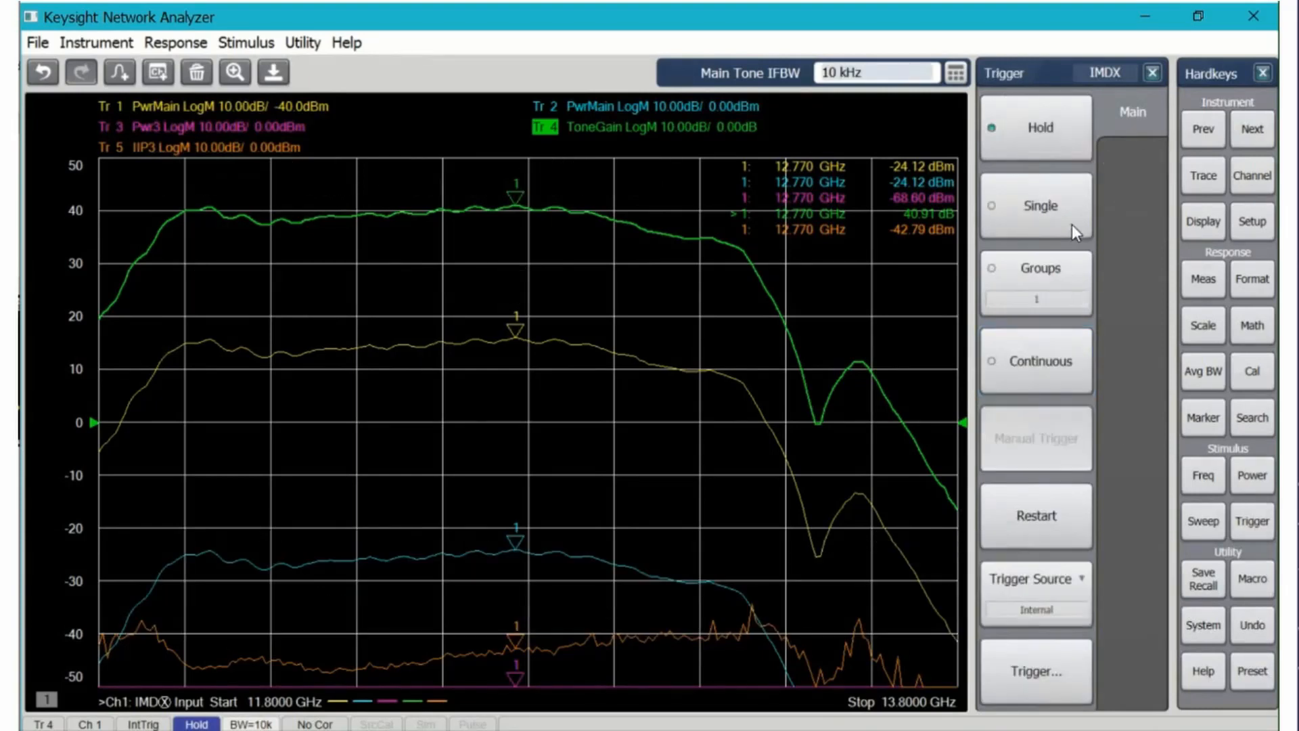
pyautogui.click(1034, 206)
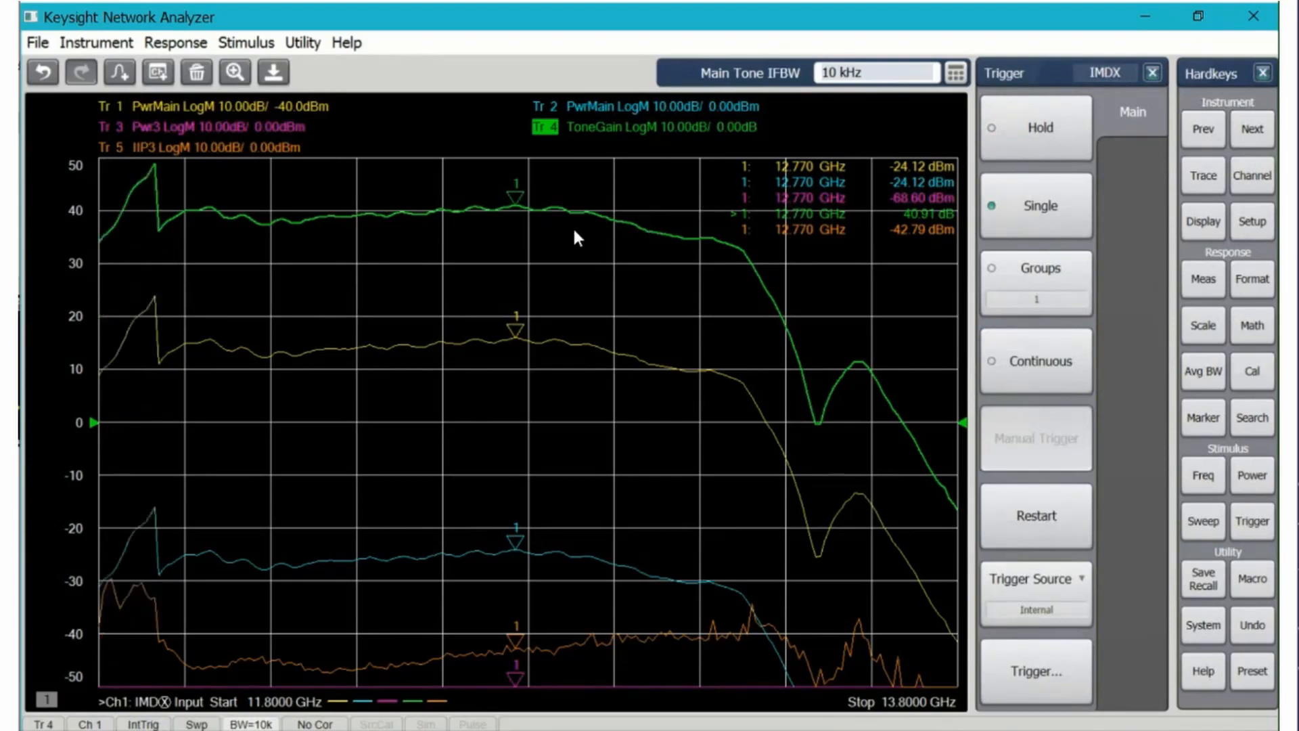
pyautogui.click(1039, 129)
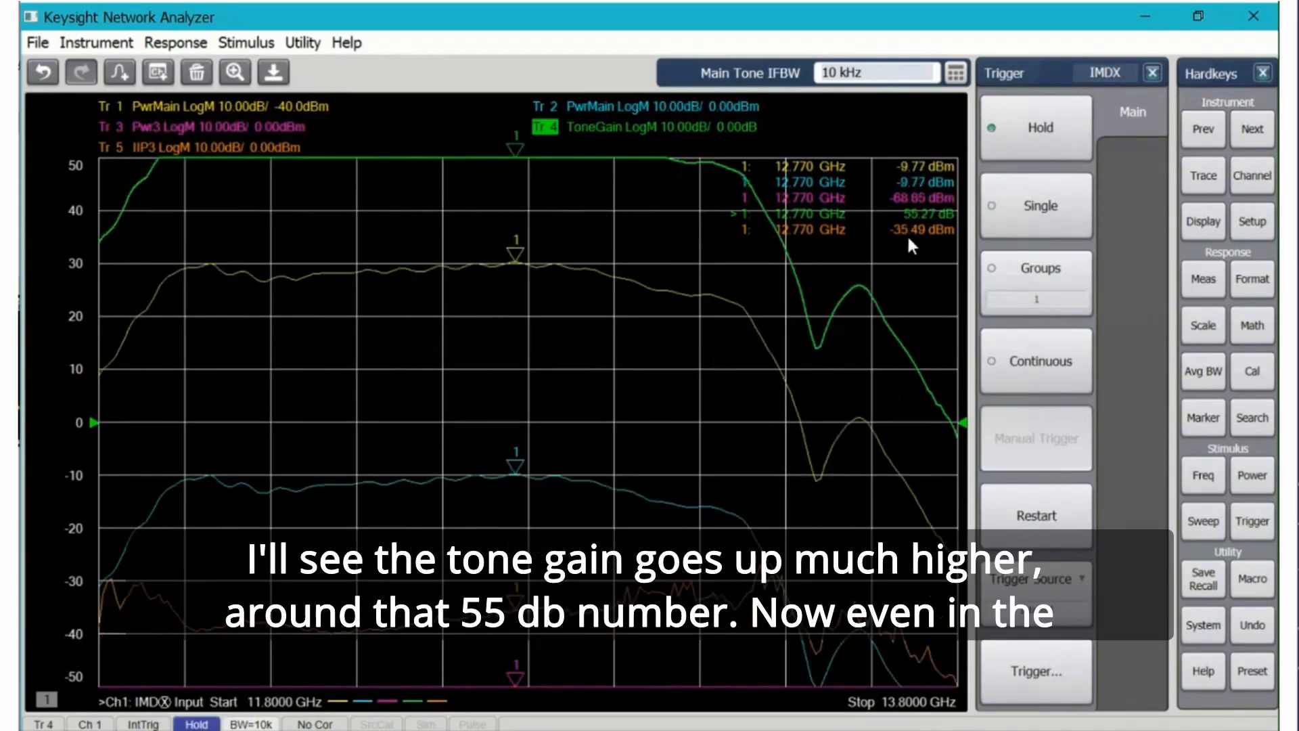
pyautogui.moveTo(919, 225)
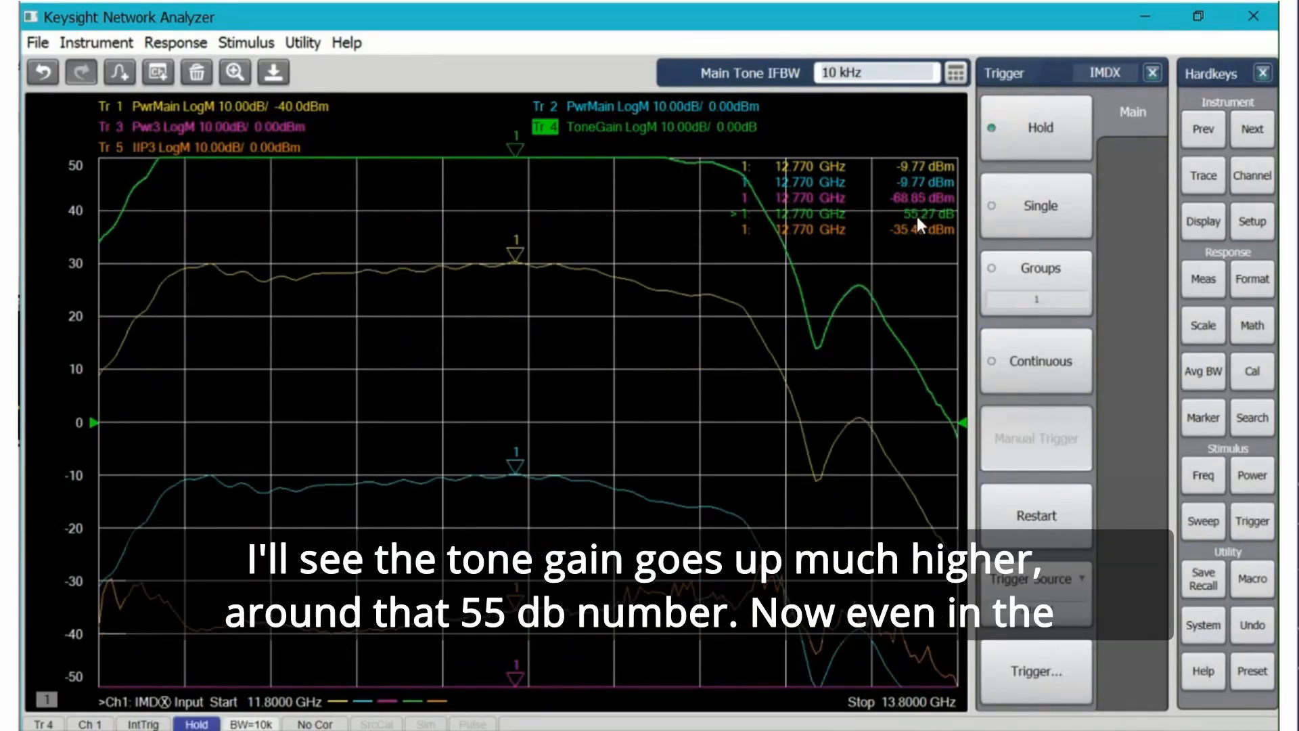
pyautogui.moveTo(735, 323)
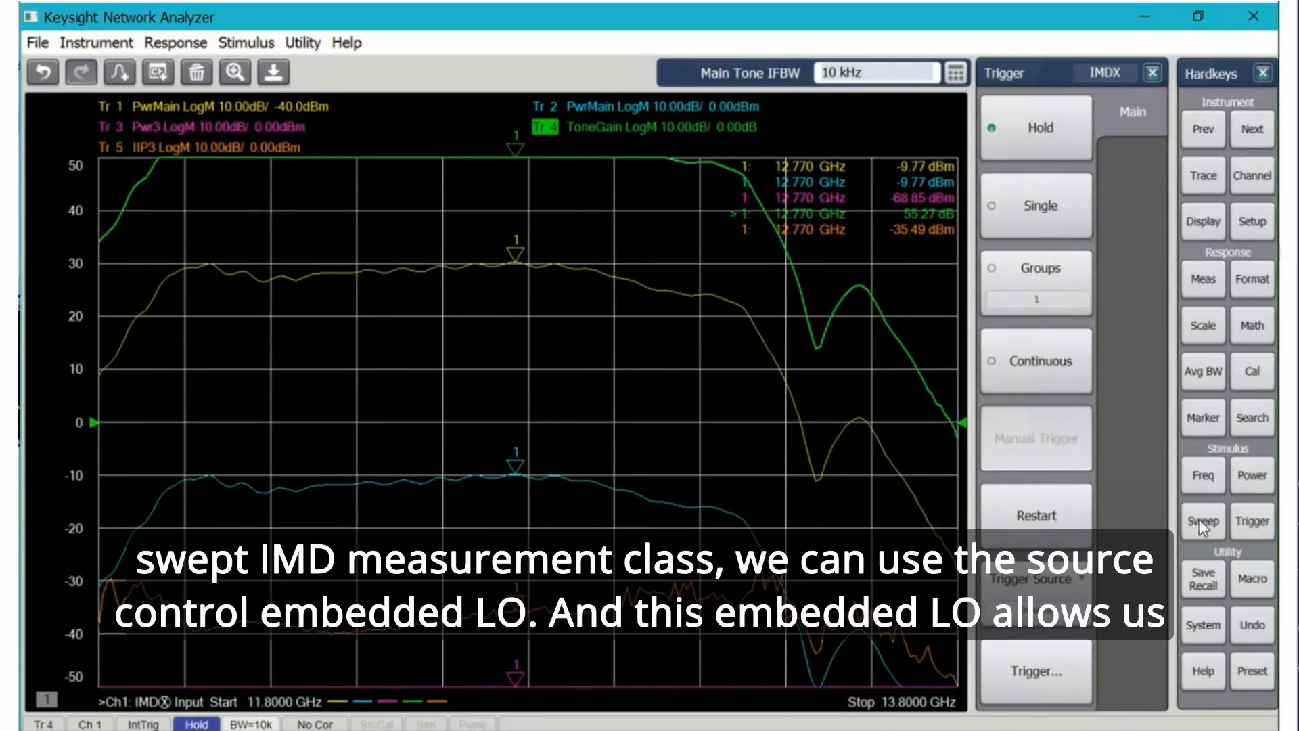
pyautogui.click(1202, 521)
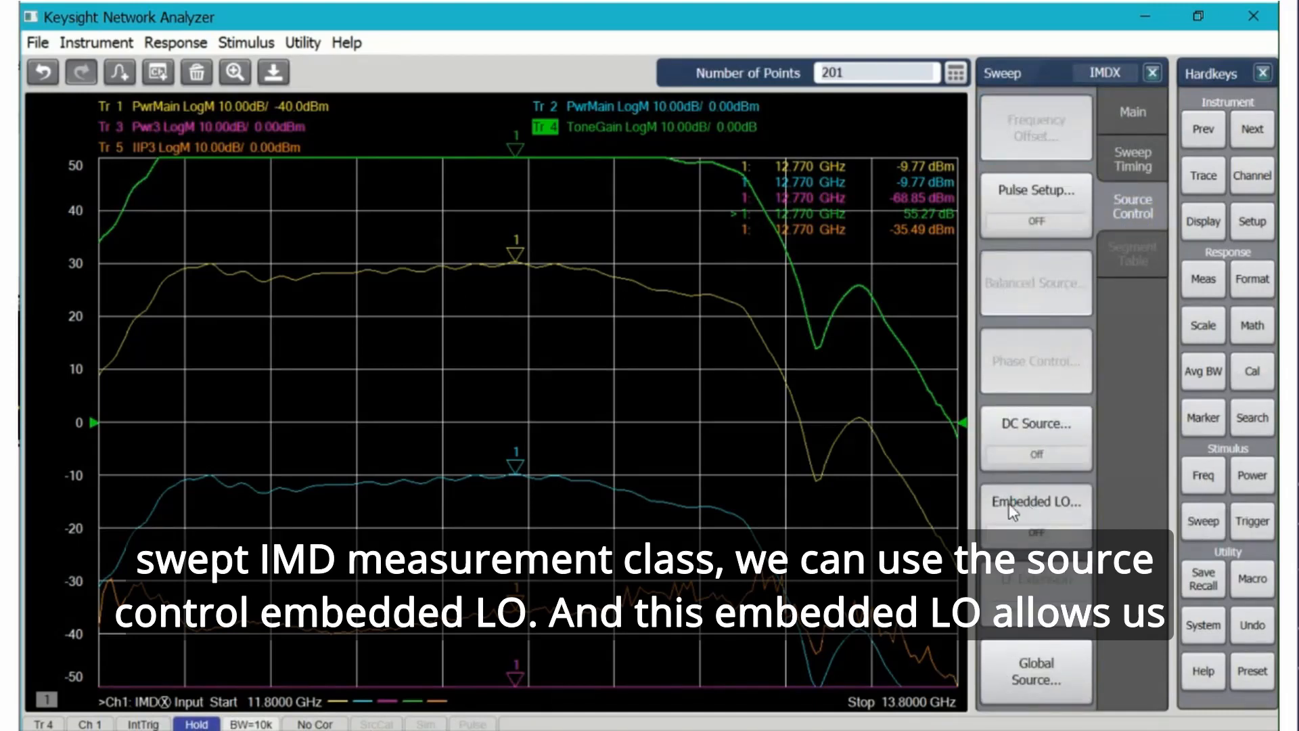
# Enable Embedded LO, which finds an LO offset of about −1837 Hz
pyautogui.click(1035, 501)
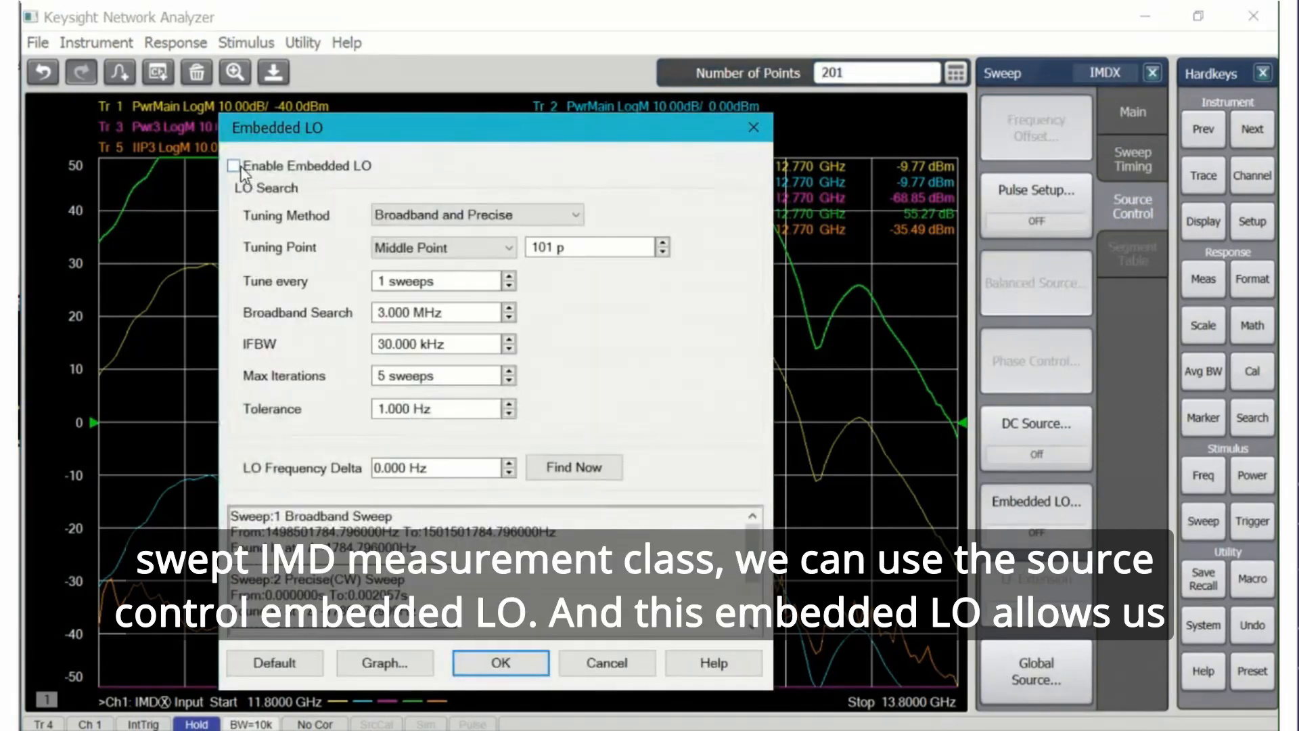
pyautogui.click(235, 166)
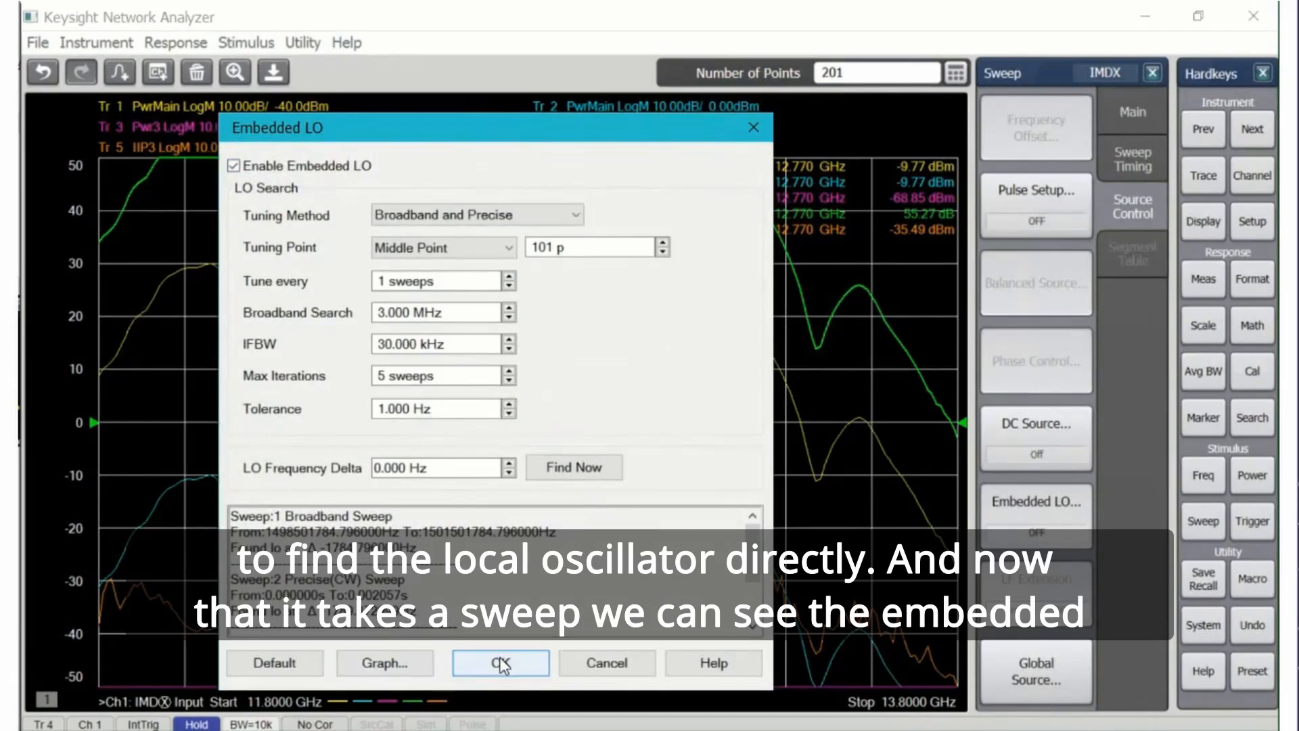
pyautogui.click(501, 662)
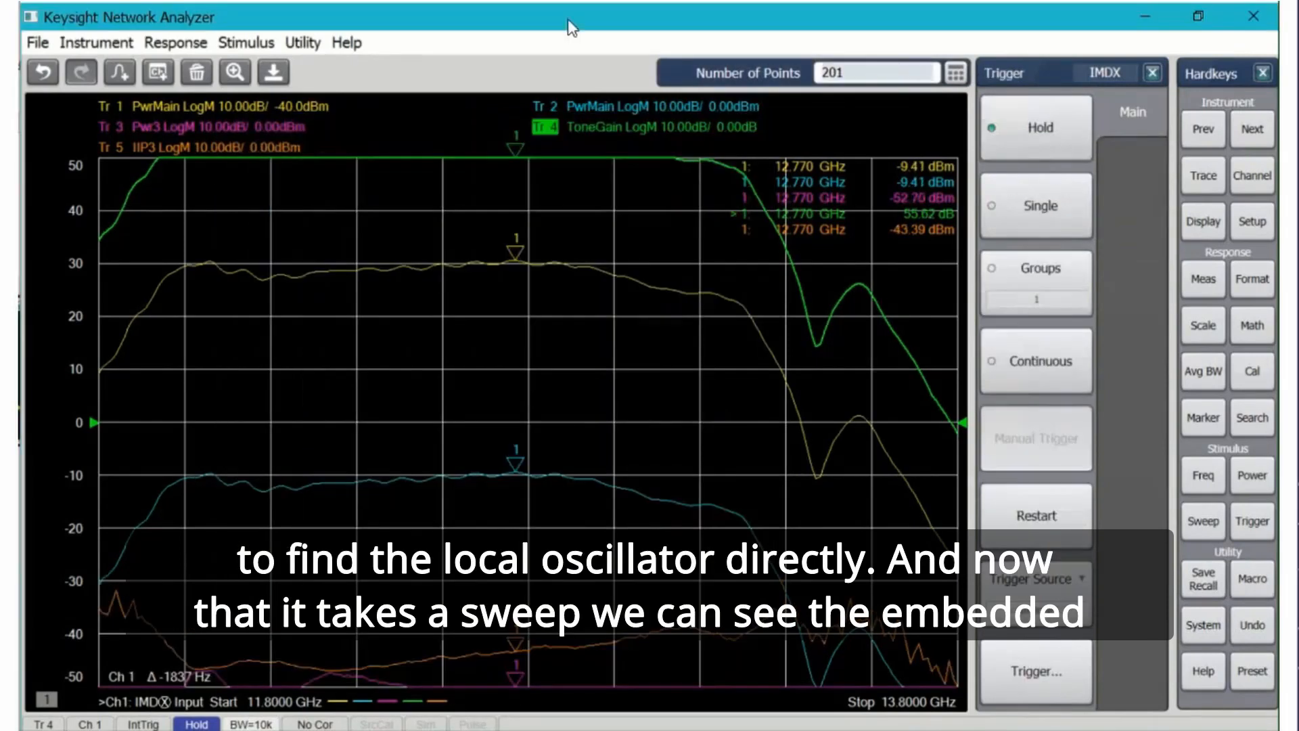
pyautogui.moveTo(182, 690)
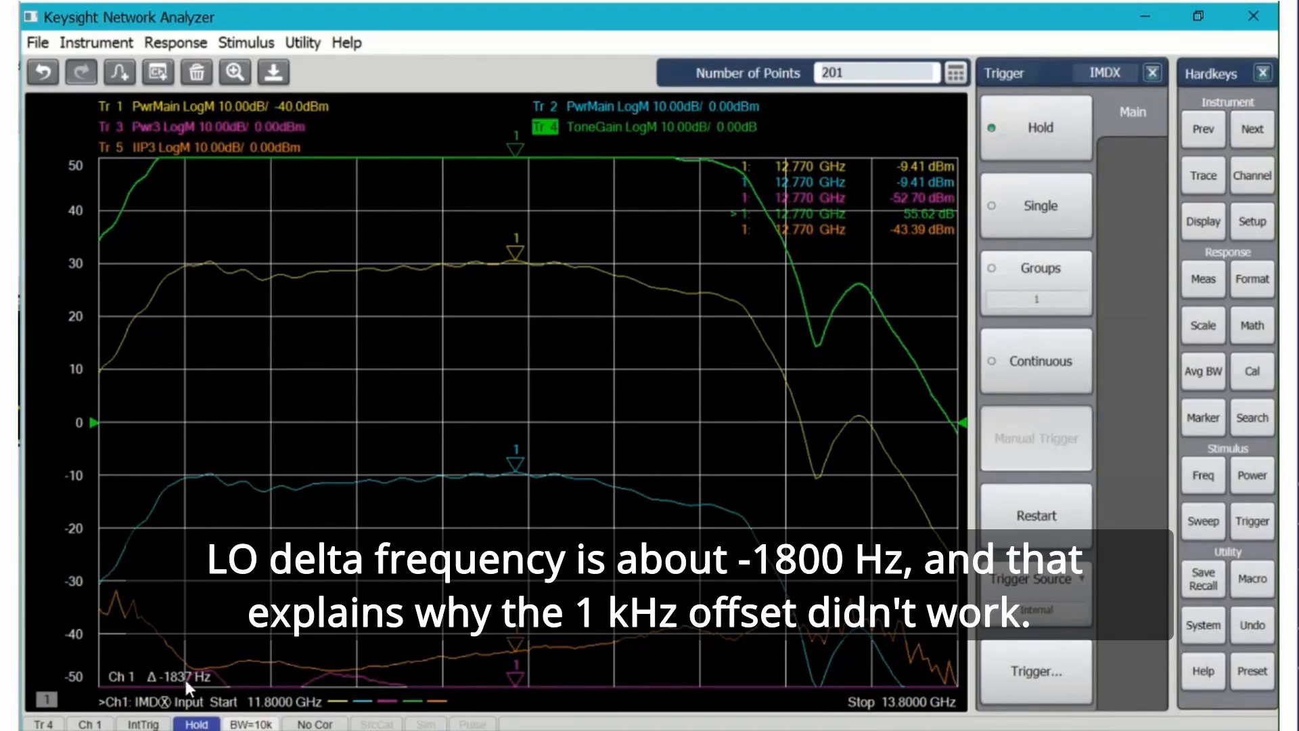
pyautogui.moveTo(399, 424)
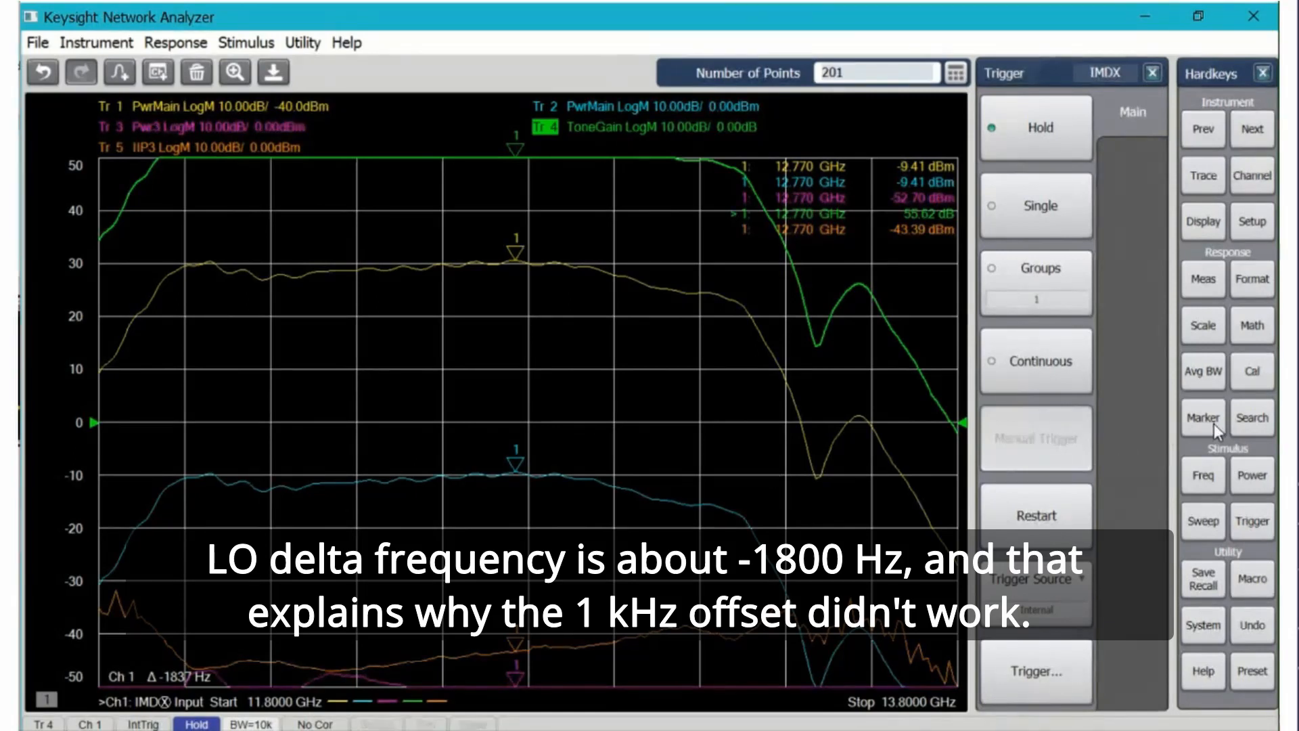
# Set Main Tone IFBW to 1 kHz, then trigger a single sweep
pyautogui.click(1203, 371)
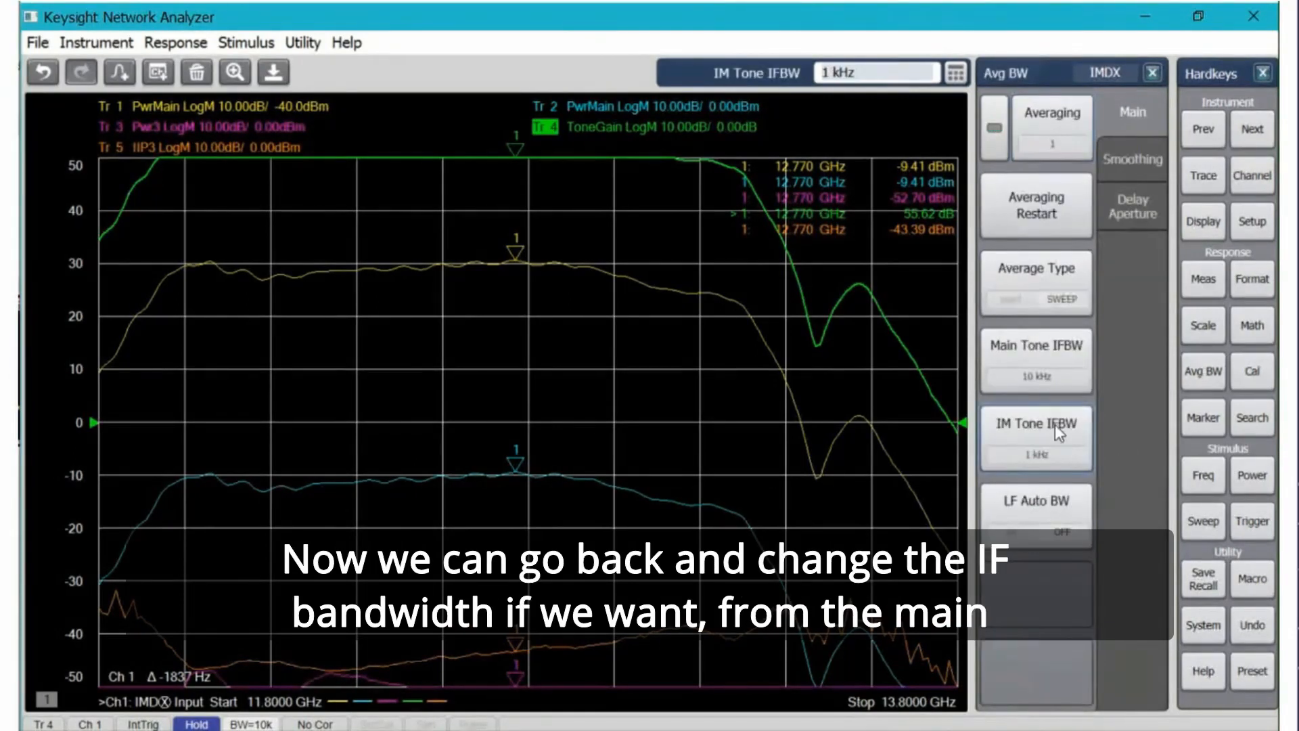
pyautogui.click(1036, 361)
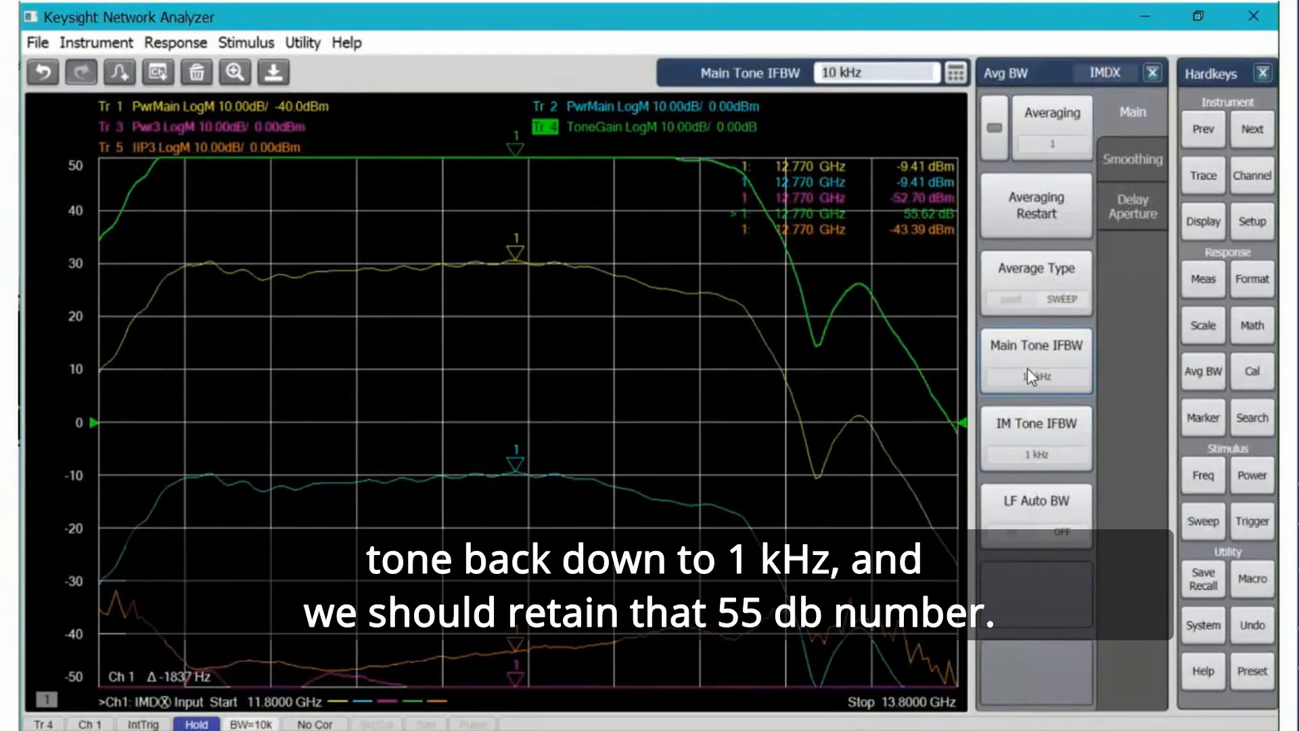
pyautogui.click(1035, 360)
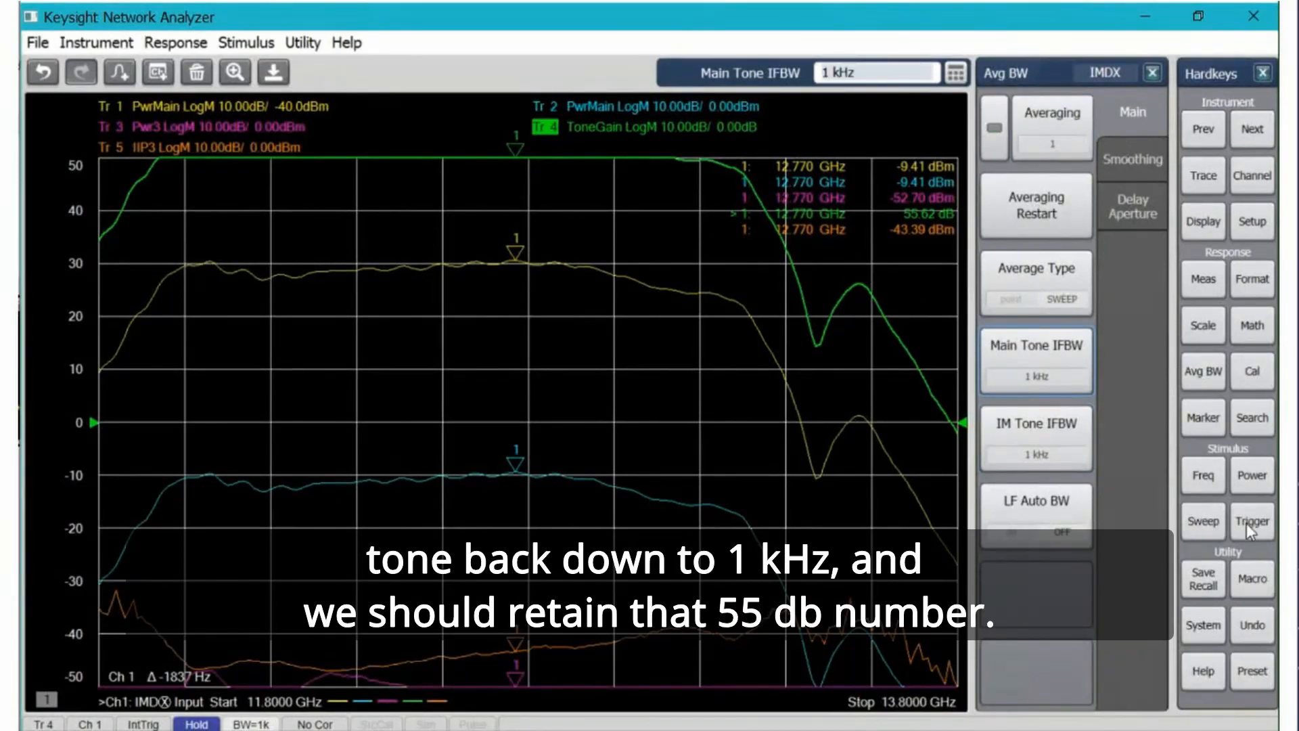
pyautogui.click(1252, 521)
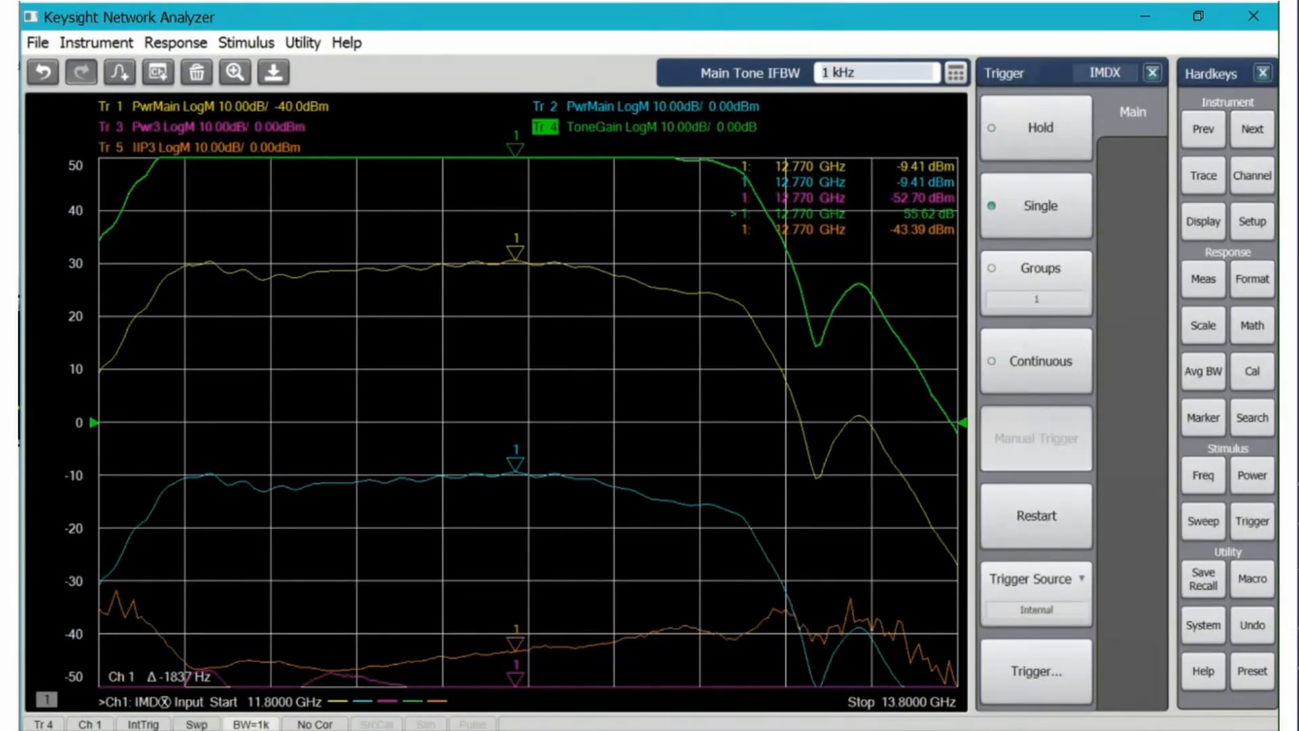
pyautogui.click(1041, 129)
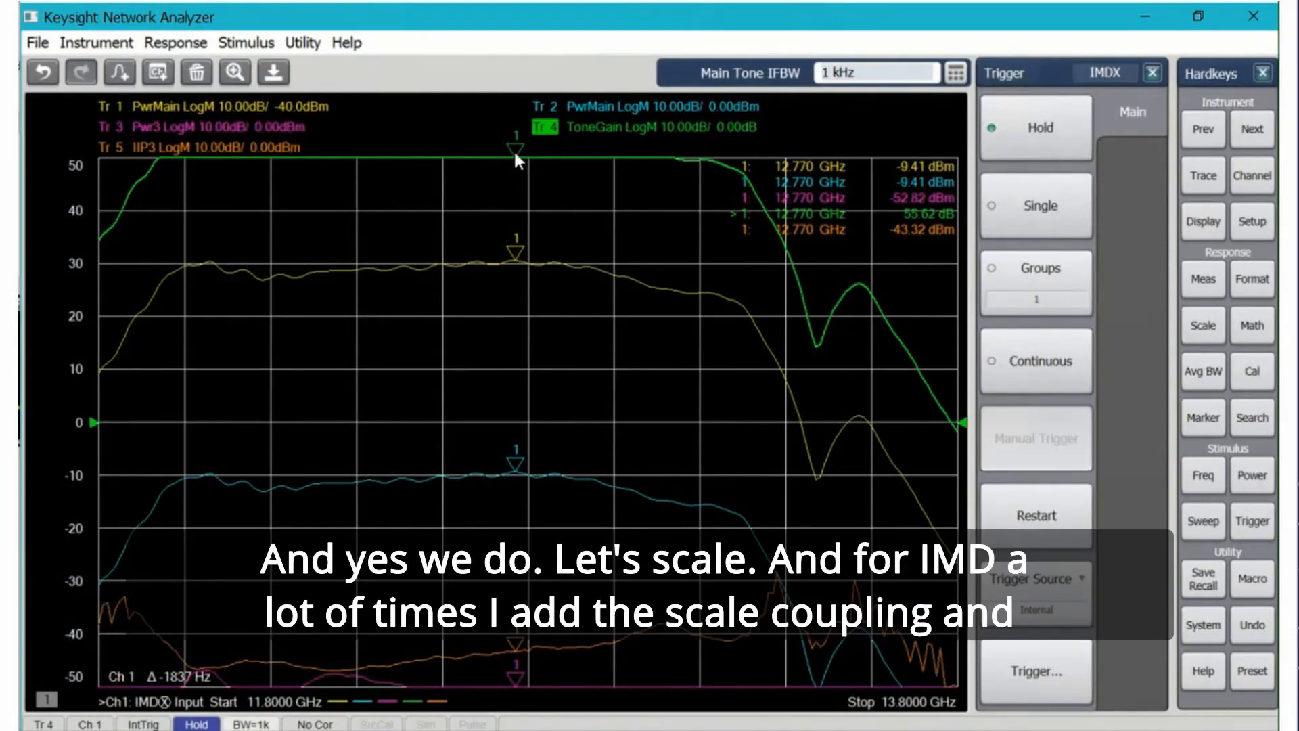
# Turn on Window scale coupling so all traces in the window share one scale
pyautogui.click(1202, 324)
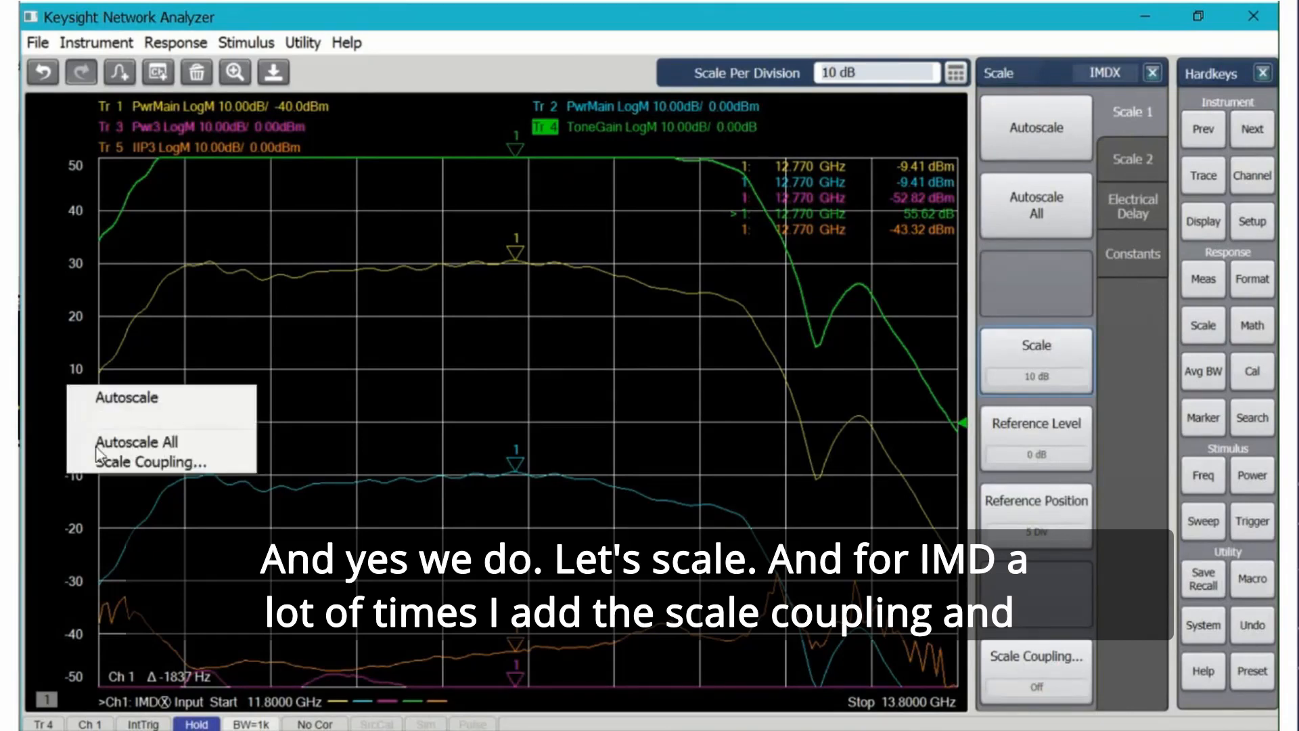
pyautogui.click(150, 461)
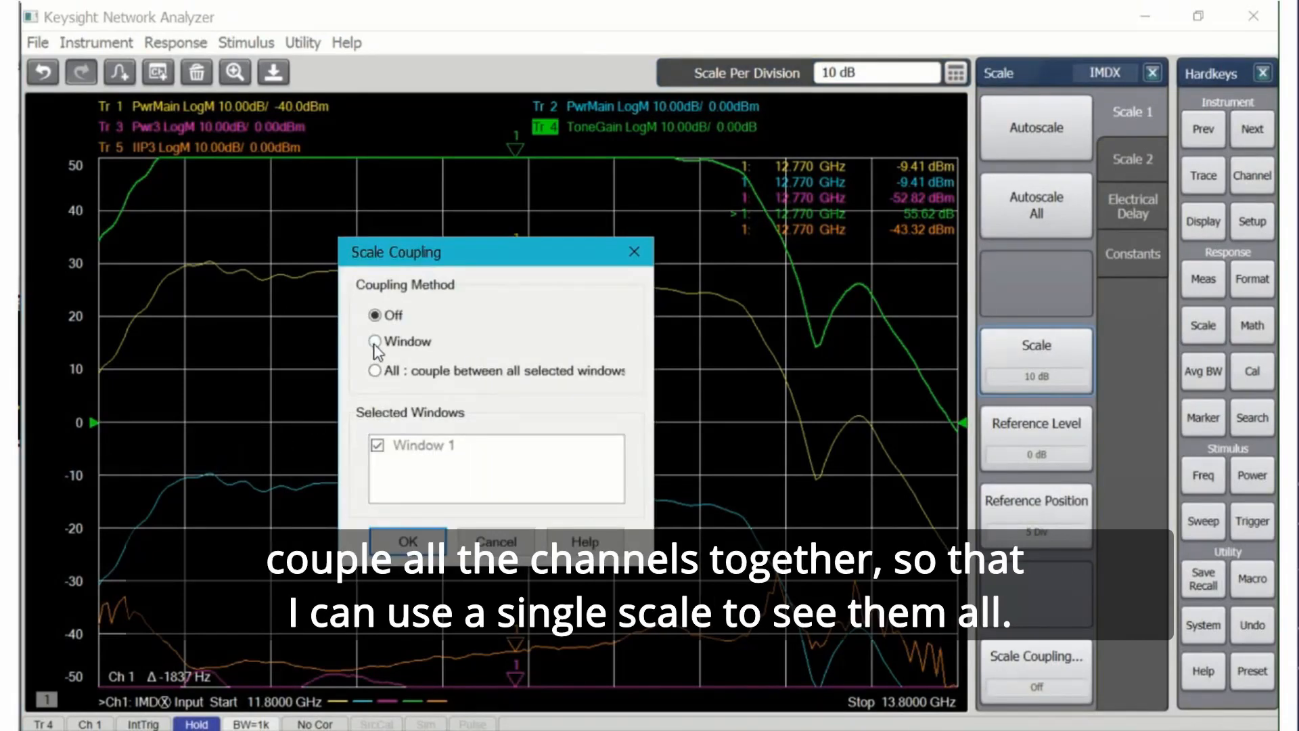
pyautogui.click(406, 539)
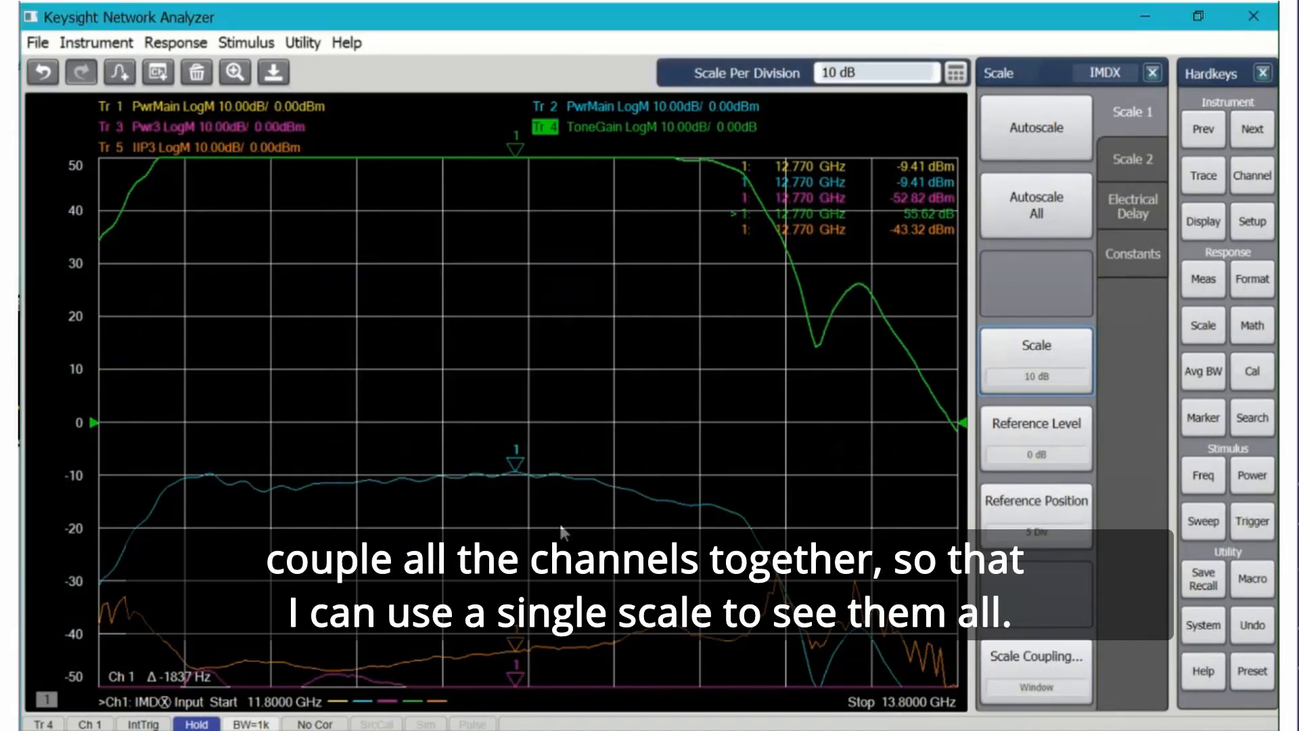
pyautogui.moveTo(1192, 374)
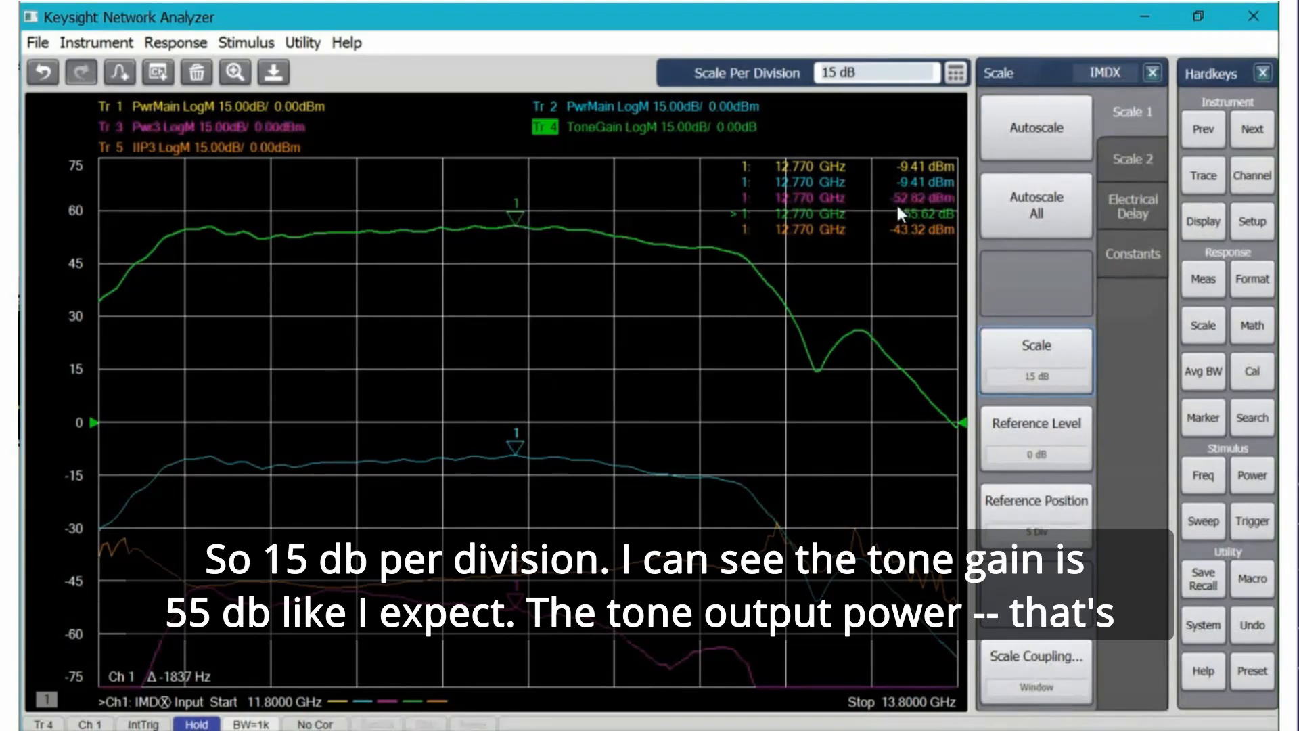
pyautogui.moveTo(911, 206)
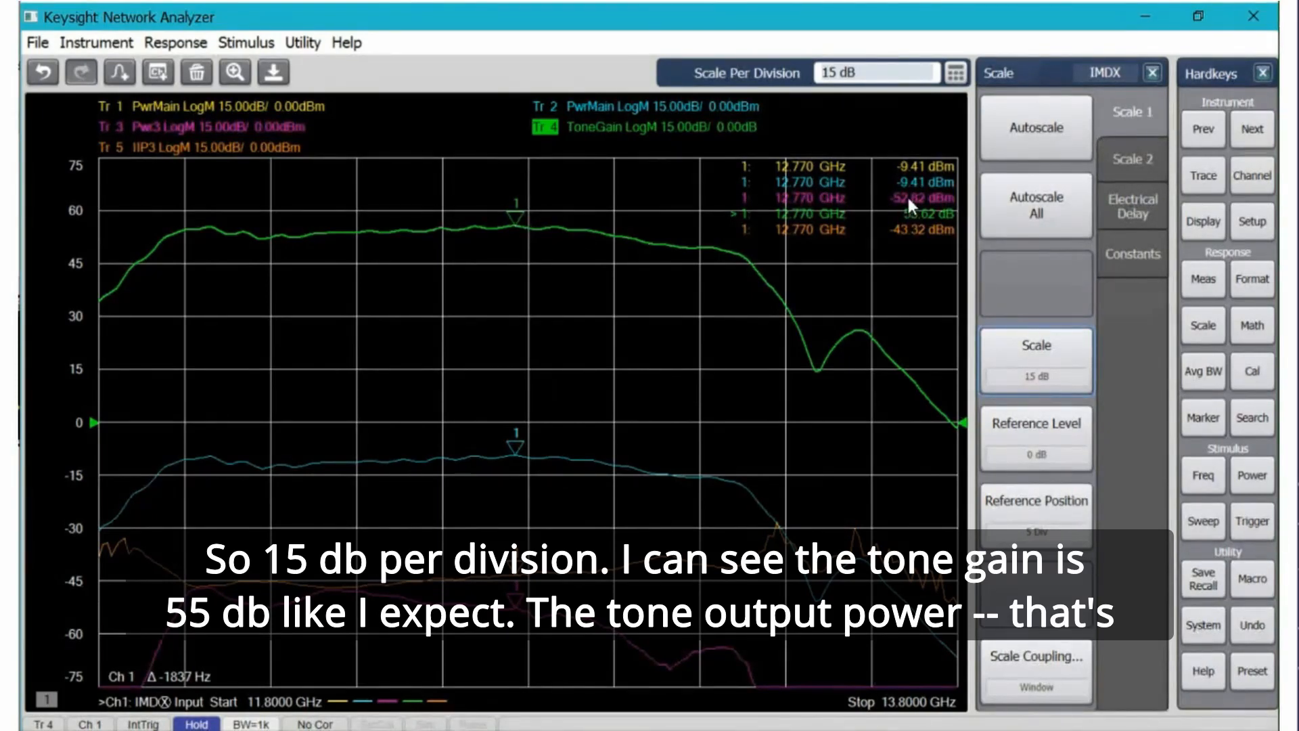
pyautogui.moveTo(451, 99)
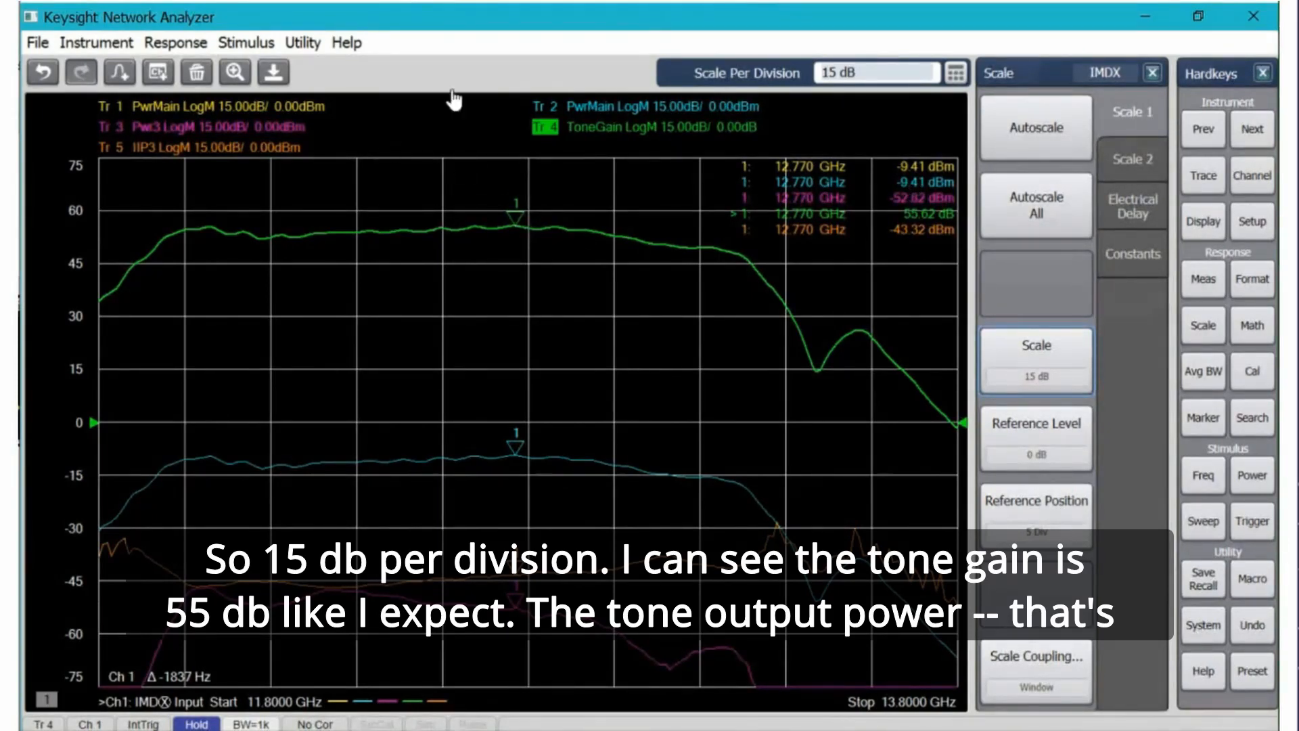
# Set the PwrMain traces' Tone Select to Low and High, creating PwrMainLo and PwrMainHi
pyautogui.click(543, 106)
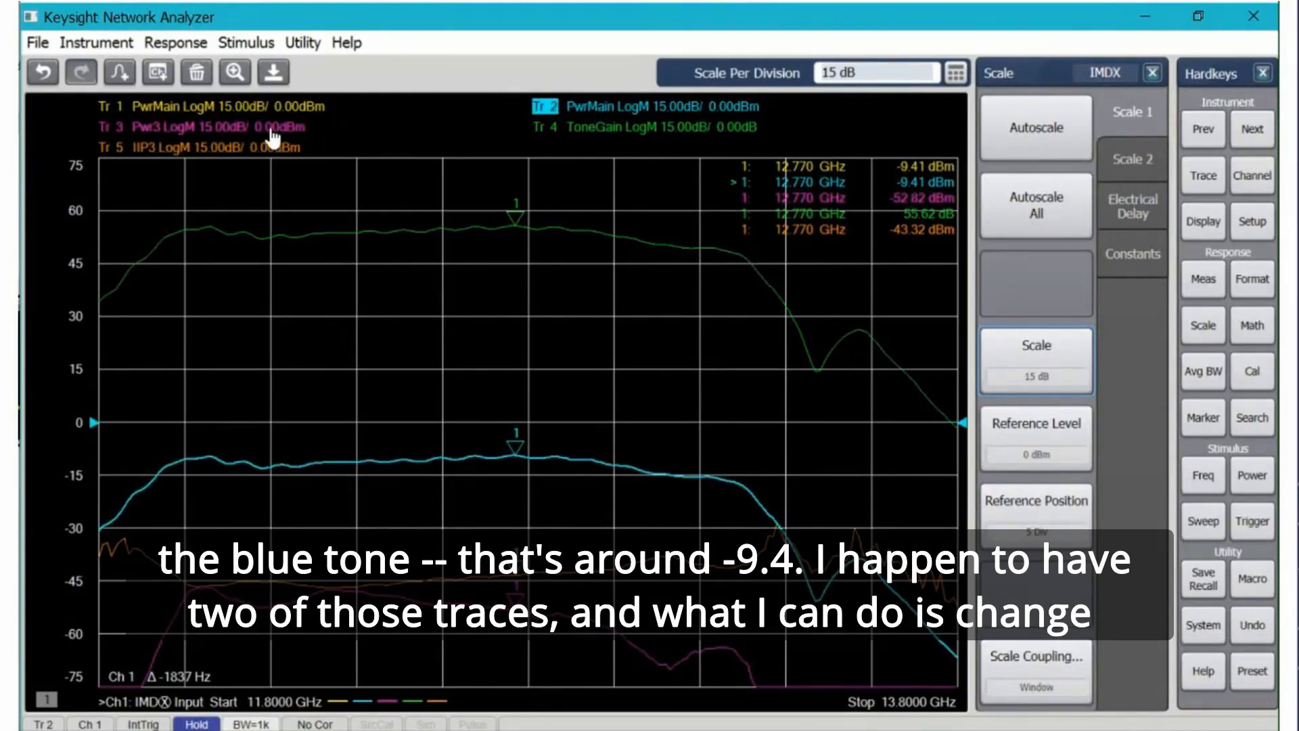
pyautogui.moveTo(626, 110)
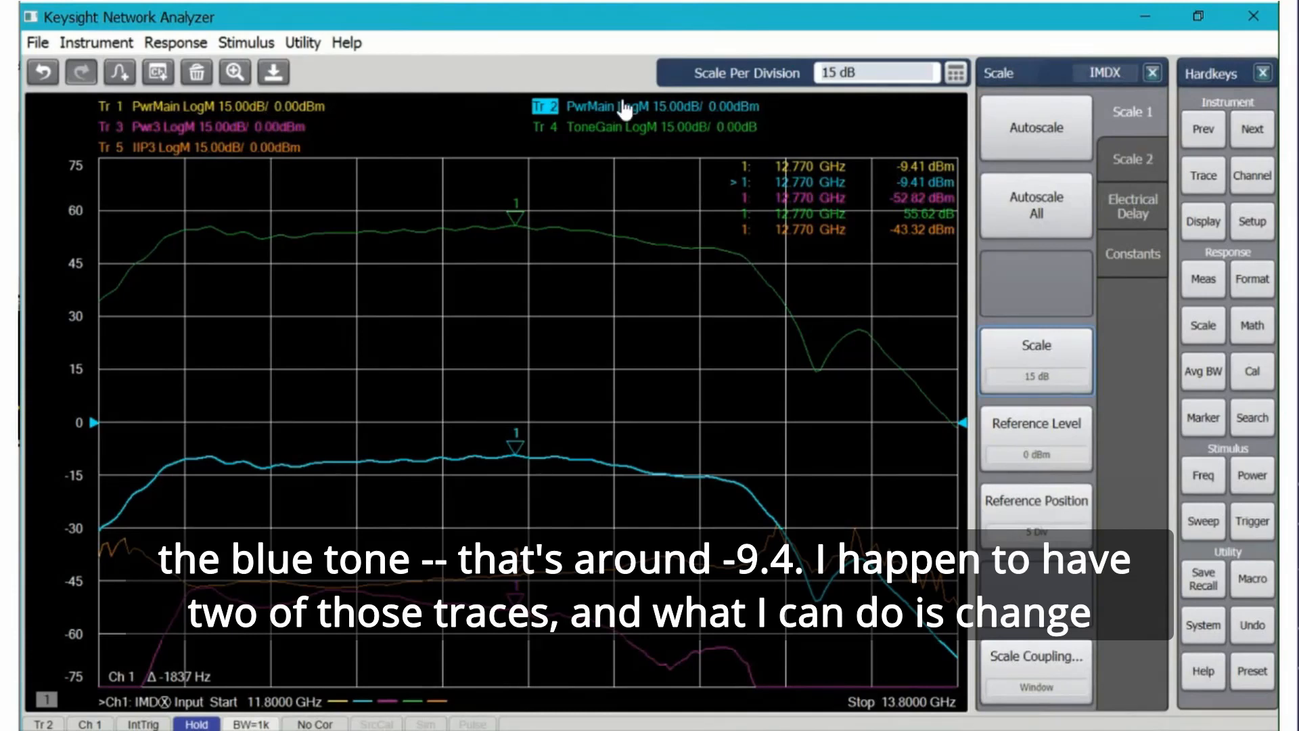
pyautogui.click(1202, 280)
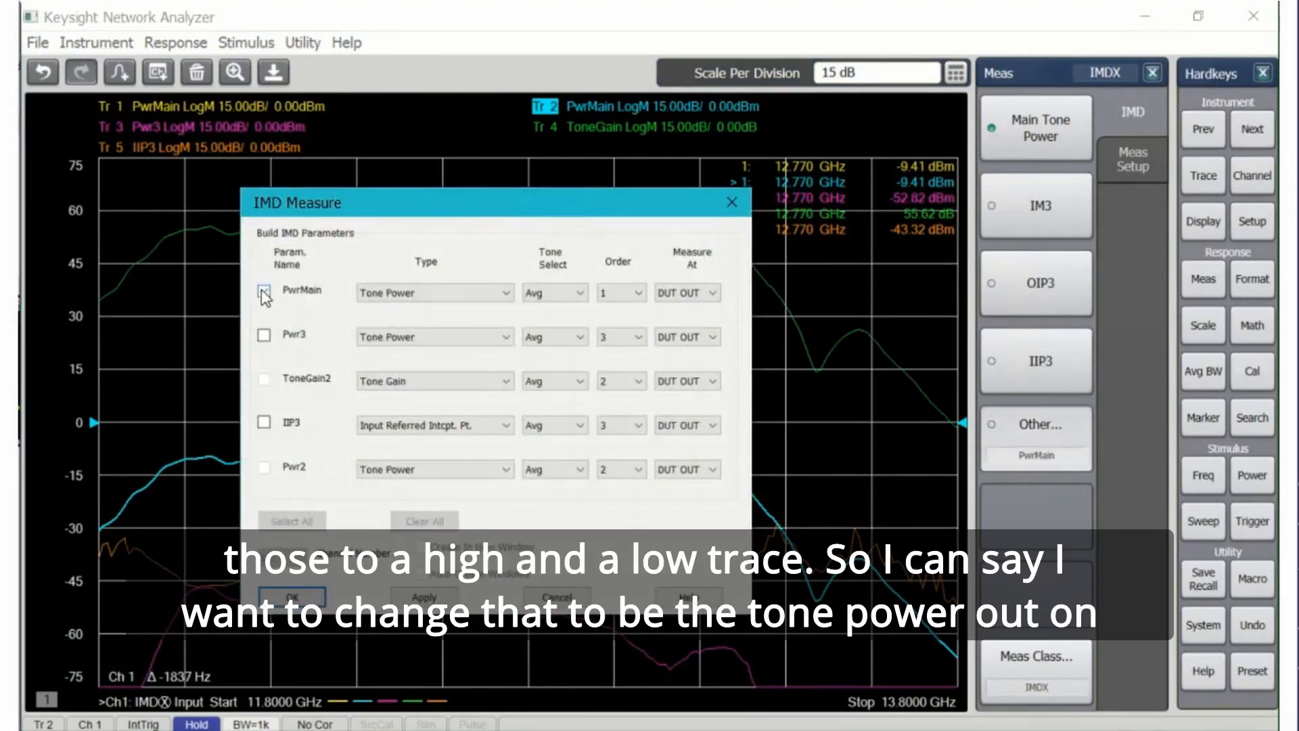
pyautogui.click(554, 292)
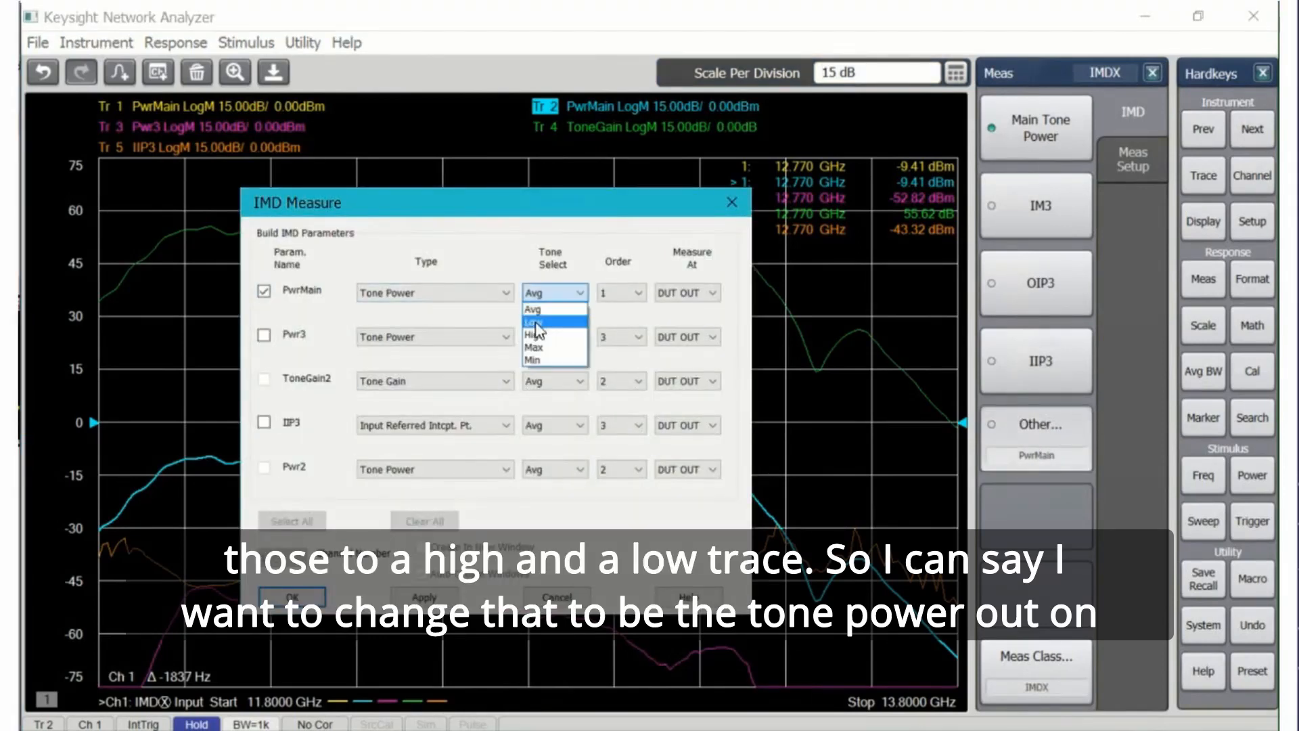
pyautogui.click(538, 322)
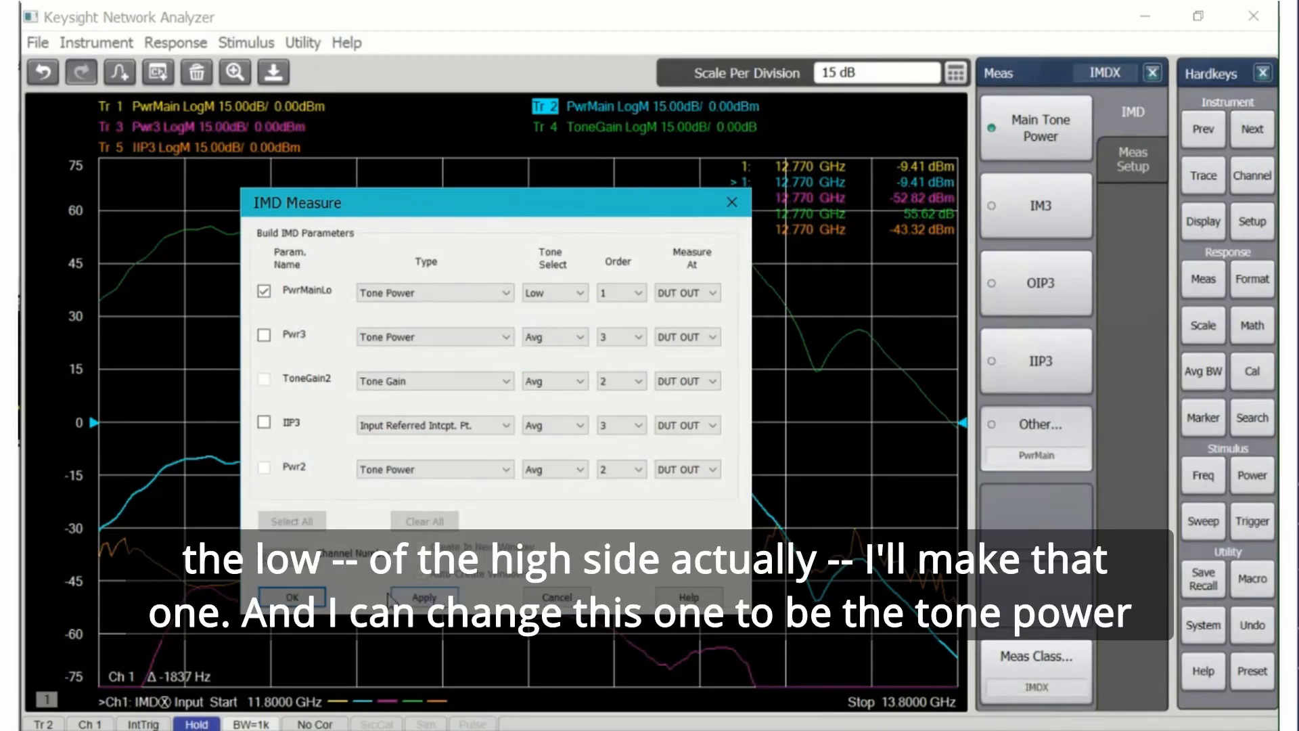
pyautogui.click(553, 292)
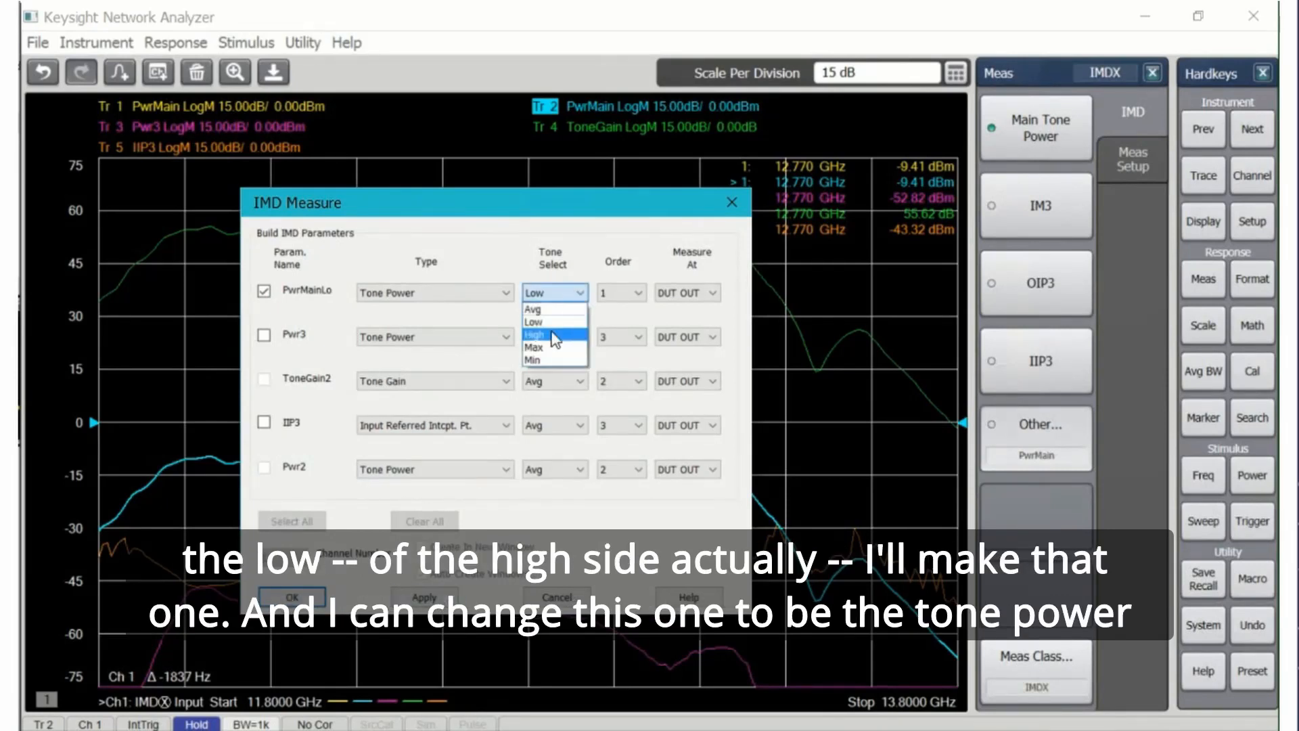
pyautogui.click(543, 334)
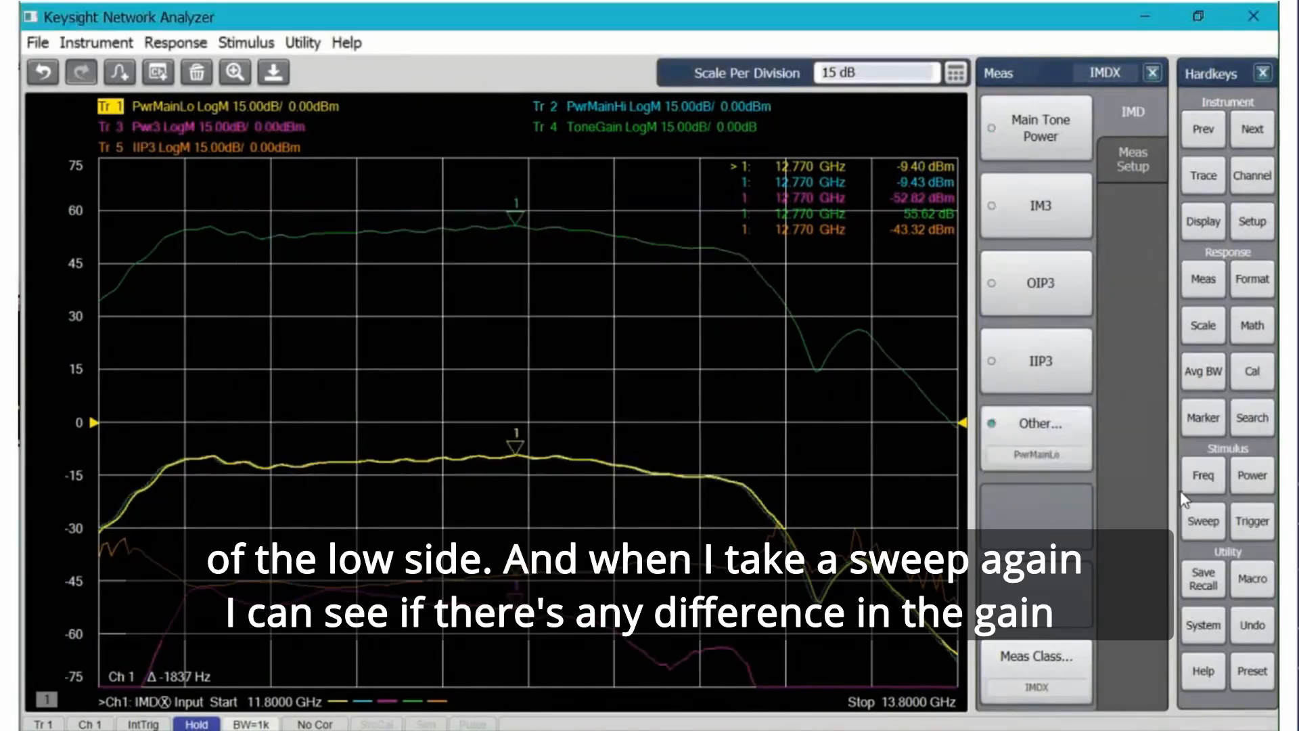
pyautogui.click(1251, 520)
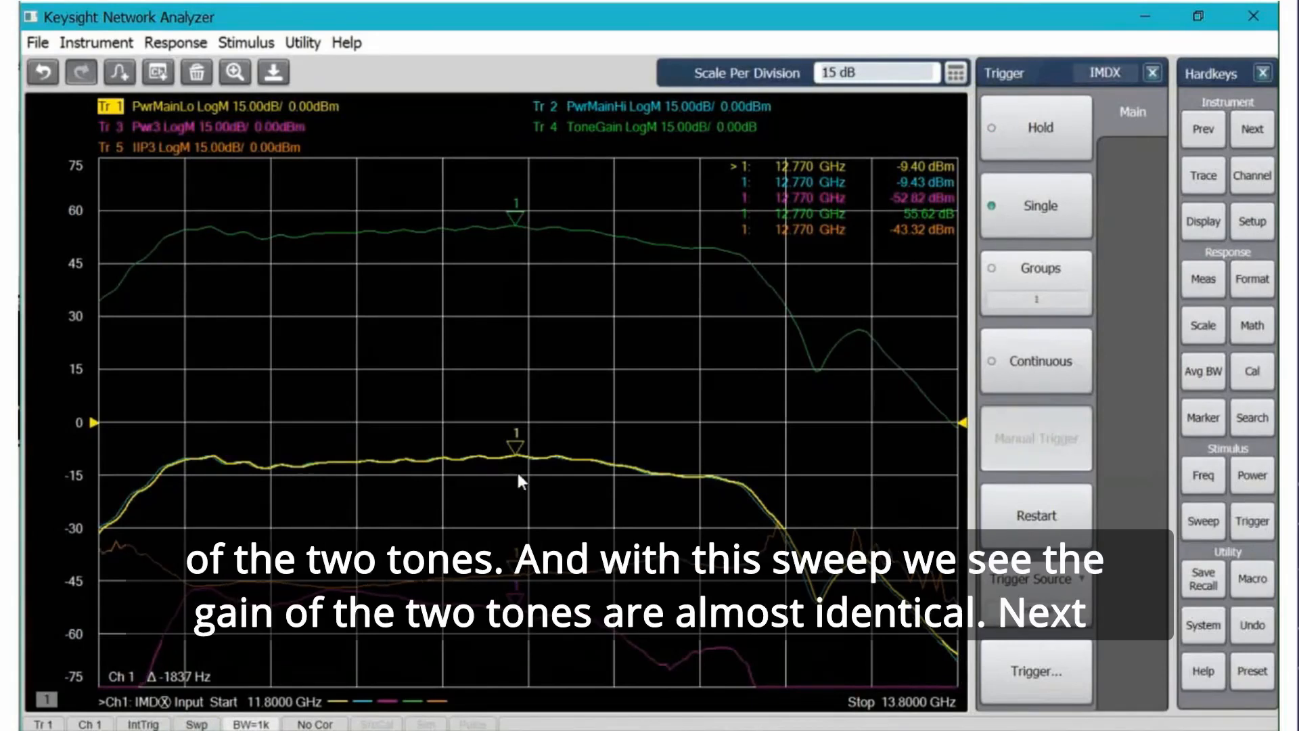
# Take a single sweep and bring up the Meas panel's IMD measurement types for IIP3
pyautogui.click(1039, 128)
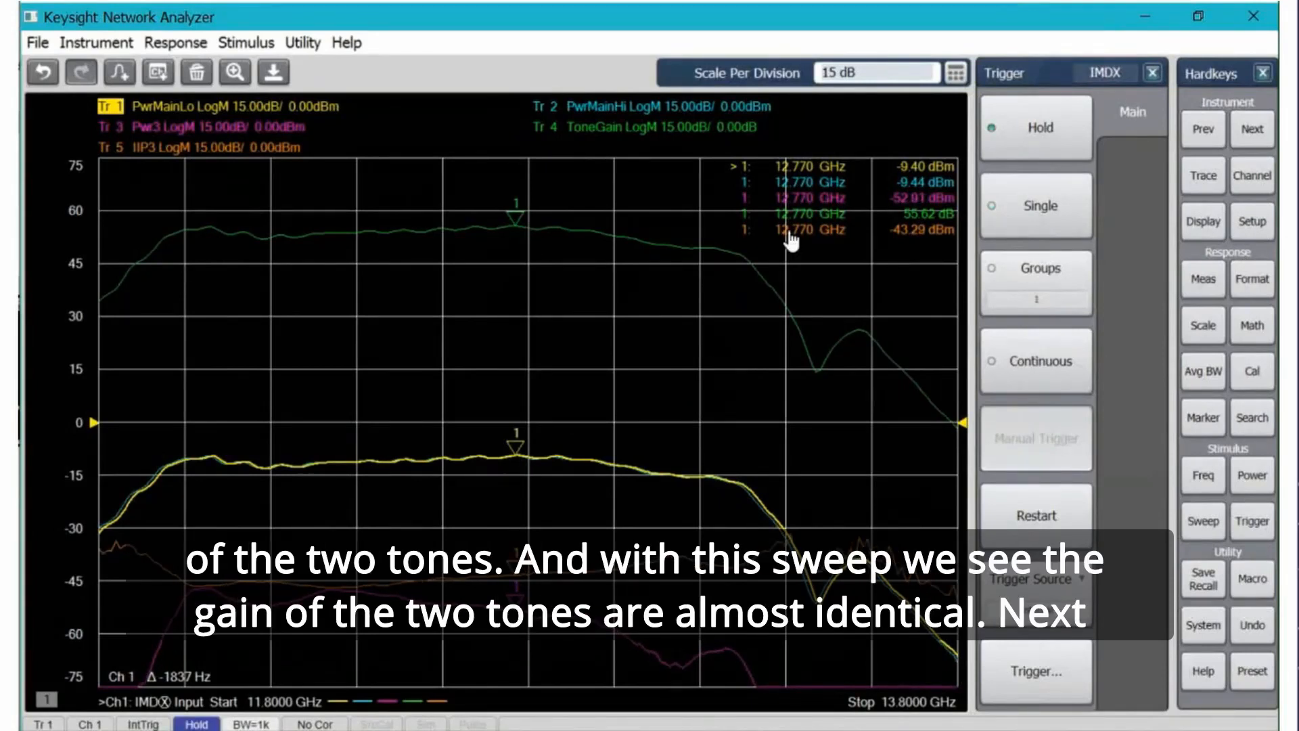
pyautogui.moveTo(886, 170)
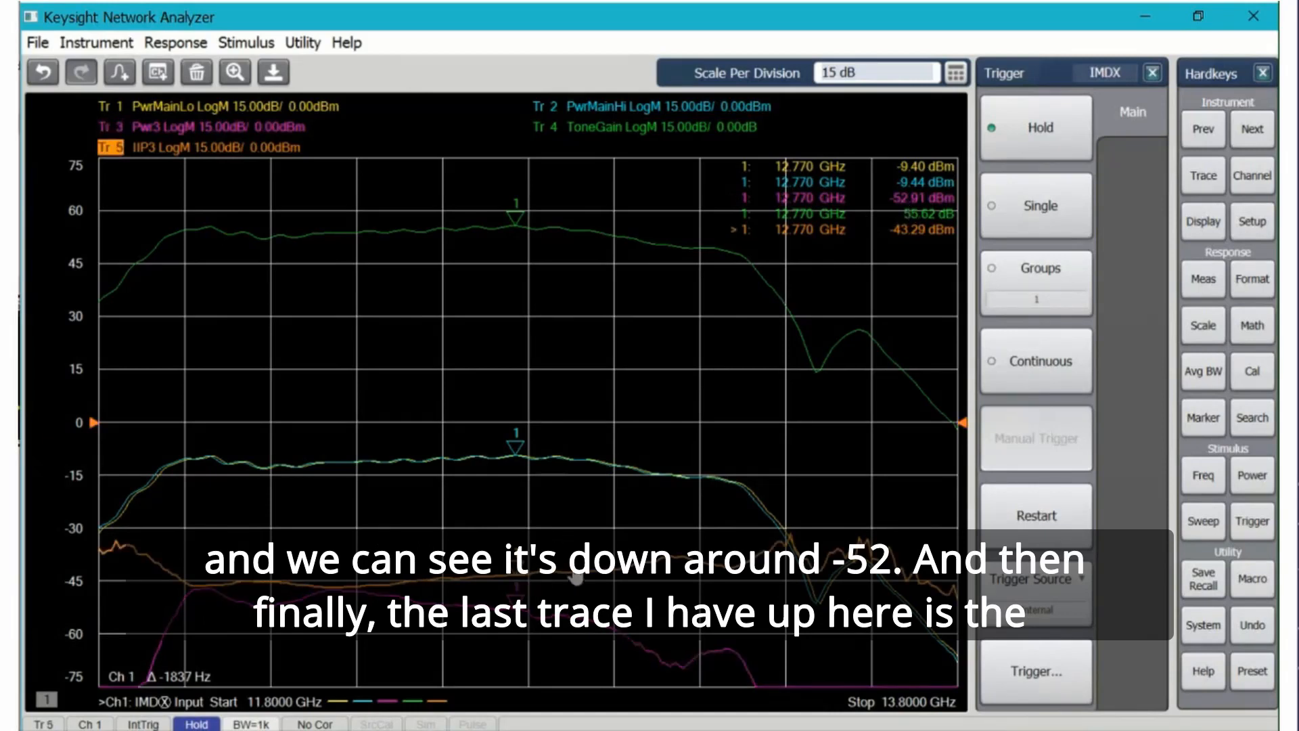
pyautogui.moveTo(418, 184)
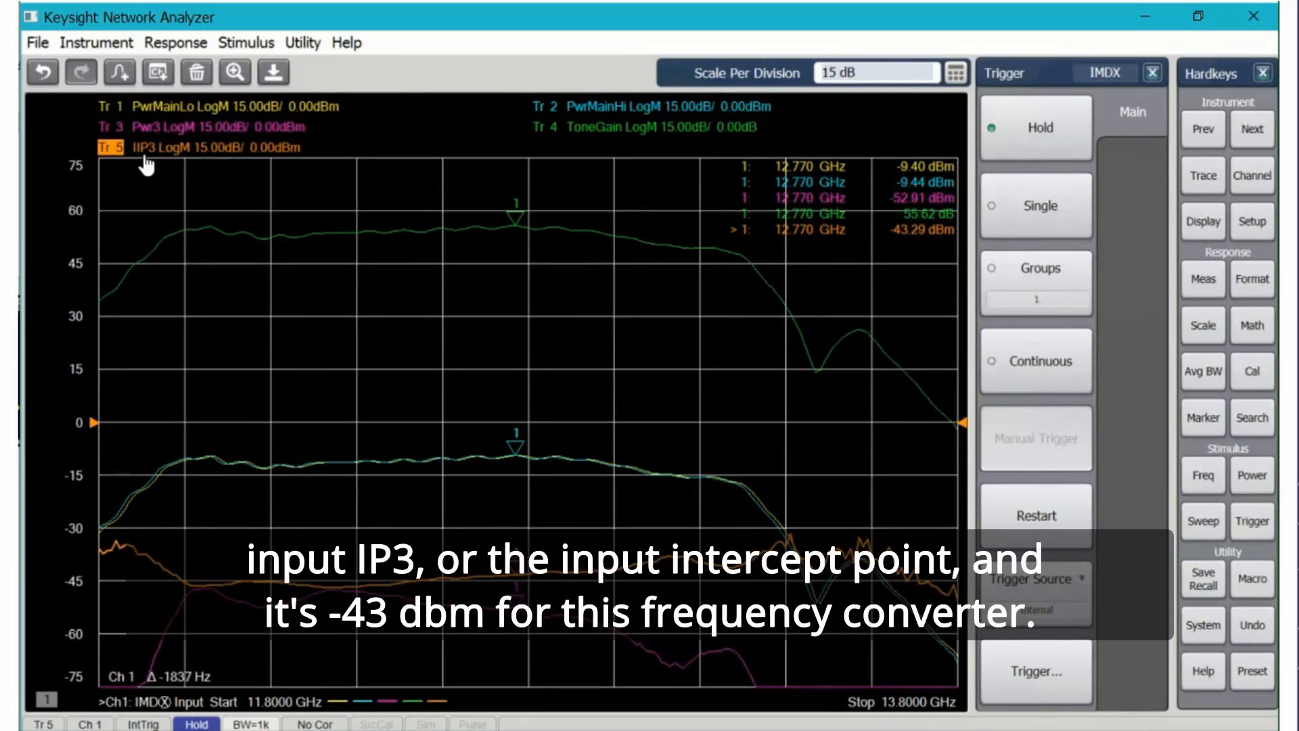
pyautogui.moveTo(907, 247)
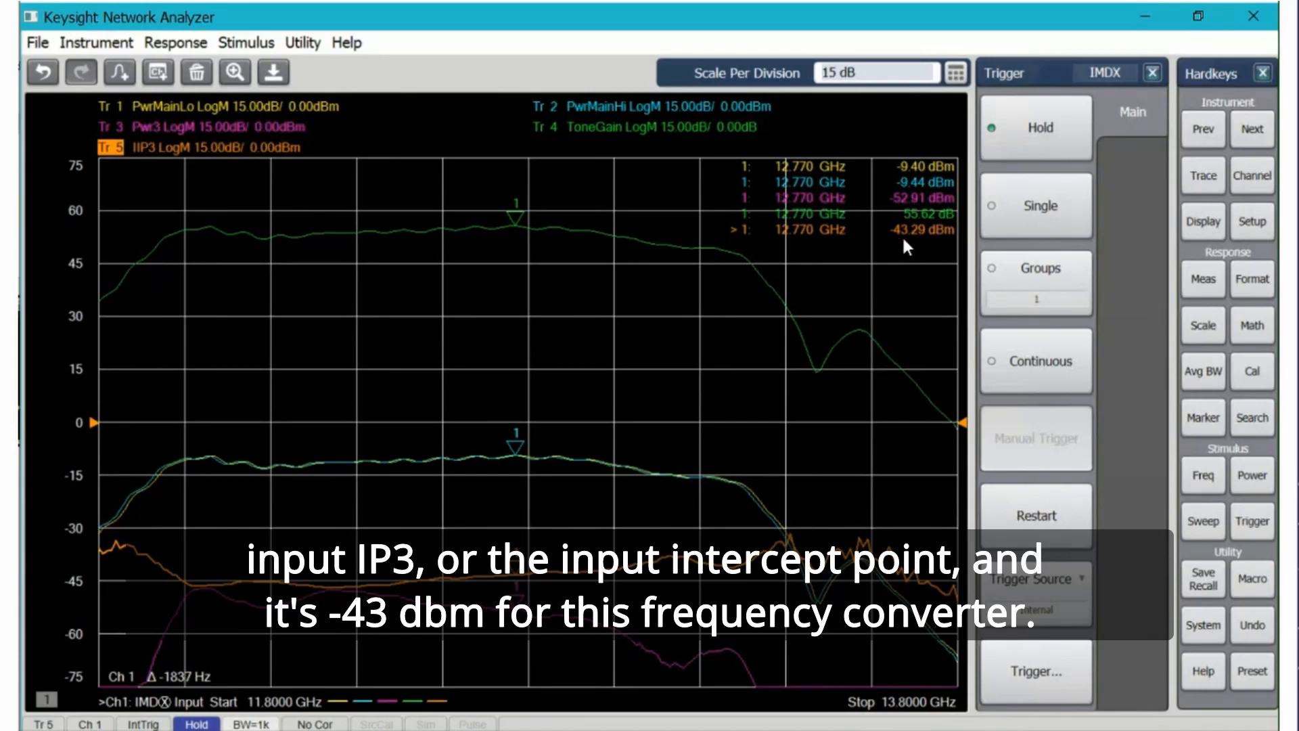
pyautogui.moveTo(529, 583)
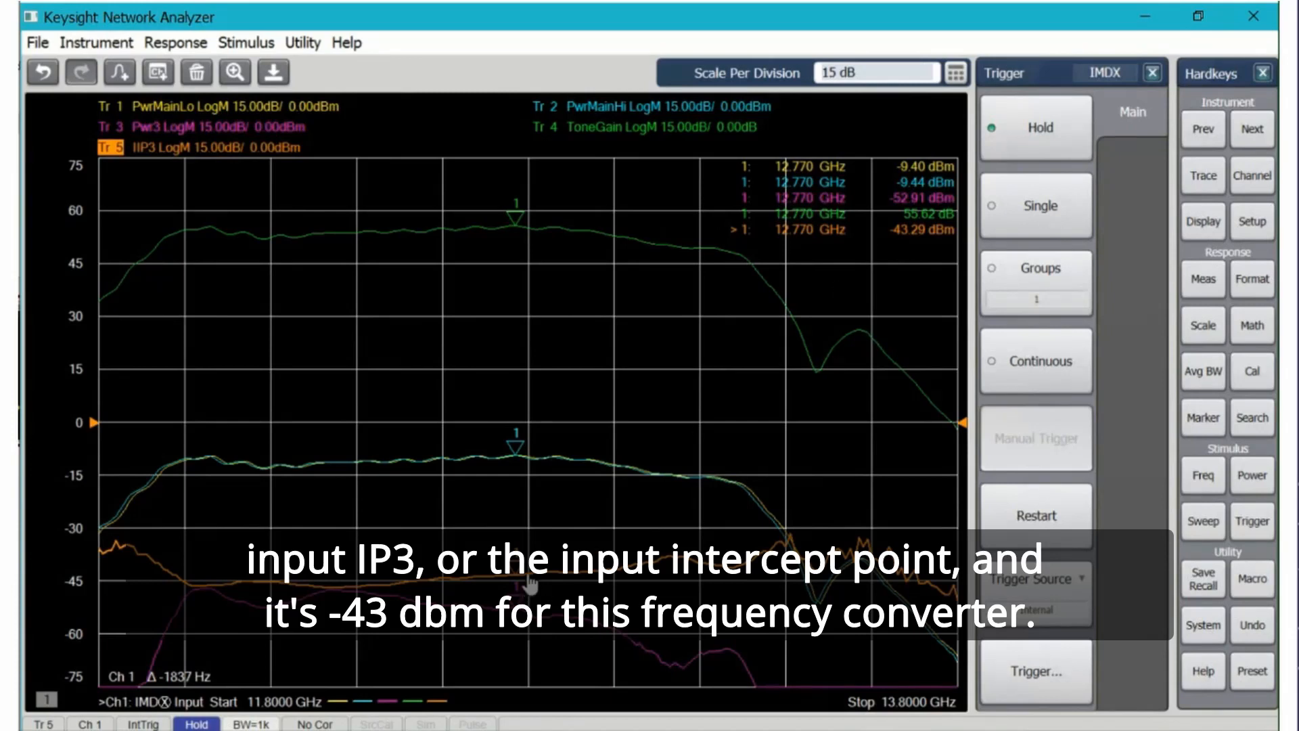
pyautogui.click(1203, 280)
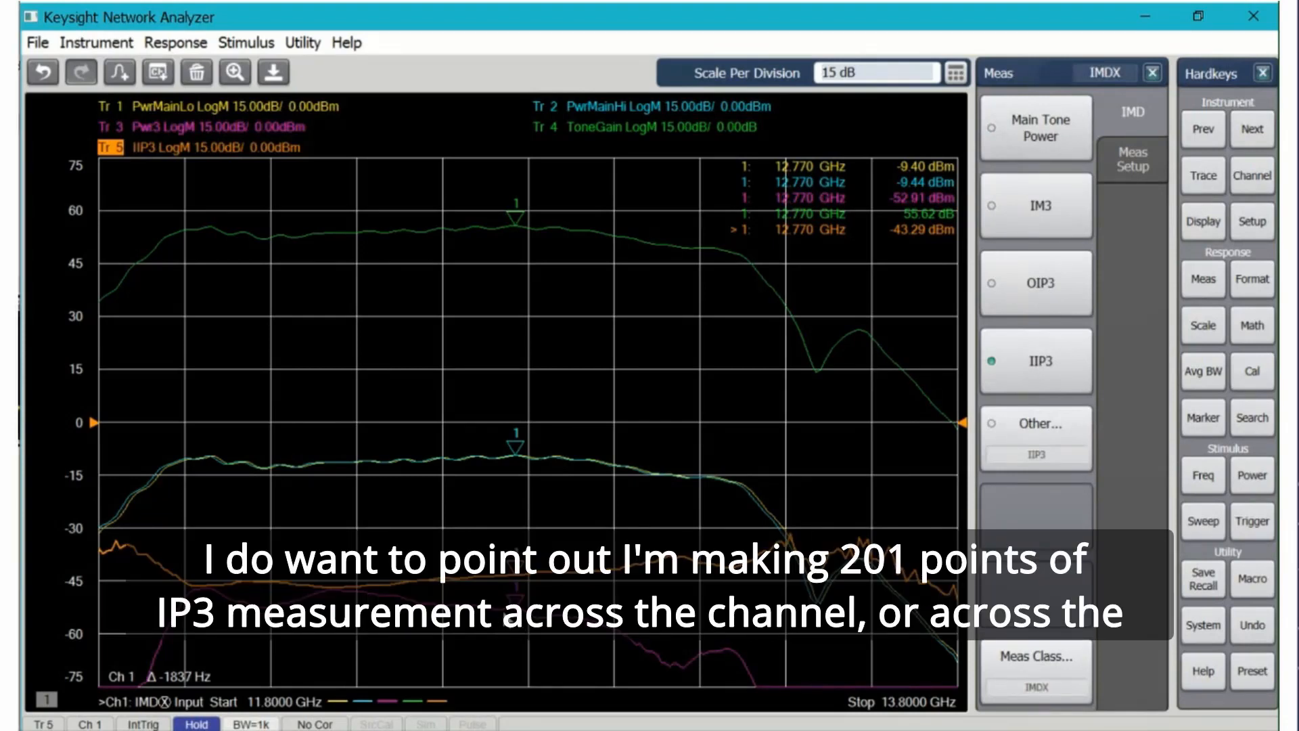
# Activate the Pwr3 trace and move marker 1 to 12.815 GHz
pyautogui.click(1036, 423)
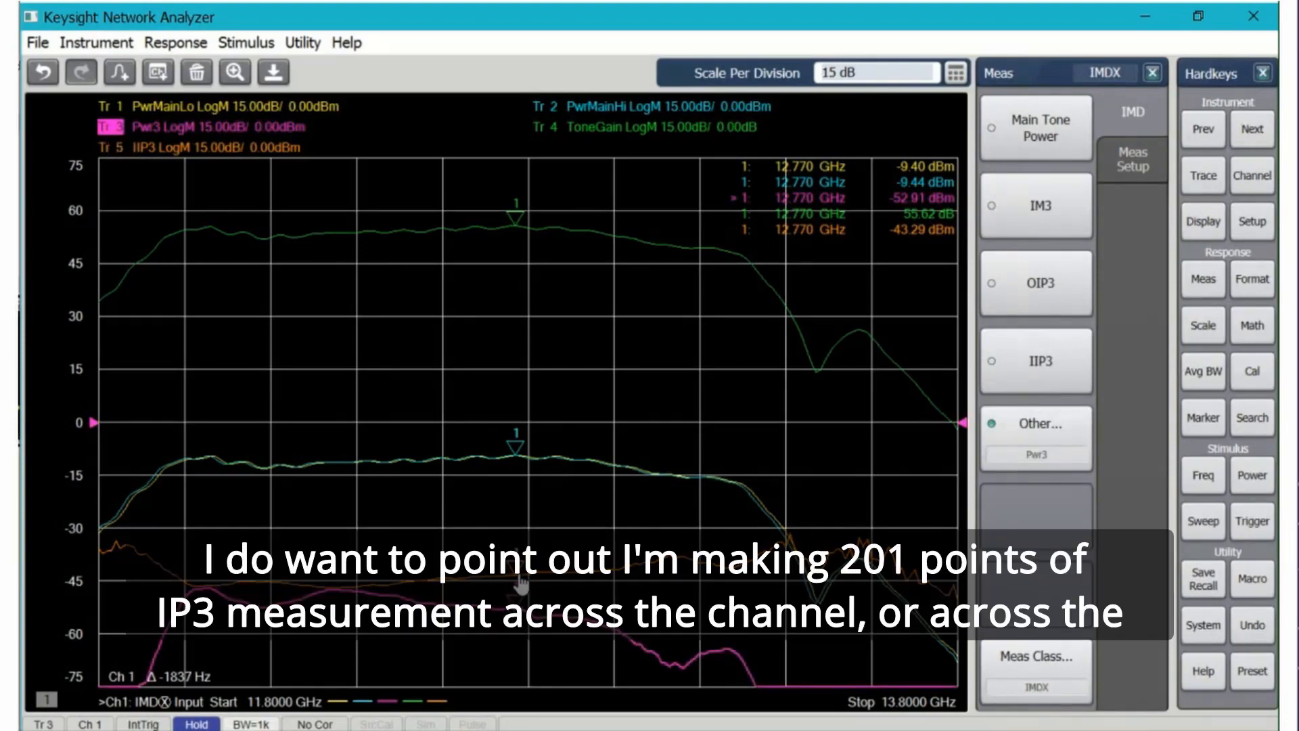
pyautogui.moveTo(691, 667)
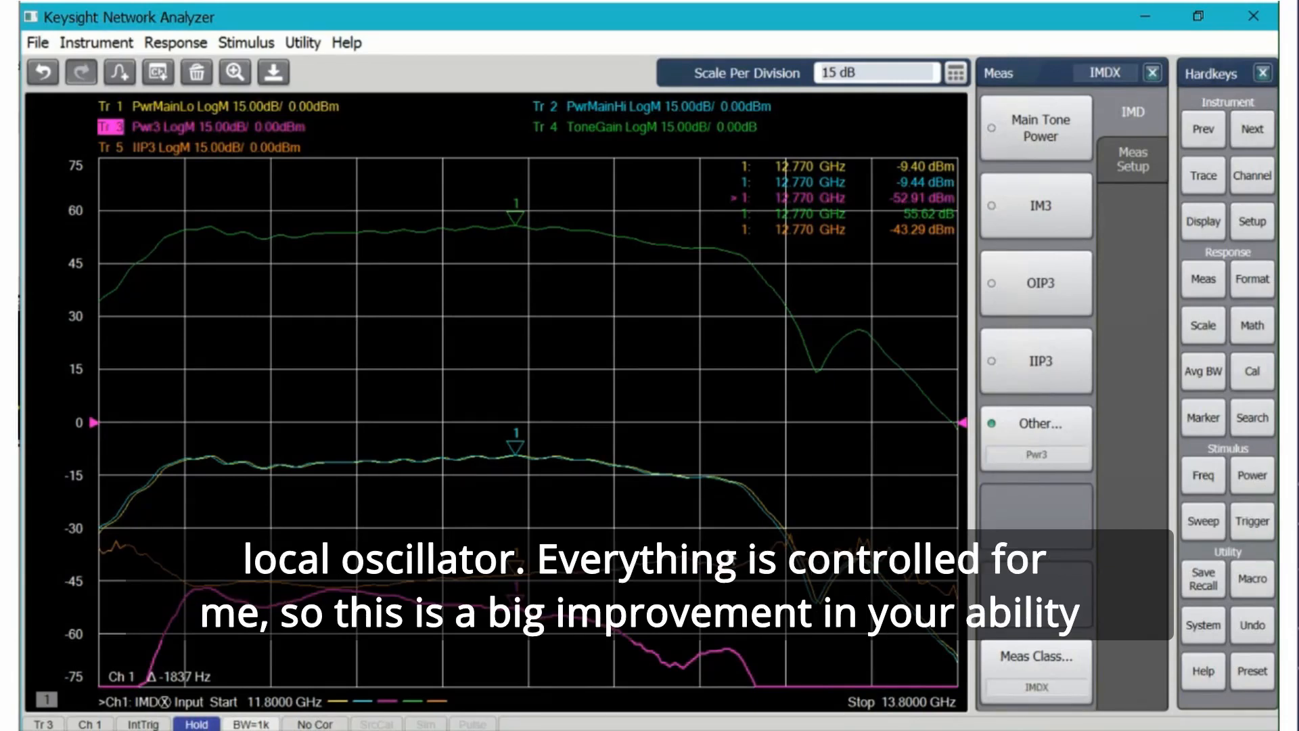
pyautogui.moveTo(447, 506)
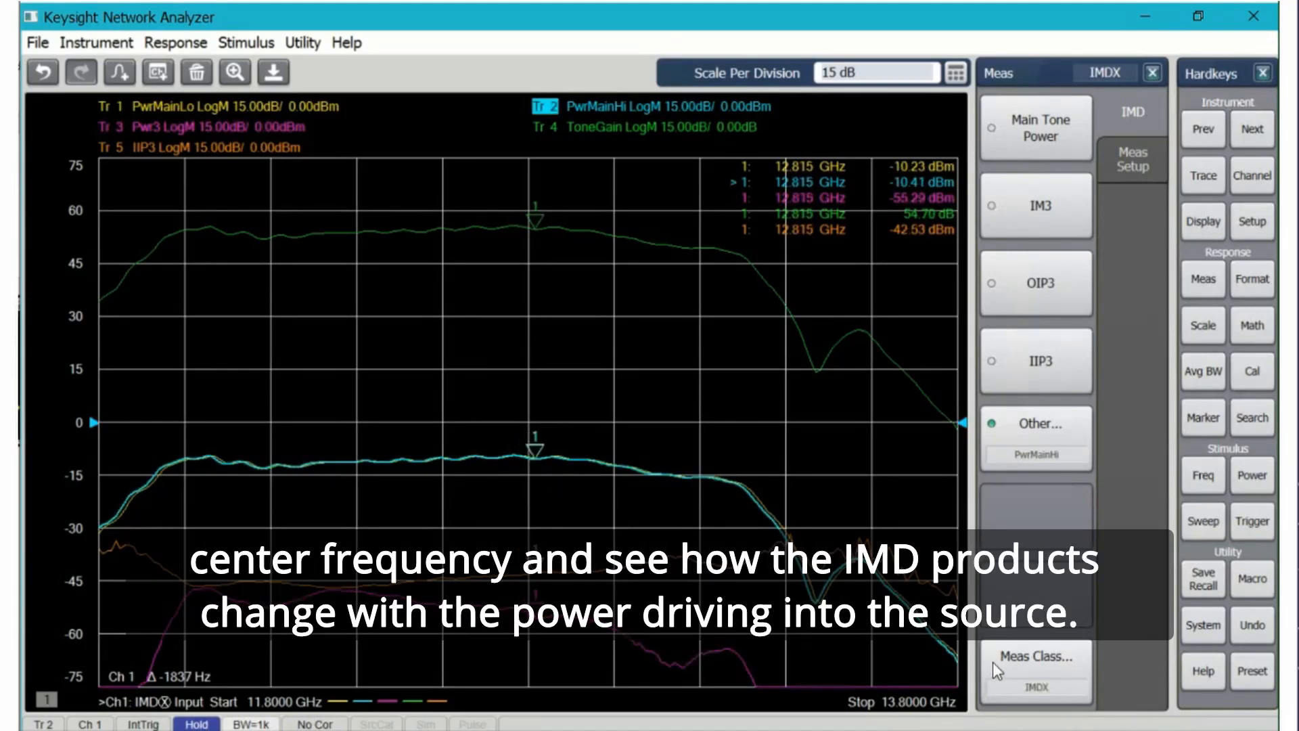
pyautogui.click(1036, 656)
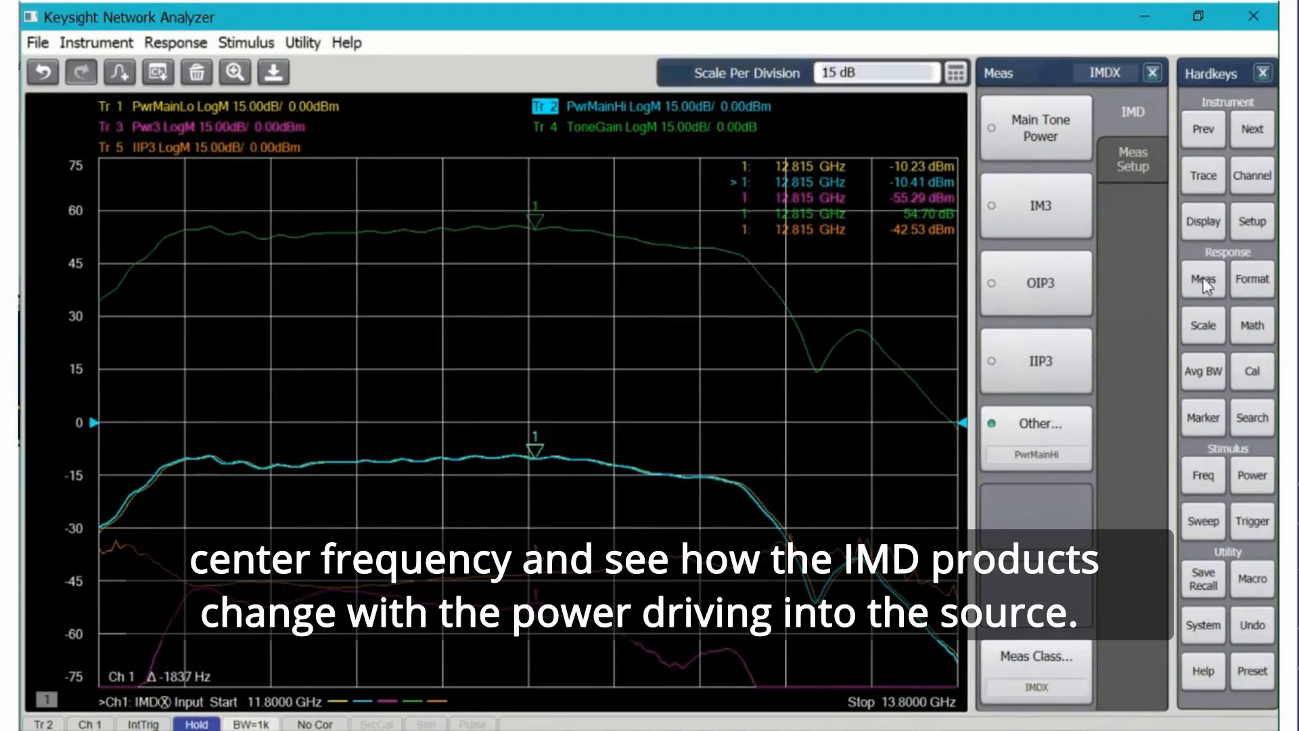
# Set the IMDX sweep type to Power Sweep, -70 to -55 dBm at 12.8 GHz
pyautogui.click(1202, 475)
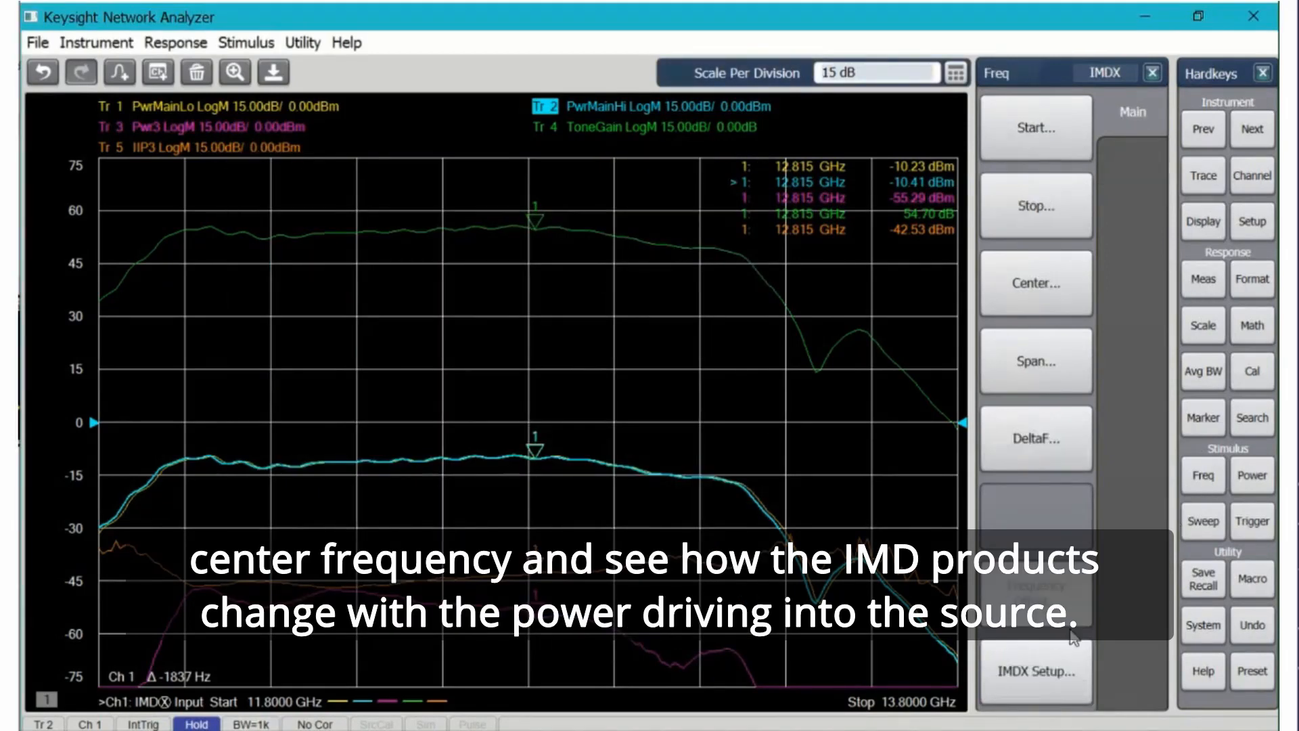
pyautogui.click(1034, 672)
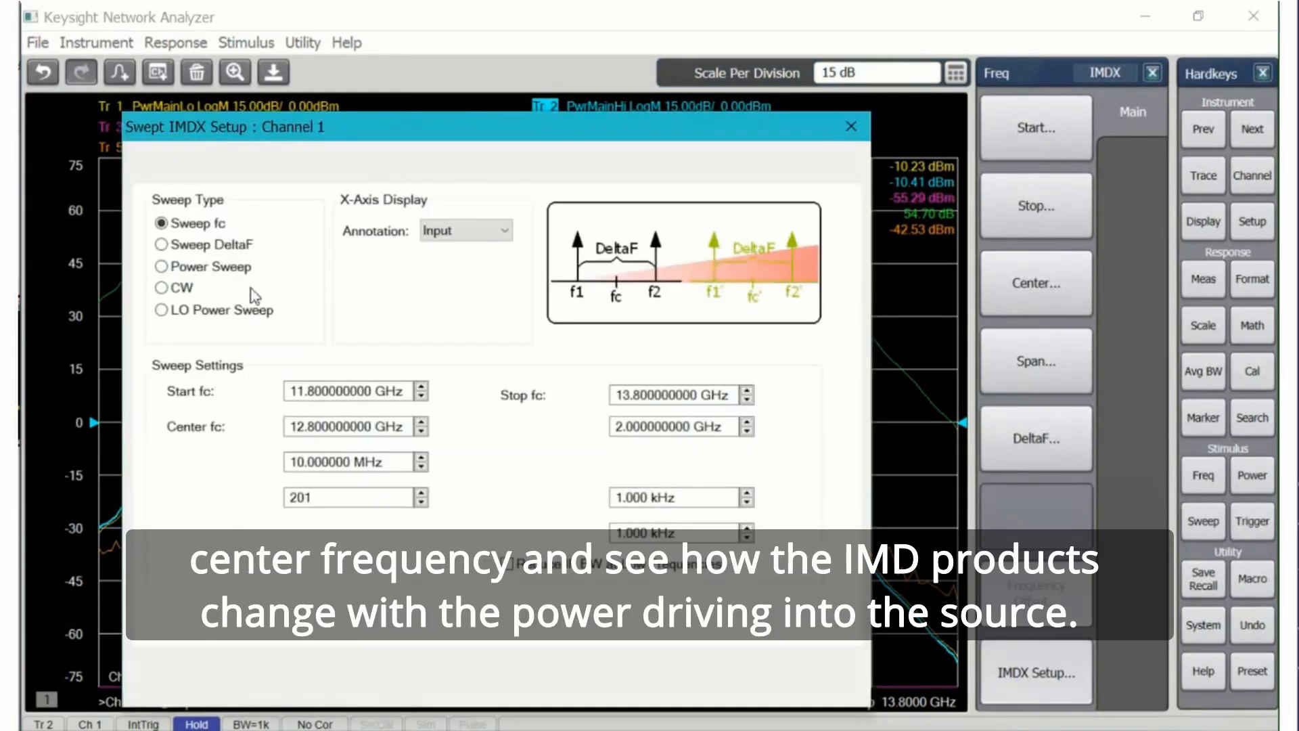
pyautogui.click(162, 266)
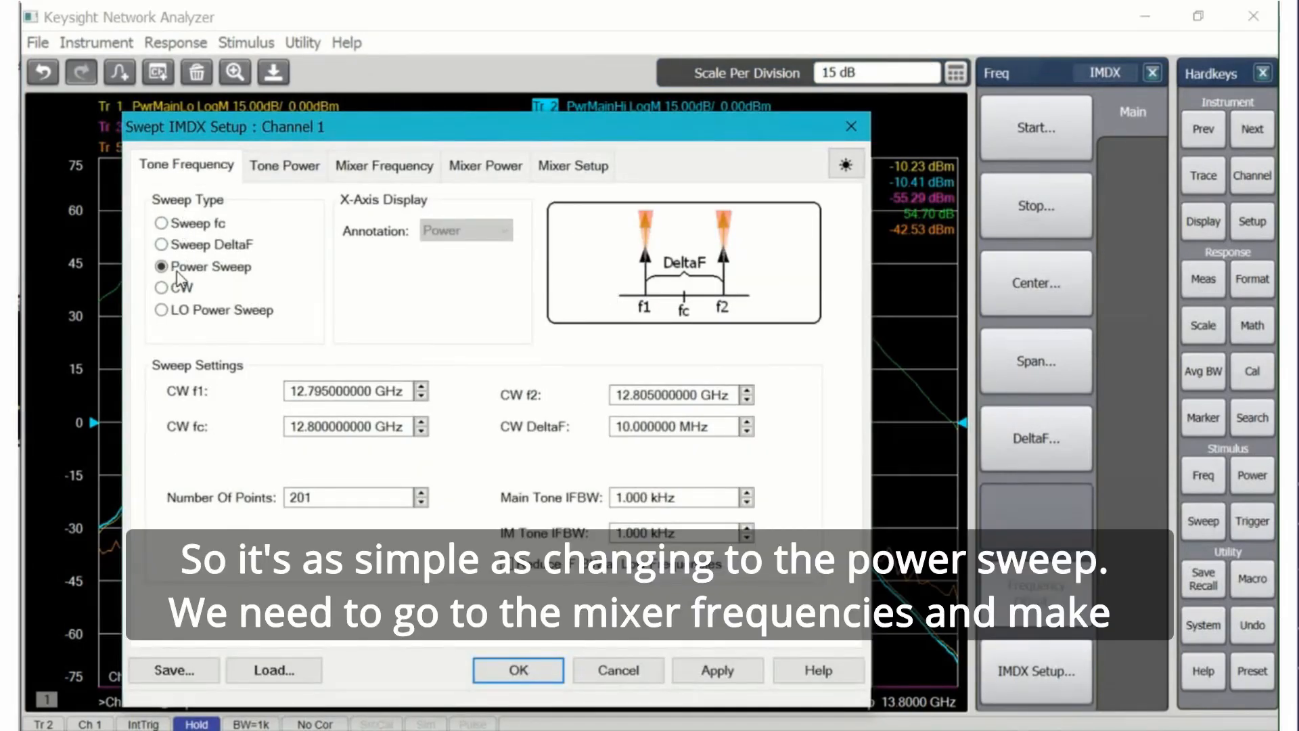
pyautogui.click(384, 165)
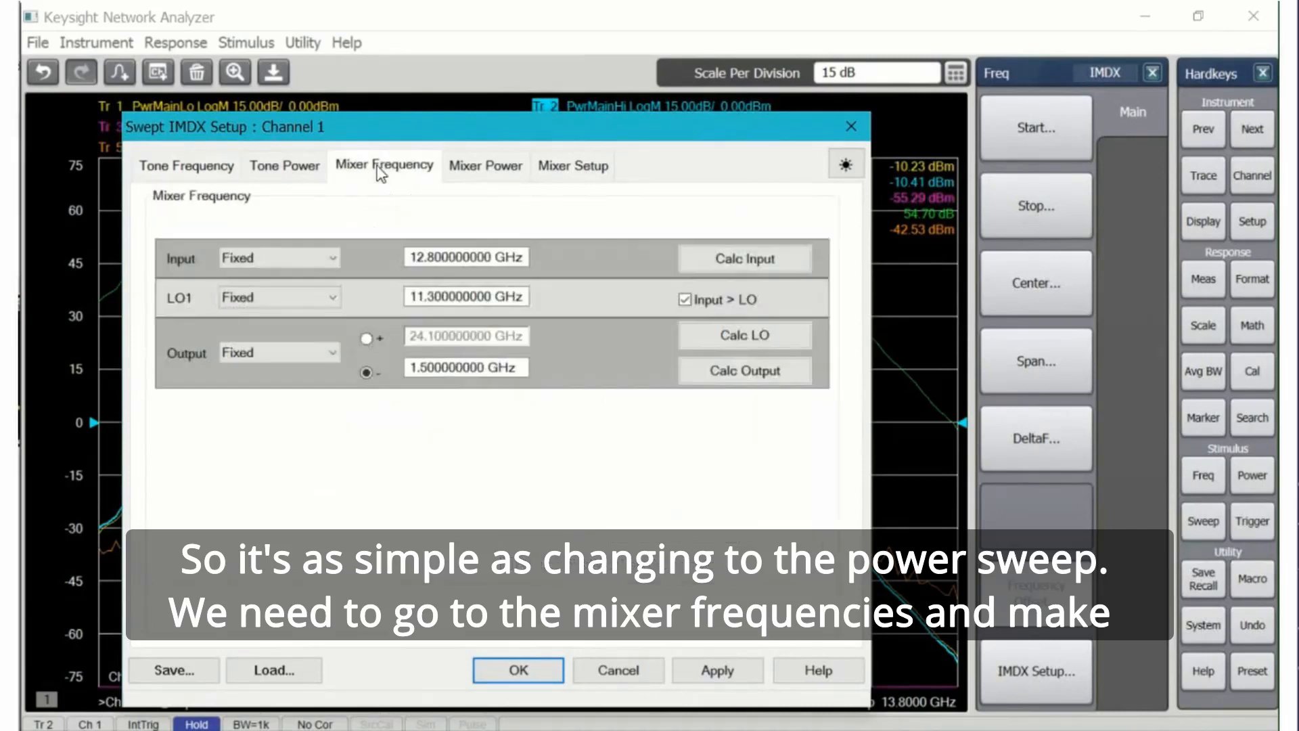
pyautogui.moveTo(454, 412)
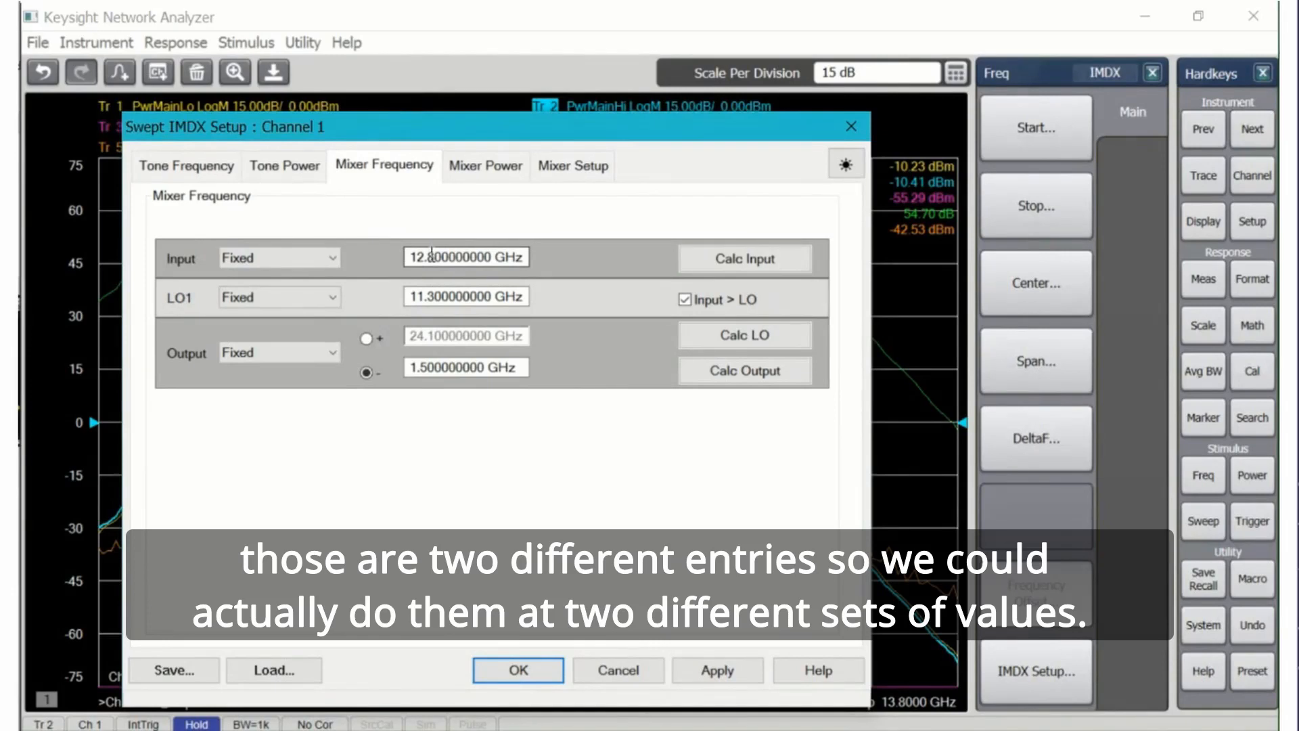
pyautogui.click(284, 165)
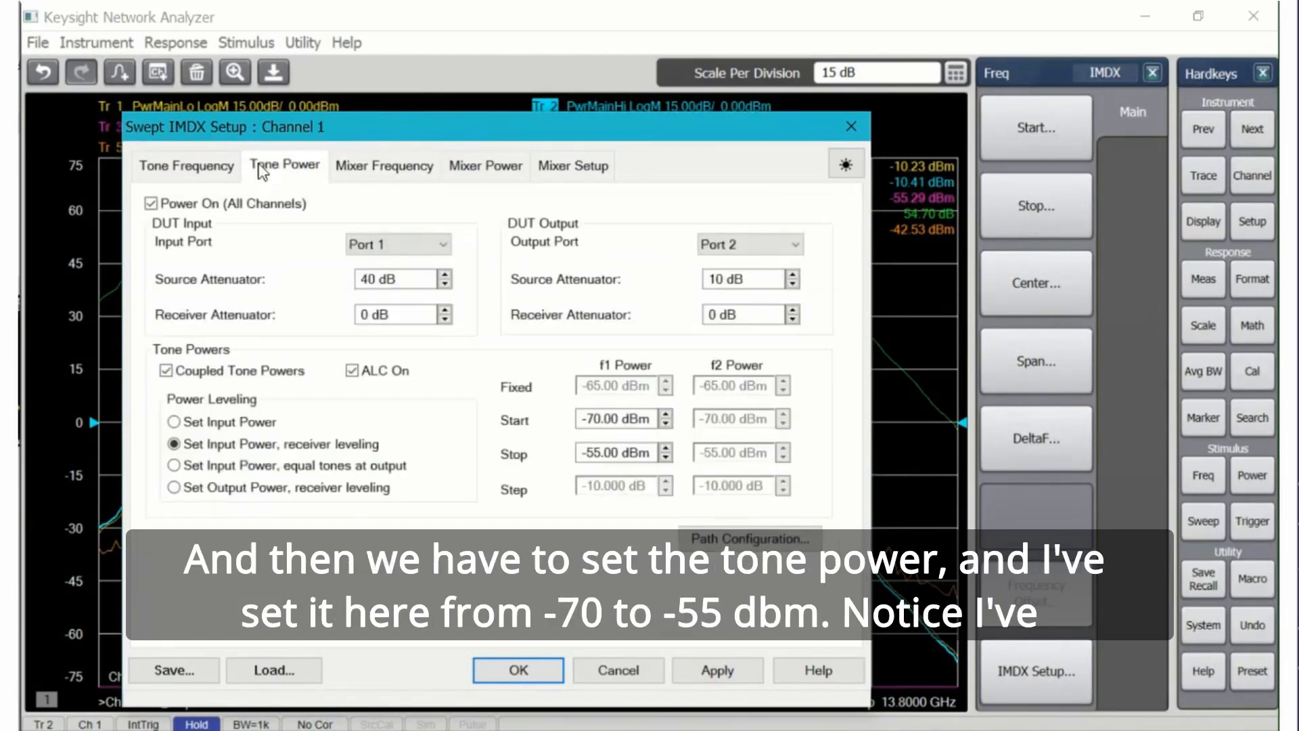
pyautogui.moveTo(568, 426)
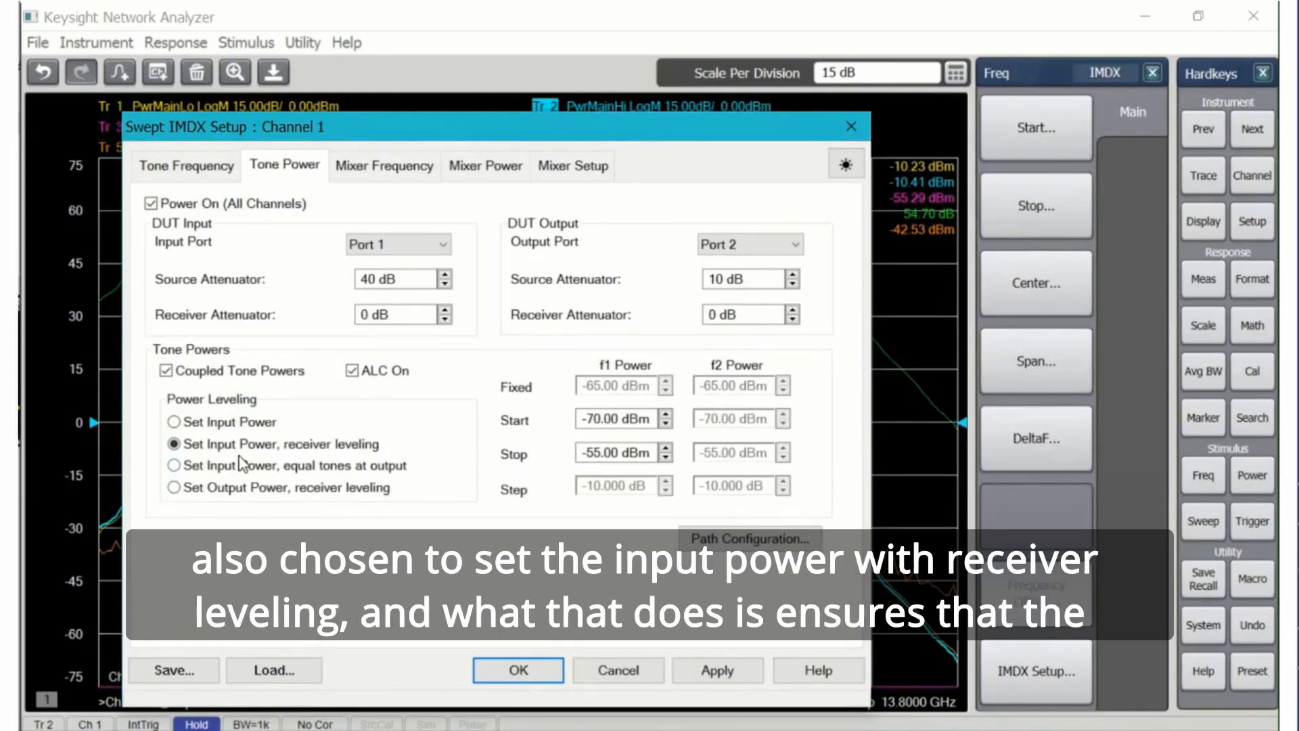
pyautogui.moveTo(302, 460)
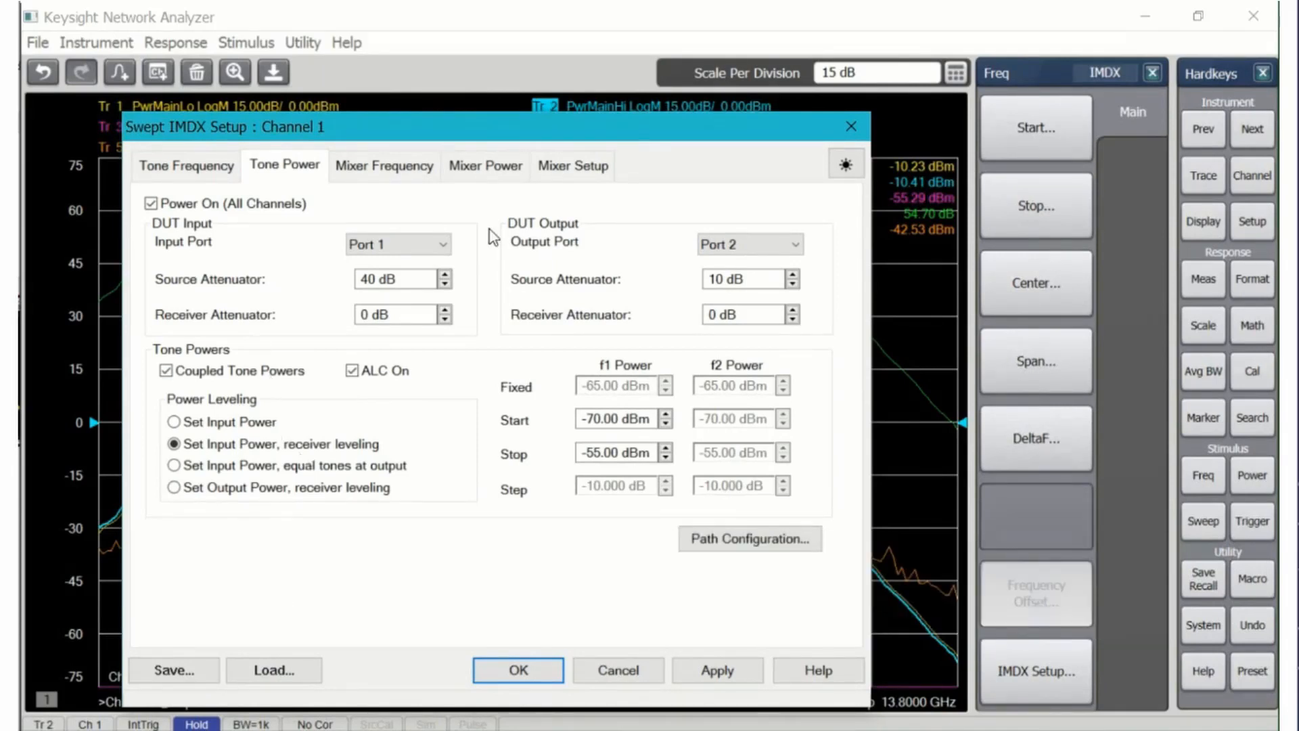
pyautogui.click(517, 669)
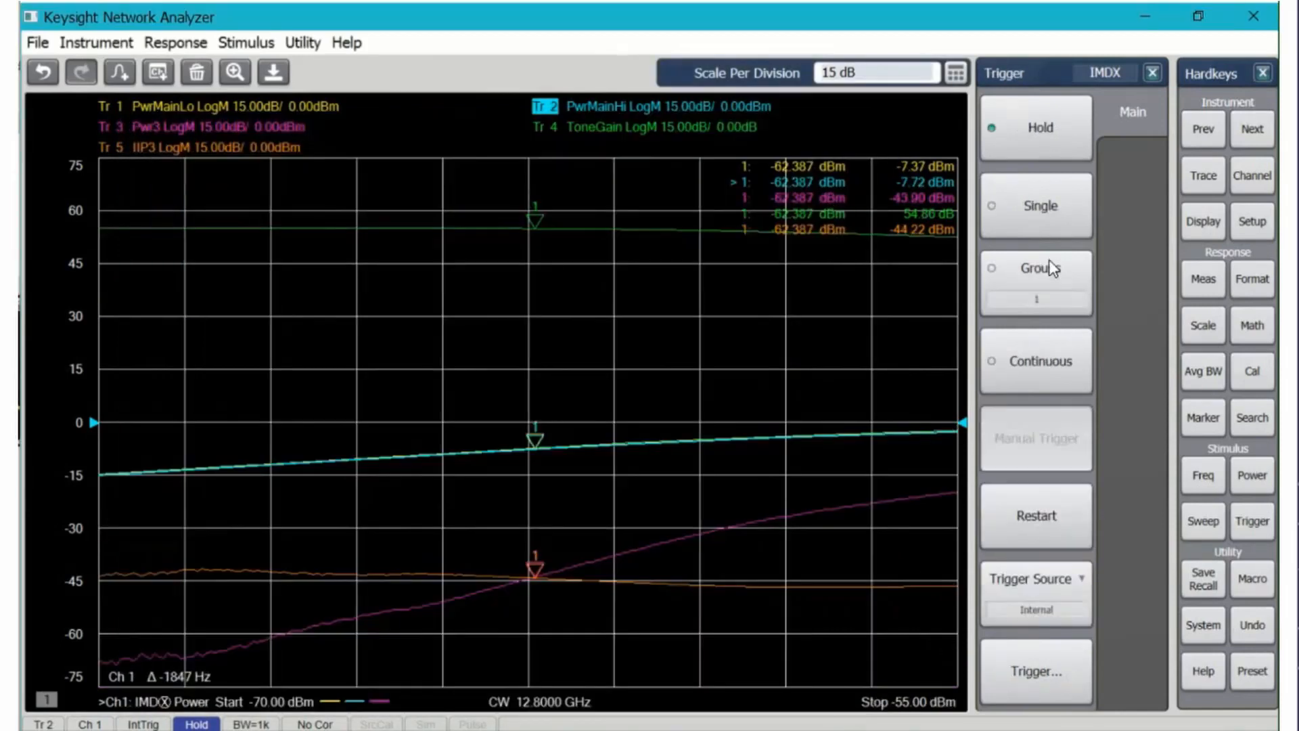
# Trigger a fresh power sweep and make the Pwr3 third-order trace active
pyautogui.click(1040, 206)
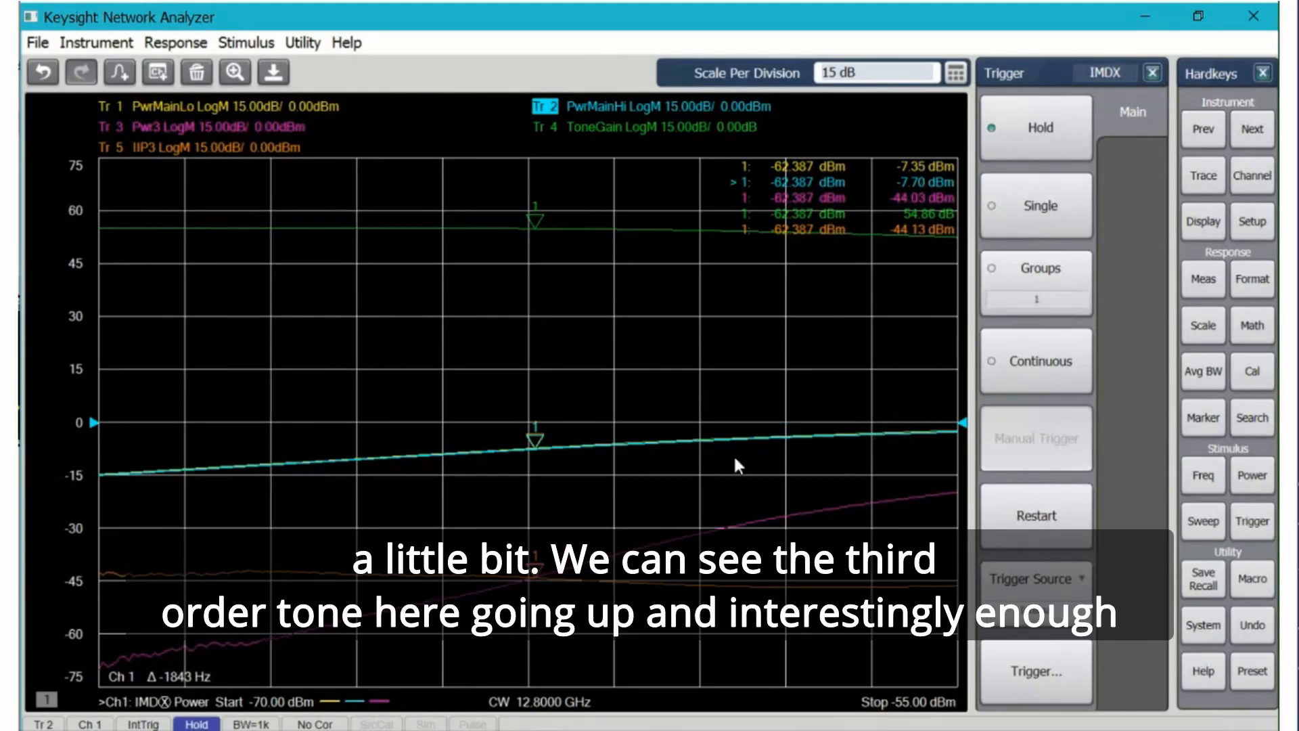
pyautogui.moveTo(516, 593)
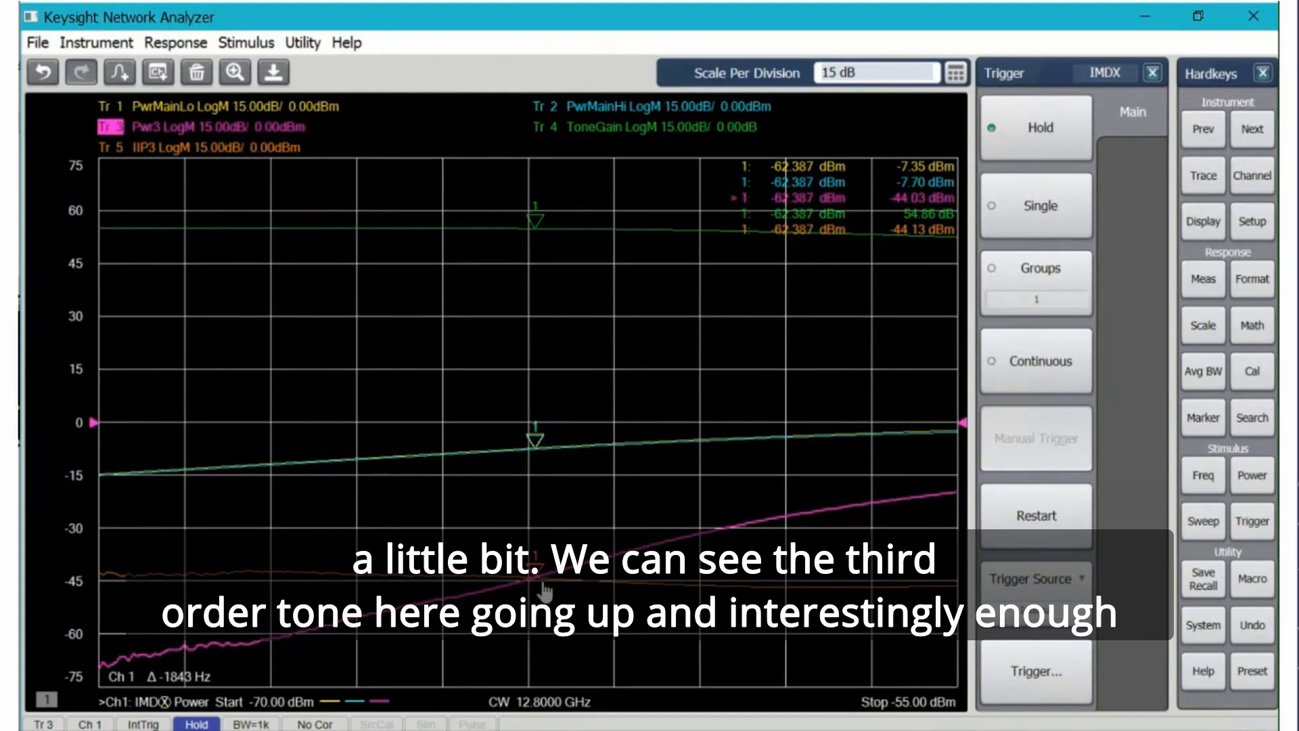
pyautogui.click(111, 147)
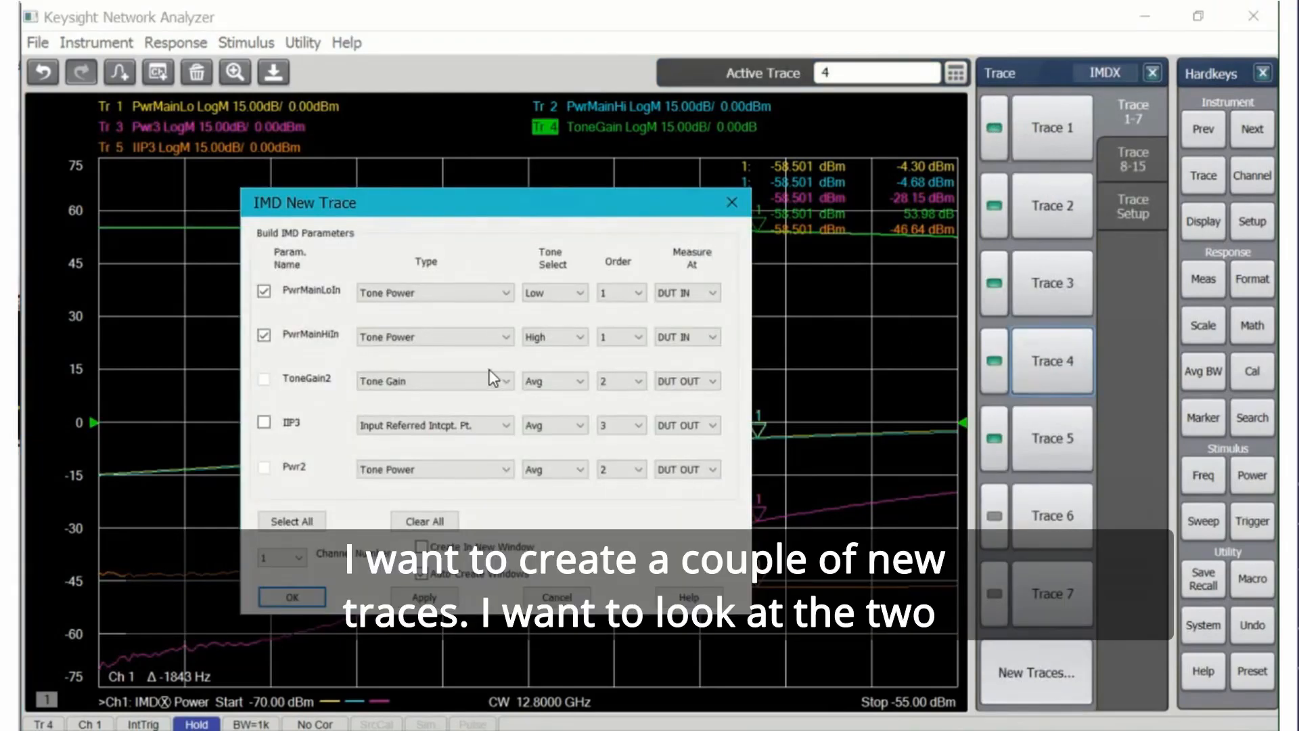
pyautogui.moveTo(326, 299)
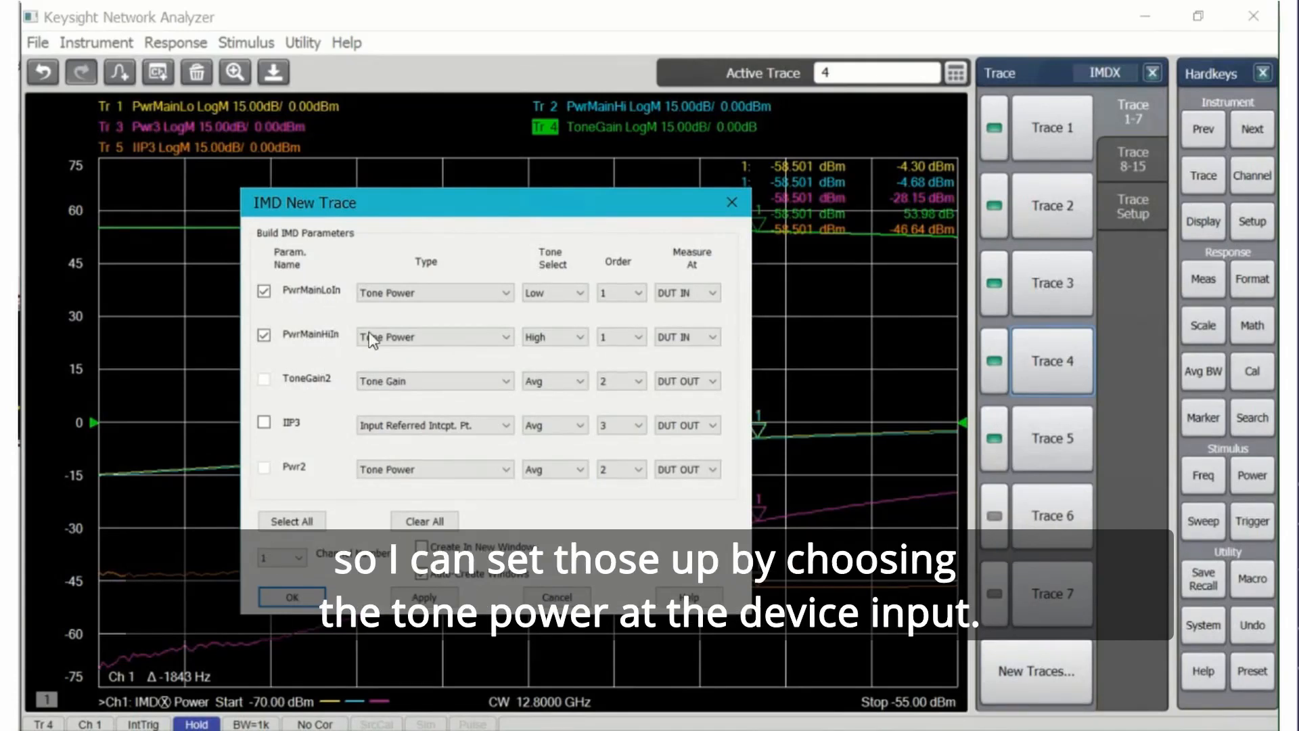
pyautogui.moveTo(564, 305)
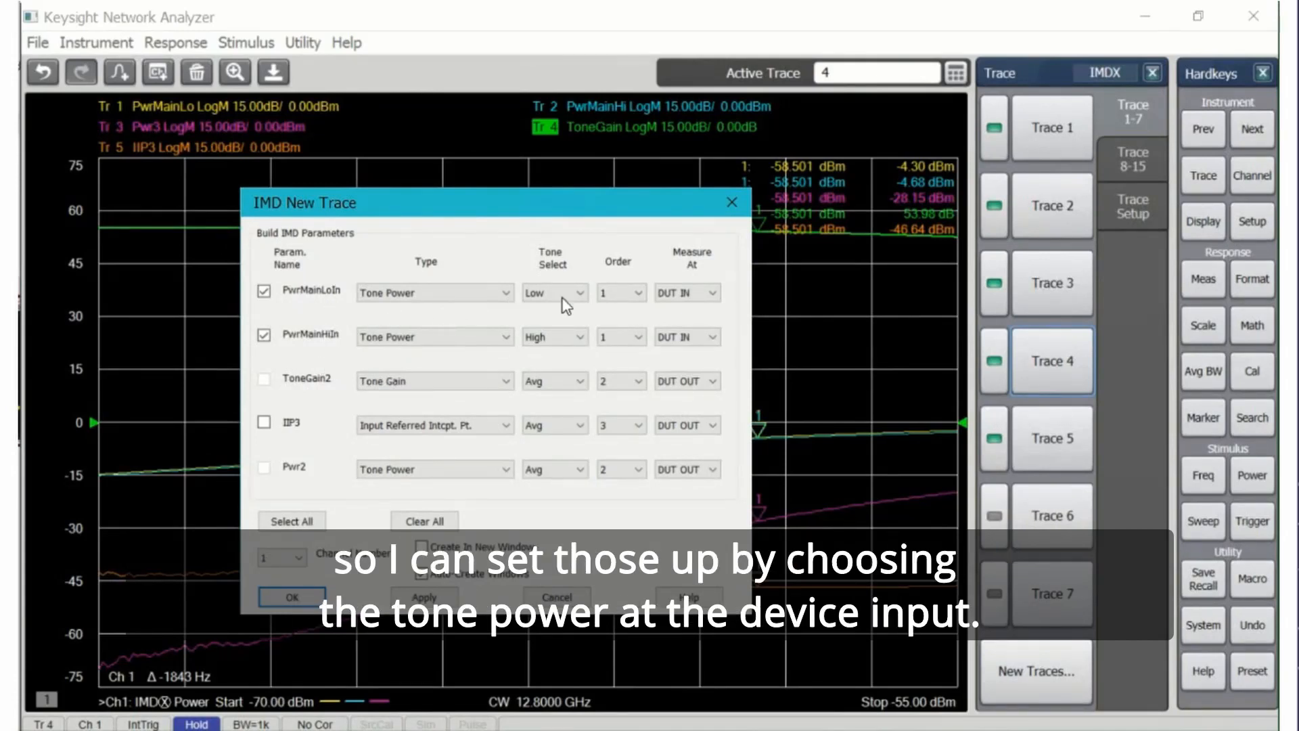
# Create PwrMainLoIn and PwrMainHiIn traces, measured at DUT IN, in a new window
pyautogui.click(686, 291)
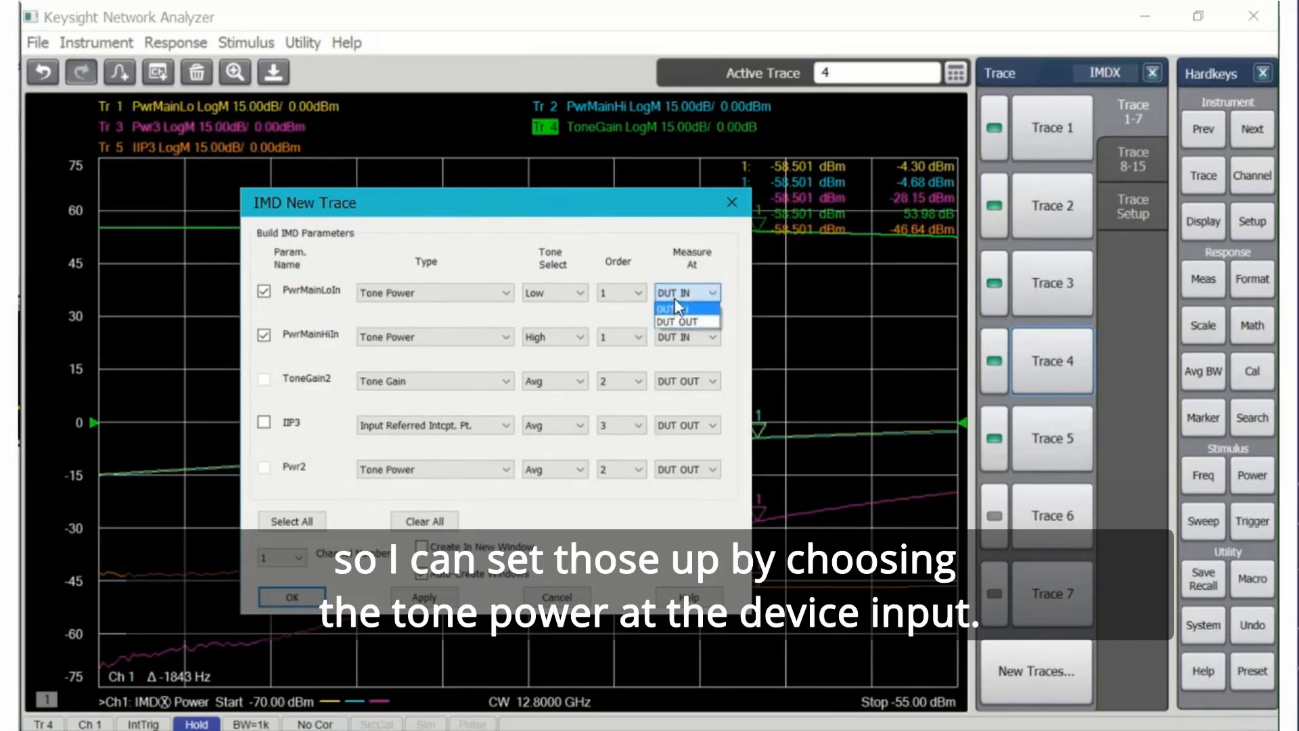
pyautogui.click(687, 292)
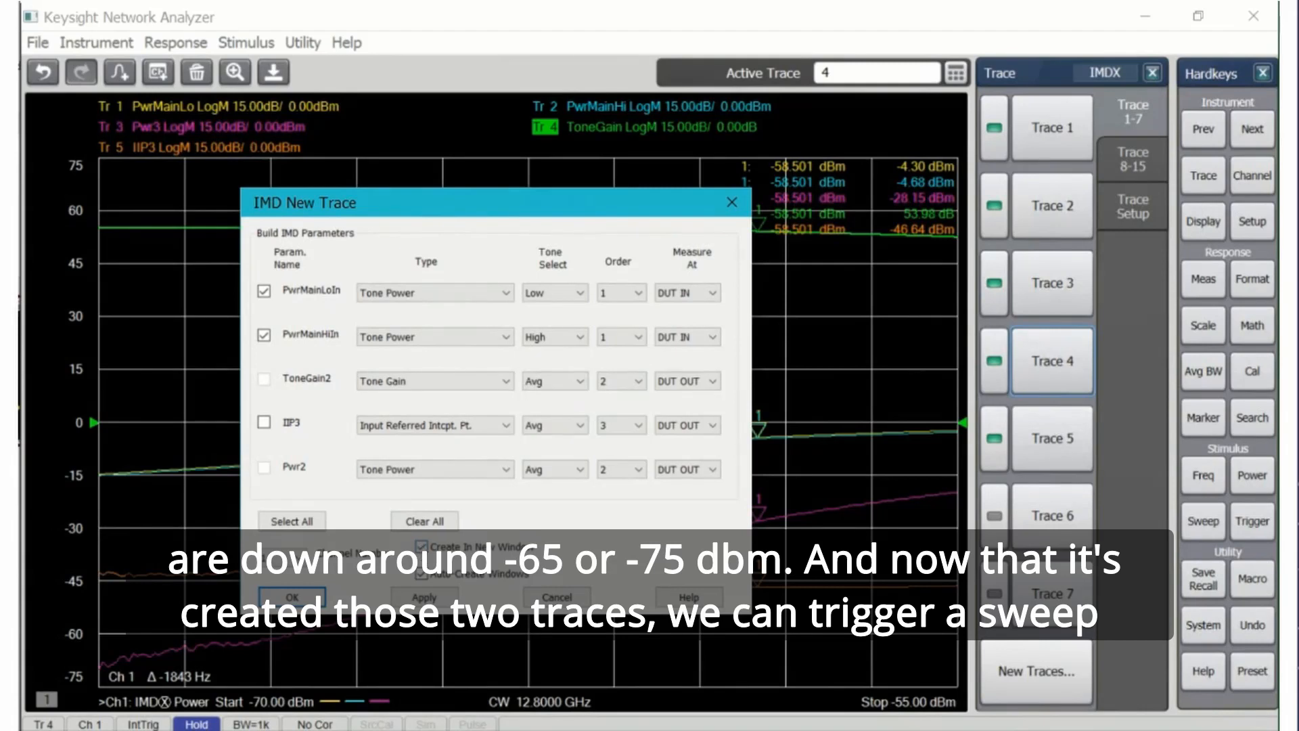
pyautogui.click(290, 596)
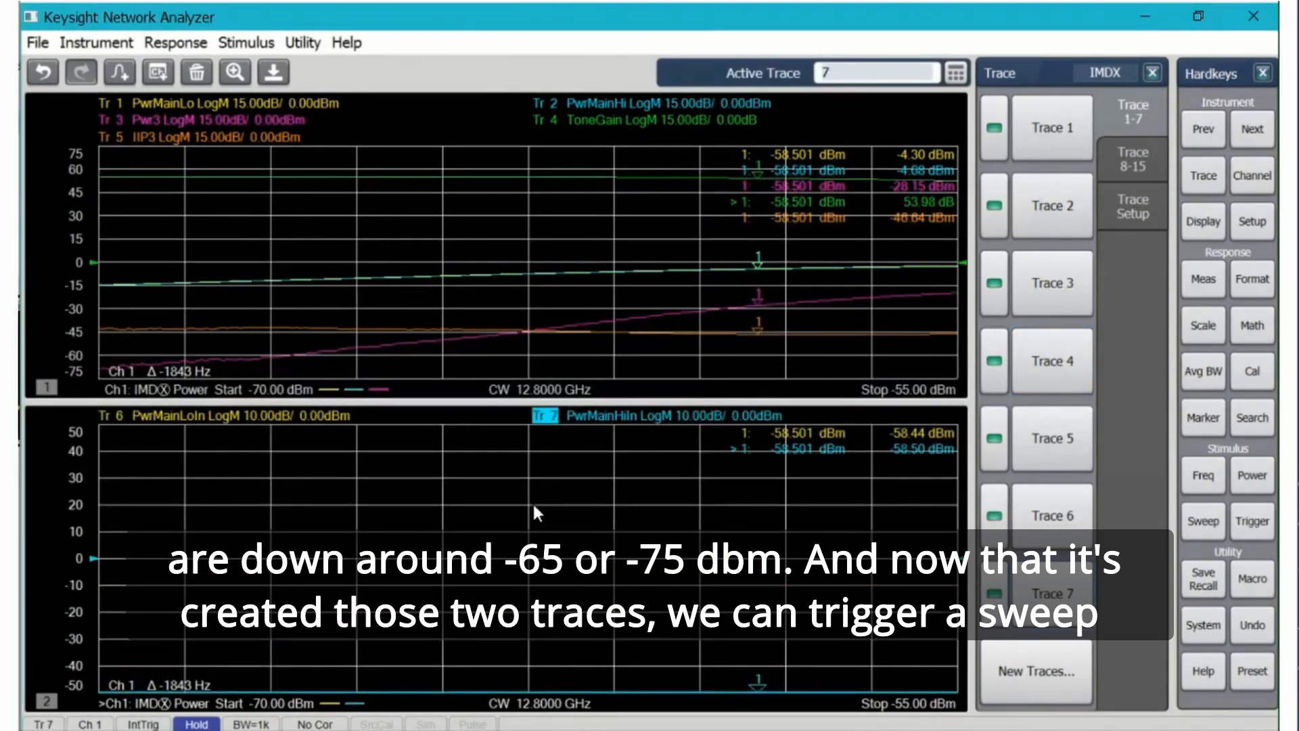
# Take a single sweep and autoscale the input tone power traces in window 2
pyautogui.click(1252, 520)
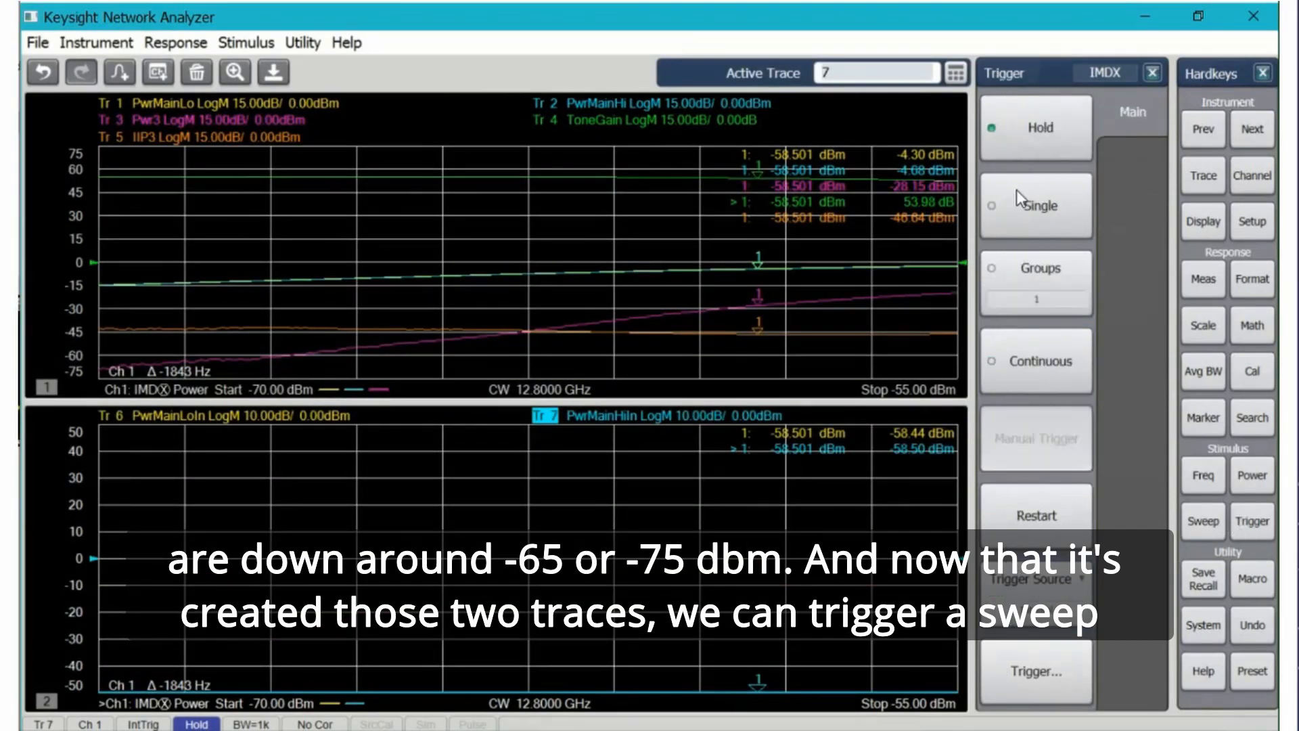
pyautogui.click(1040, 206)
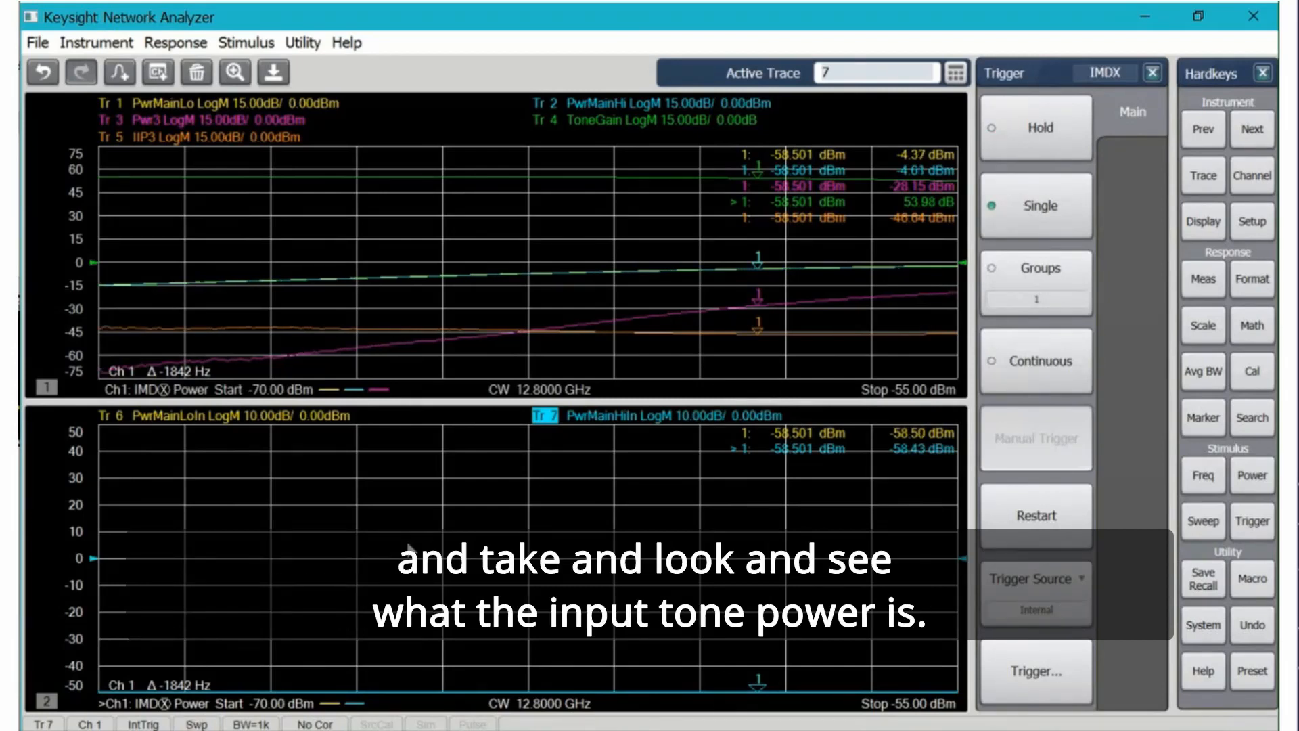
pyautogui.click(1202, 325)
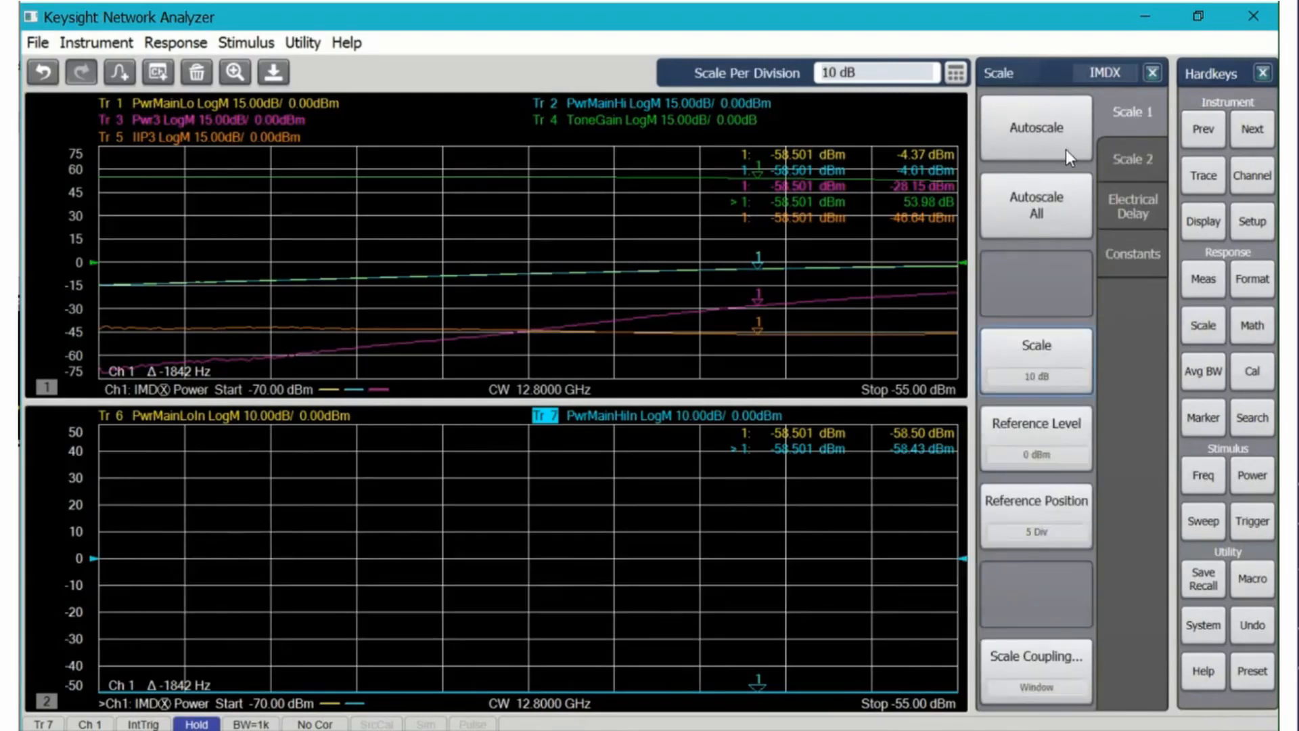
pyautogui.click(1035, 128)
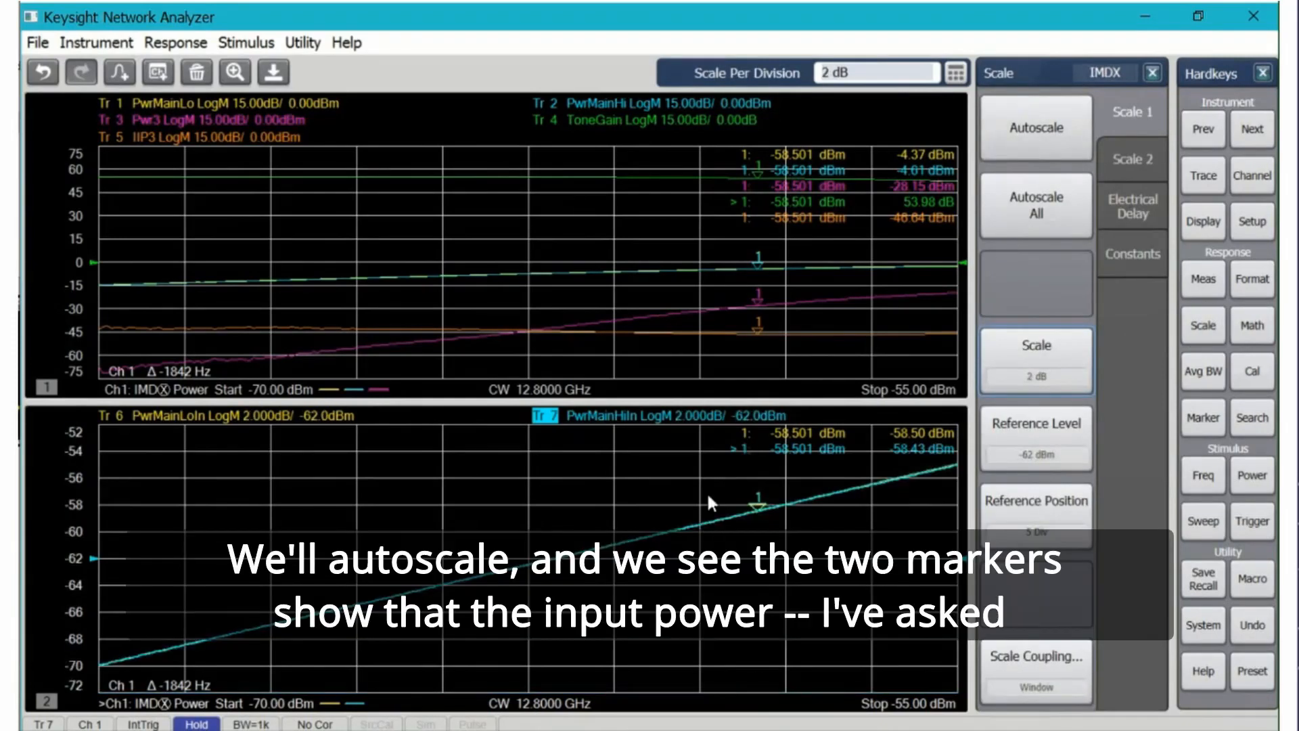
pyautogui.moveTo(899, 446)
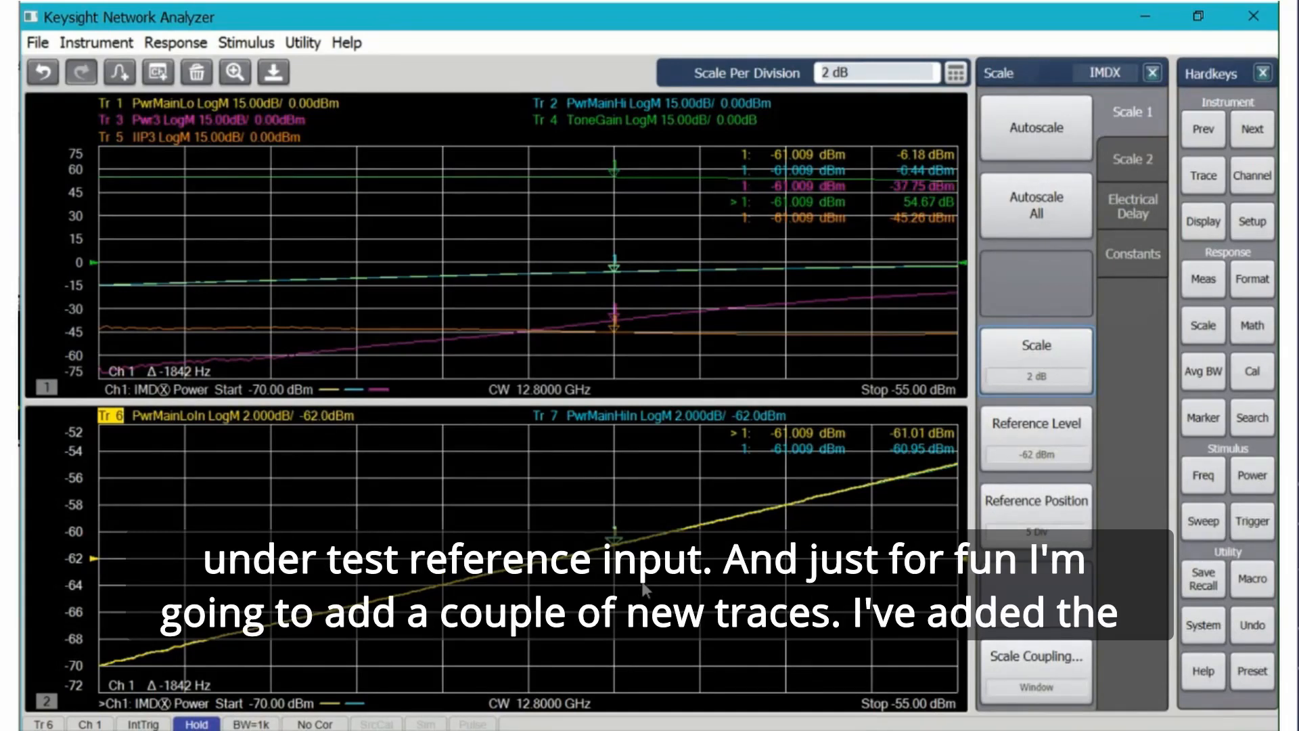
# Add Pwr5Hi, Pwr5Lo, Pwr7Lo and Pwr7 tone power traces measured at DUT OUT
pyautogui.click(1034, 672)
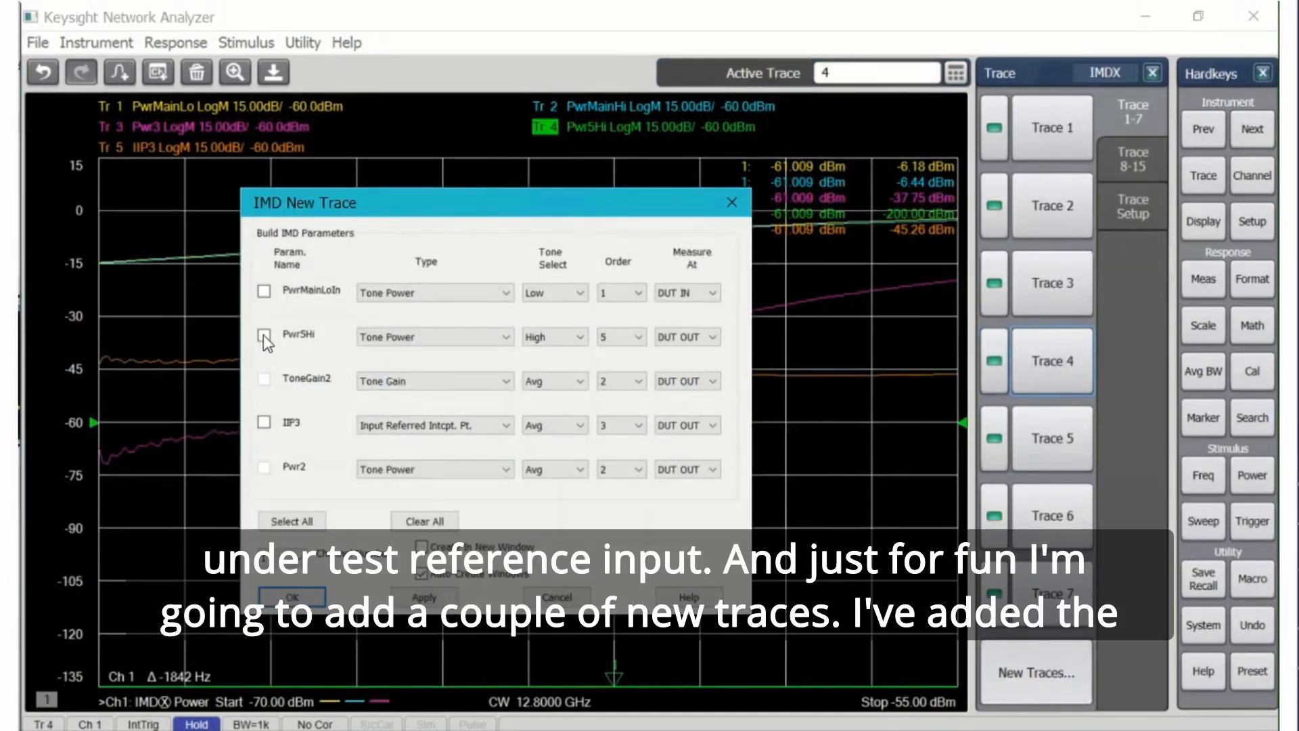
pyautogui.click(265, 335)
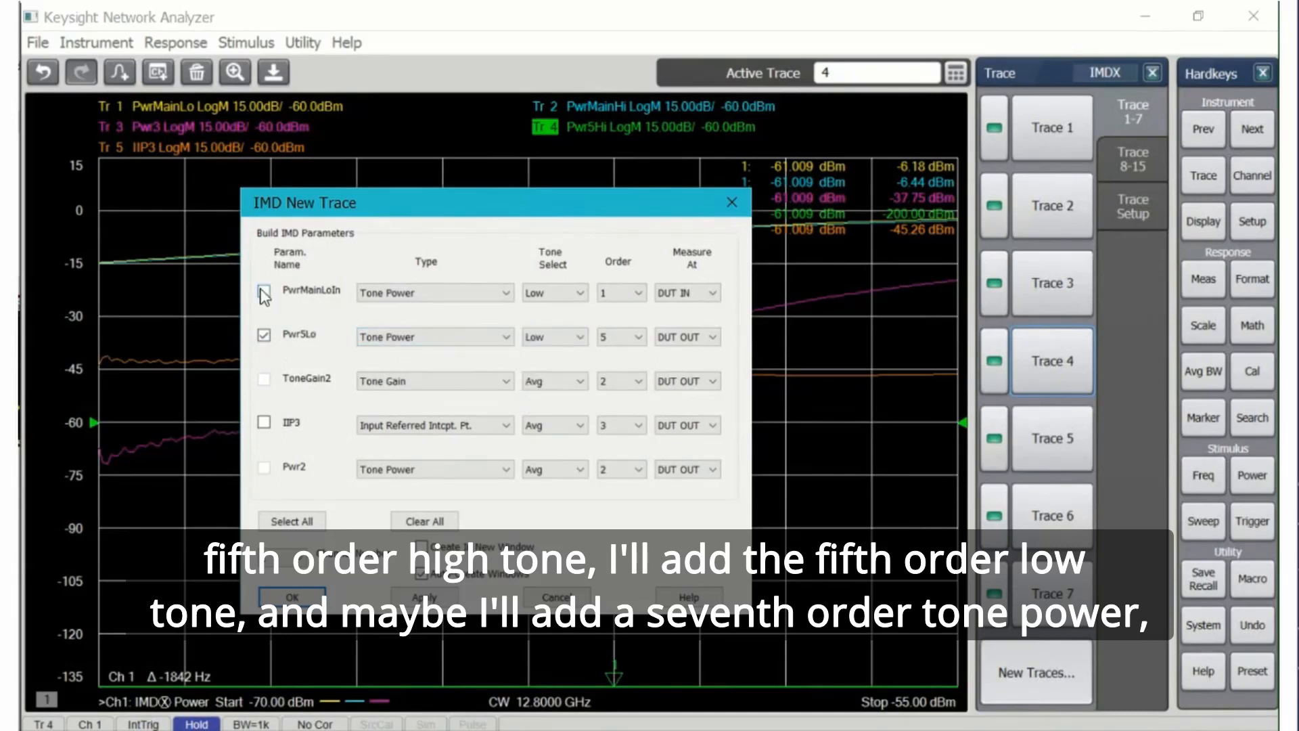
pyautogui.click(506, 292)
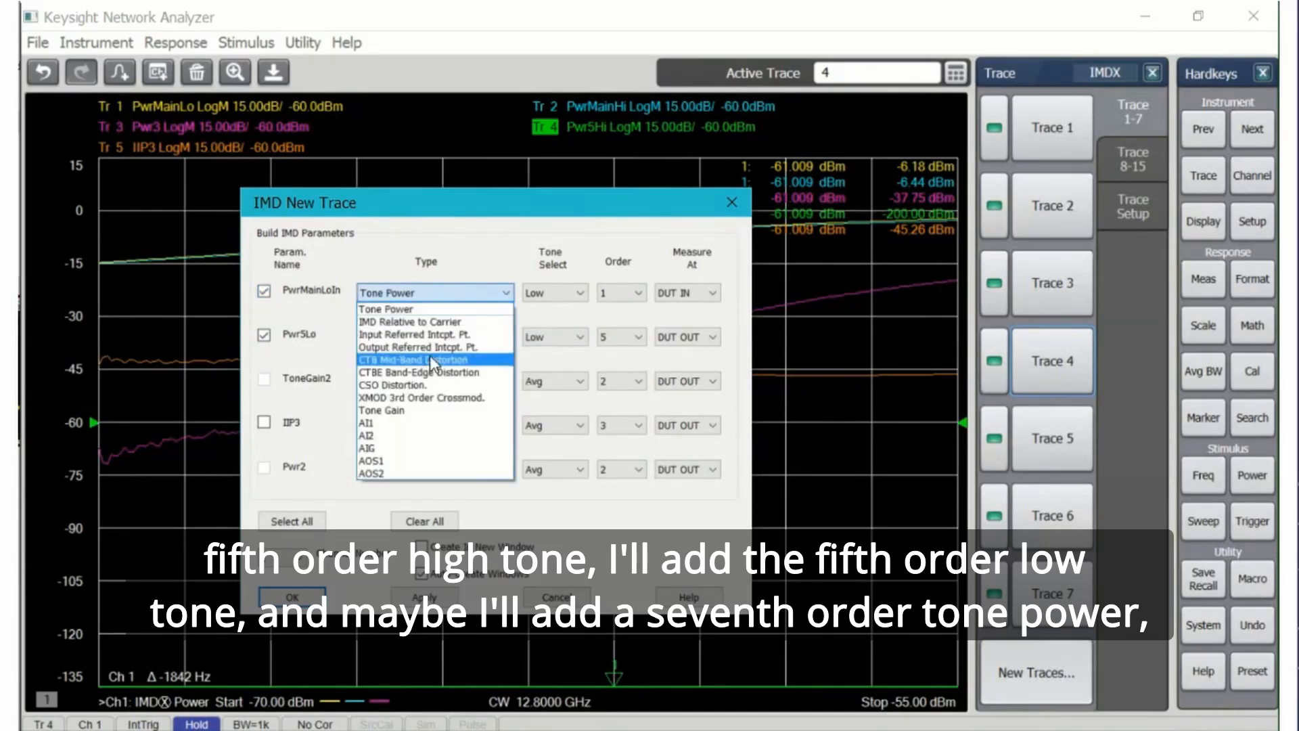
pyautogui.click(620, 293)
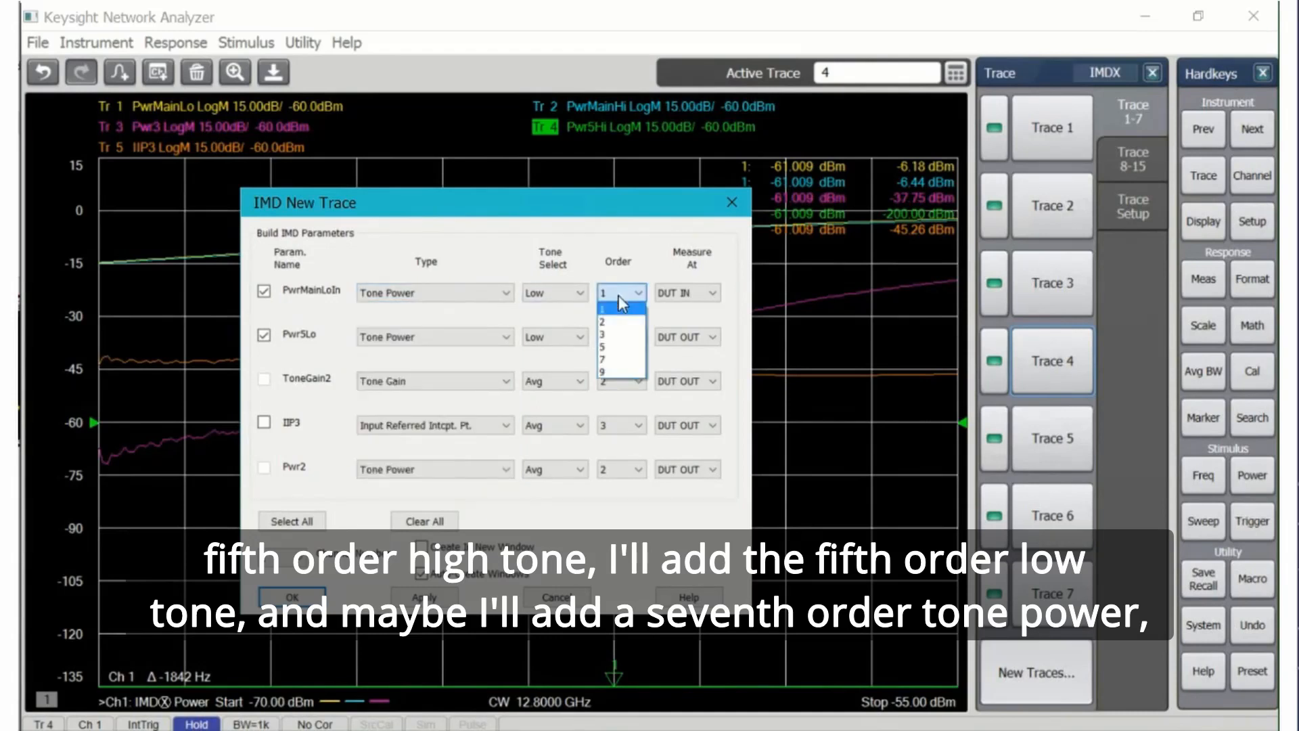
pyautogui.click(601, 362)
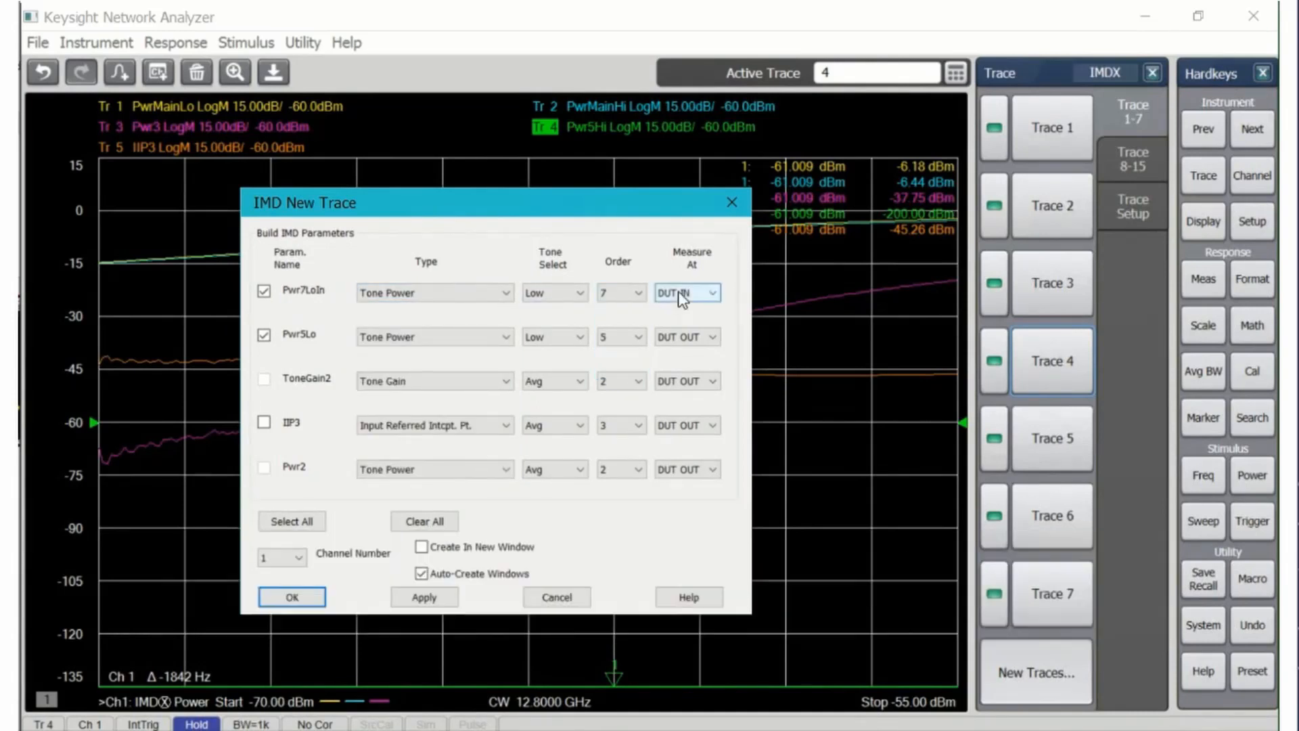
pyautogui.click(686, 292)
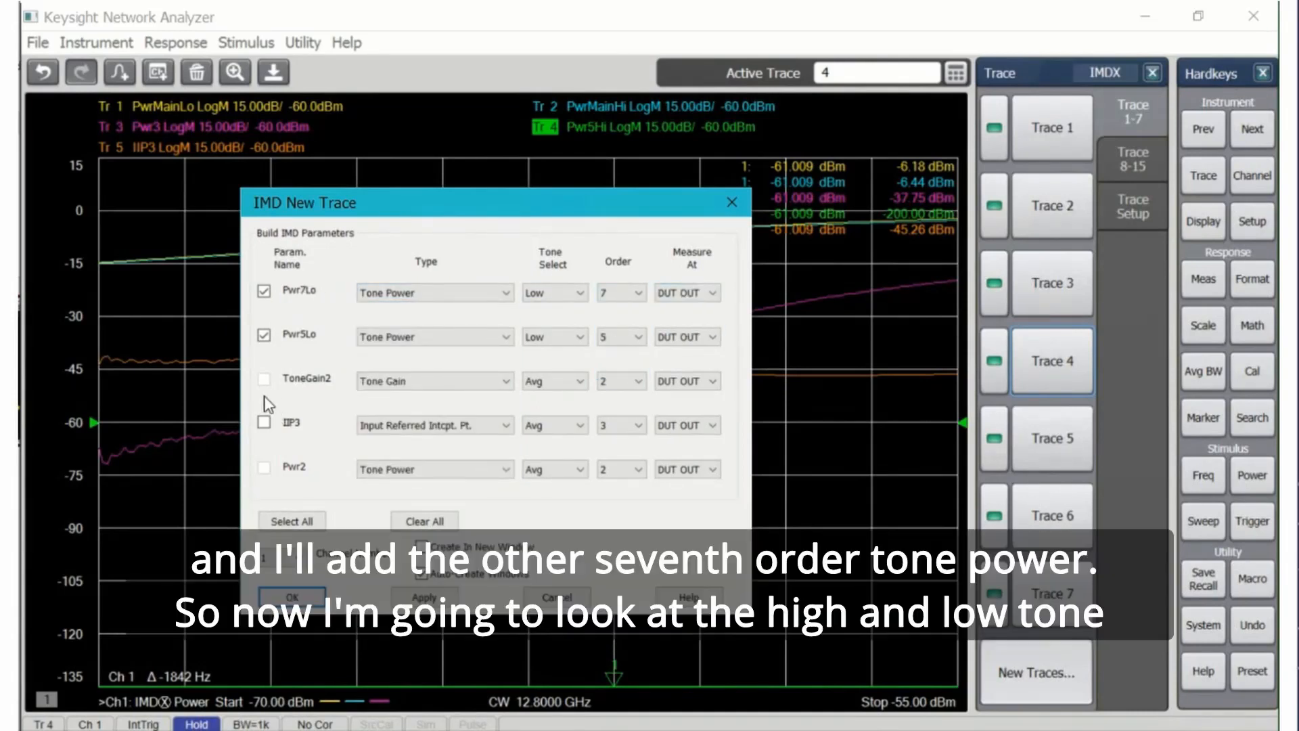
pyautogui.click(263, 422)
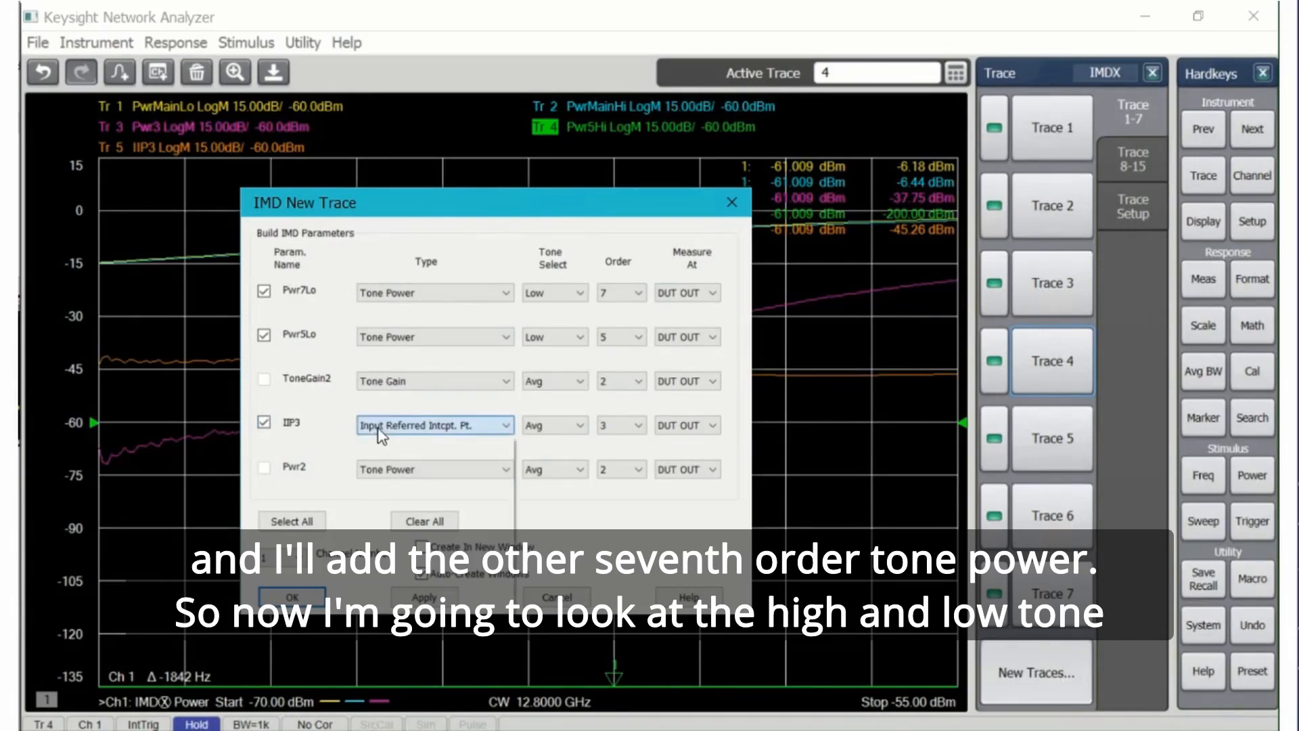
pyautogui.click(435, 424)
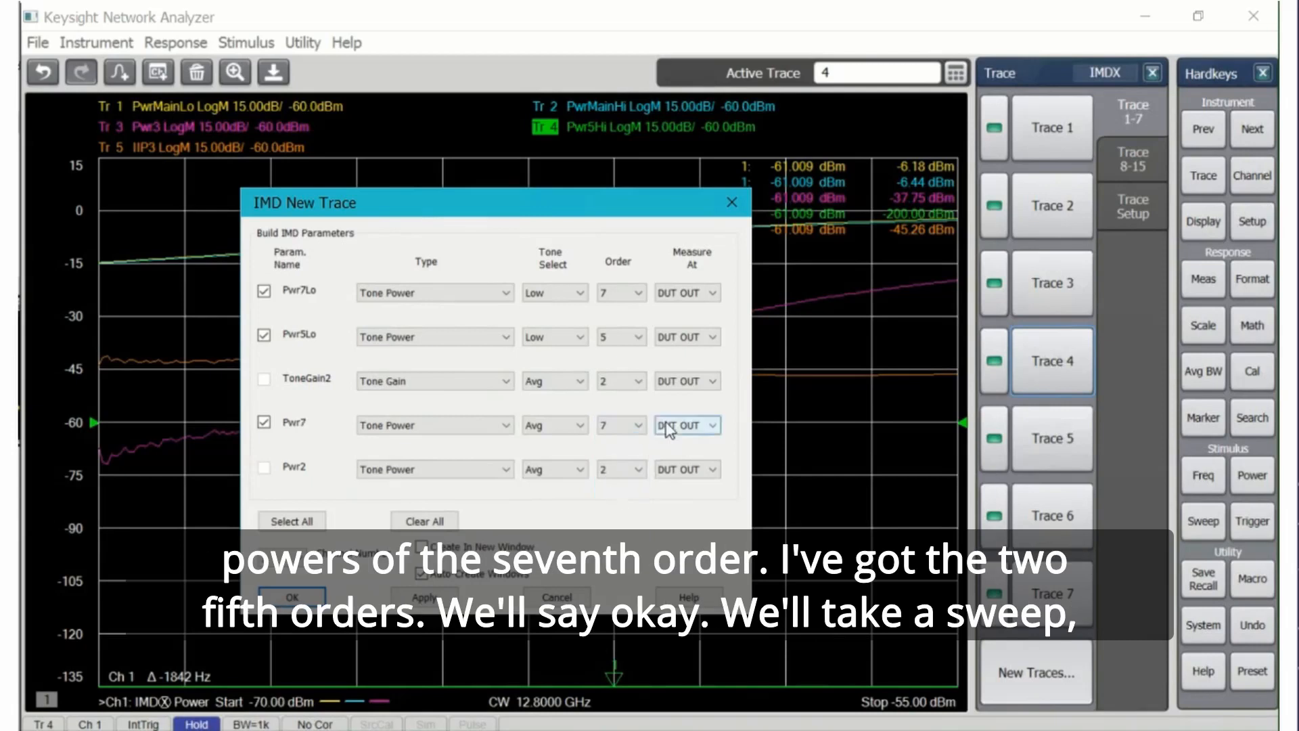
pyautogui.moveTo(369, 630)
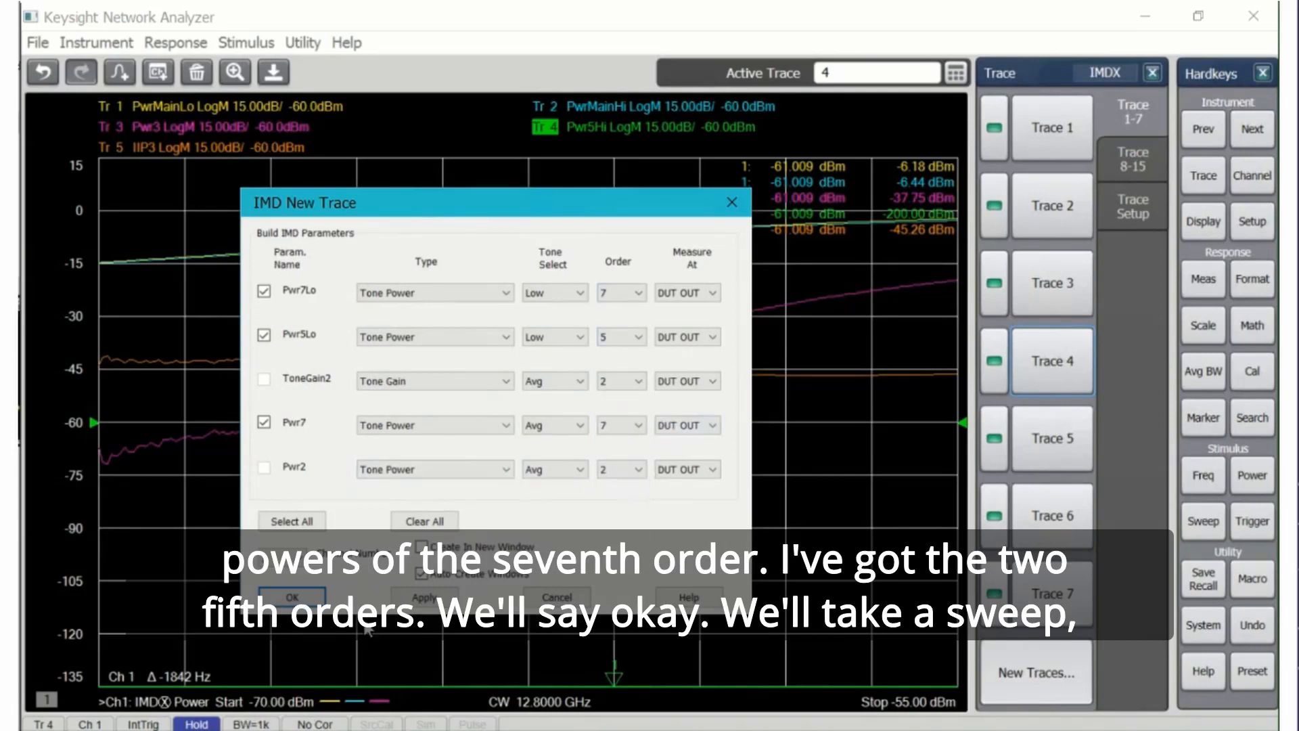
pyautogui.click(291, 597)
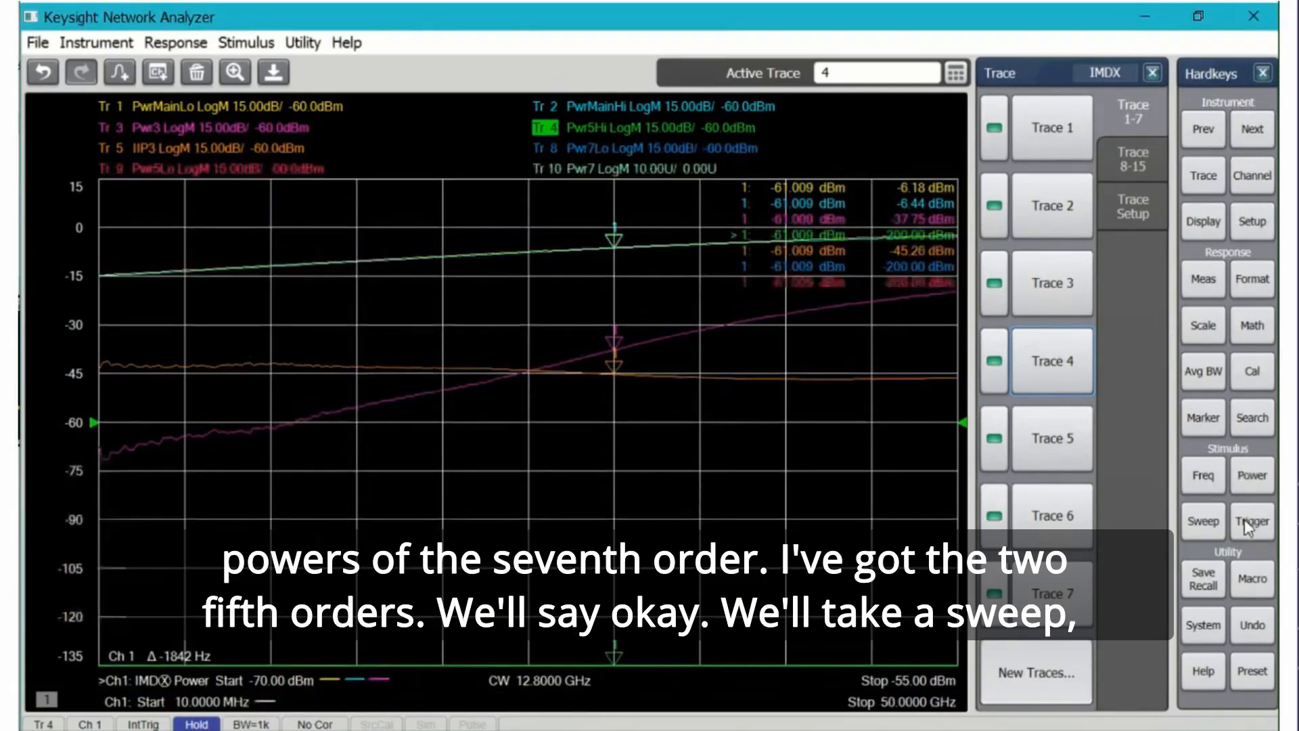
# Take a single sweep of the new traces, then make Pwr5Hi the active trace for marker work
pyautogui.click(1251, 521)
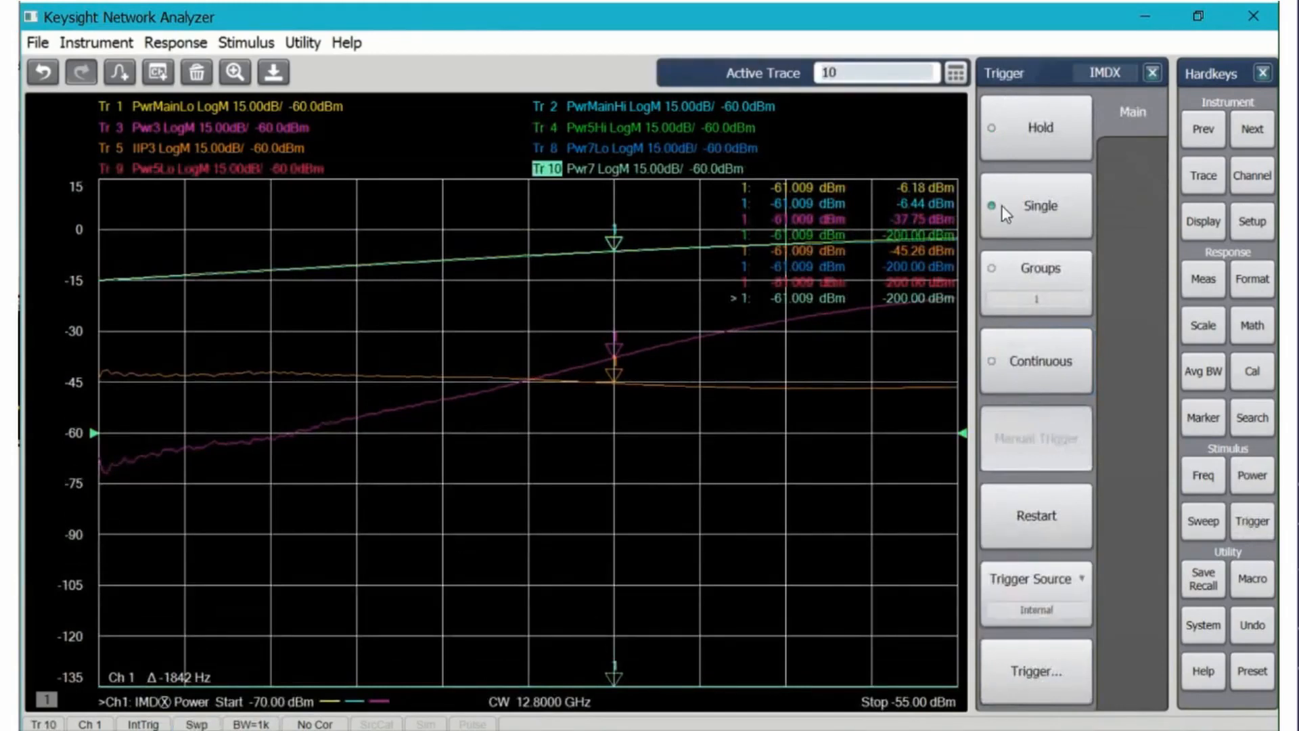
pyautogui.click(1035, 128)
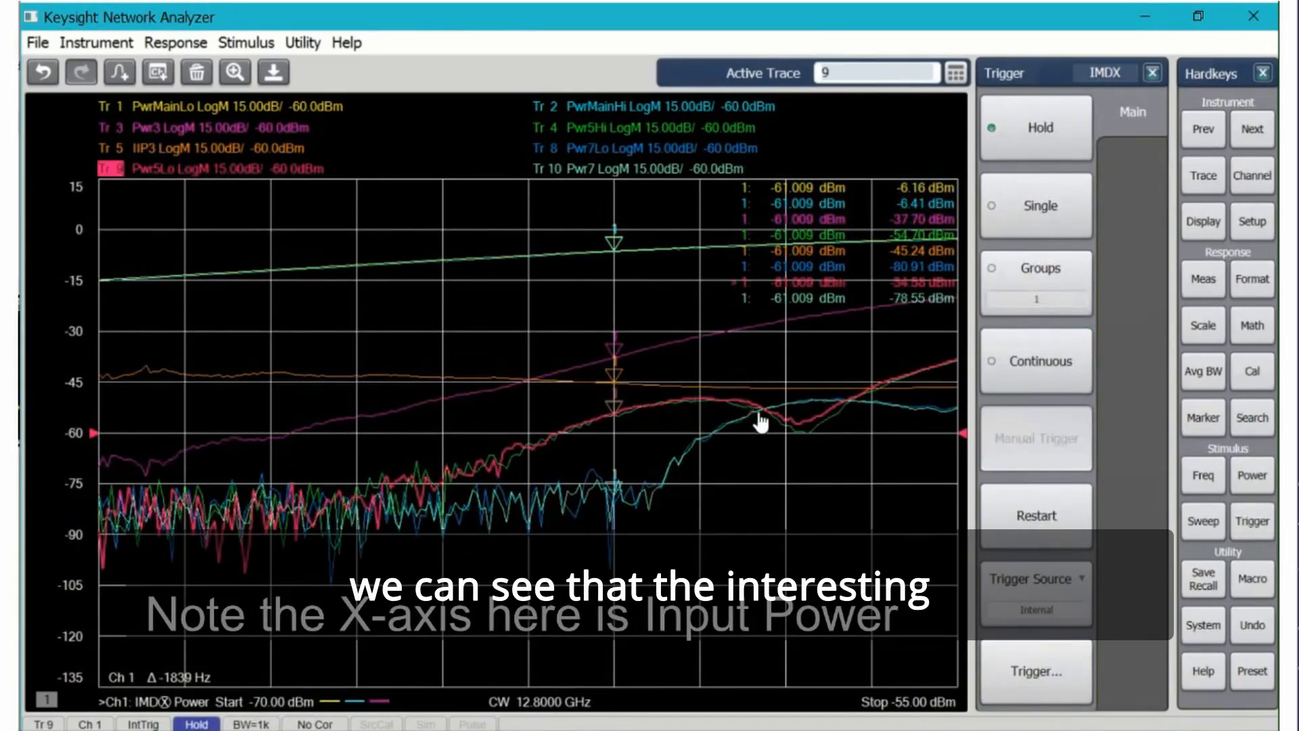
pyautogui.moveTo(612, 412)
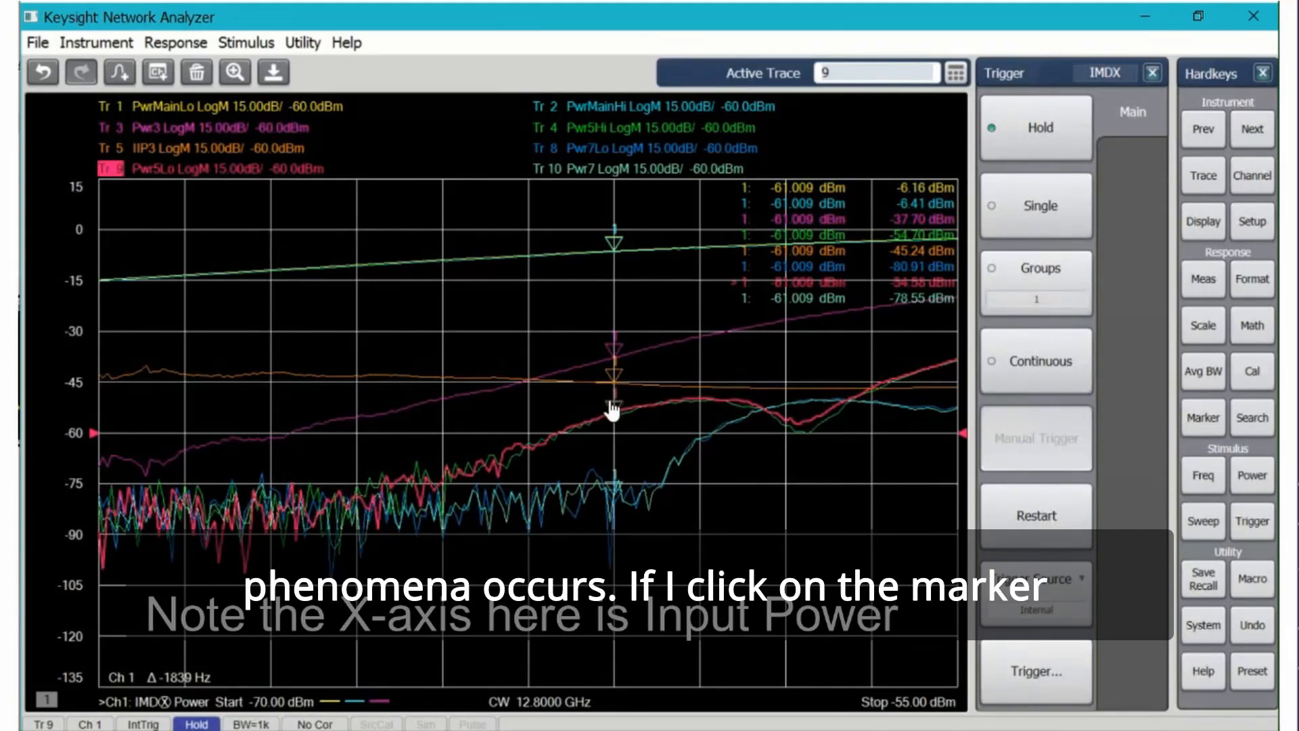
pyautogui.moveTo(613, 373)
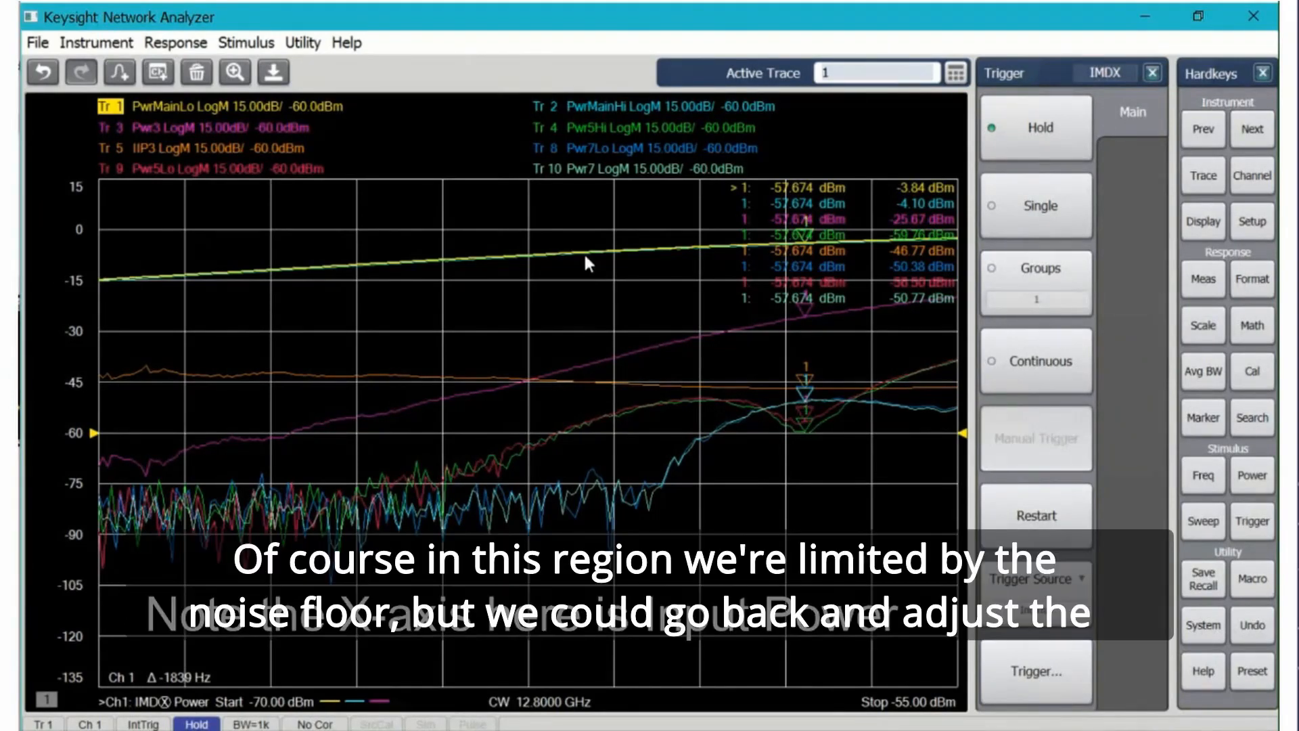
pyautogui.moveTo(551, 478)
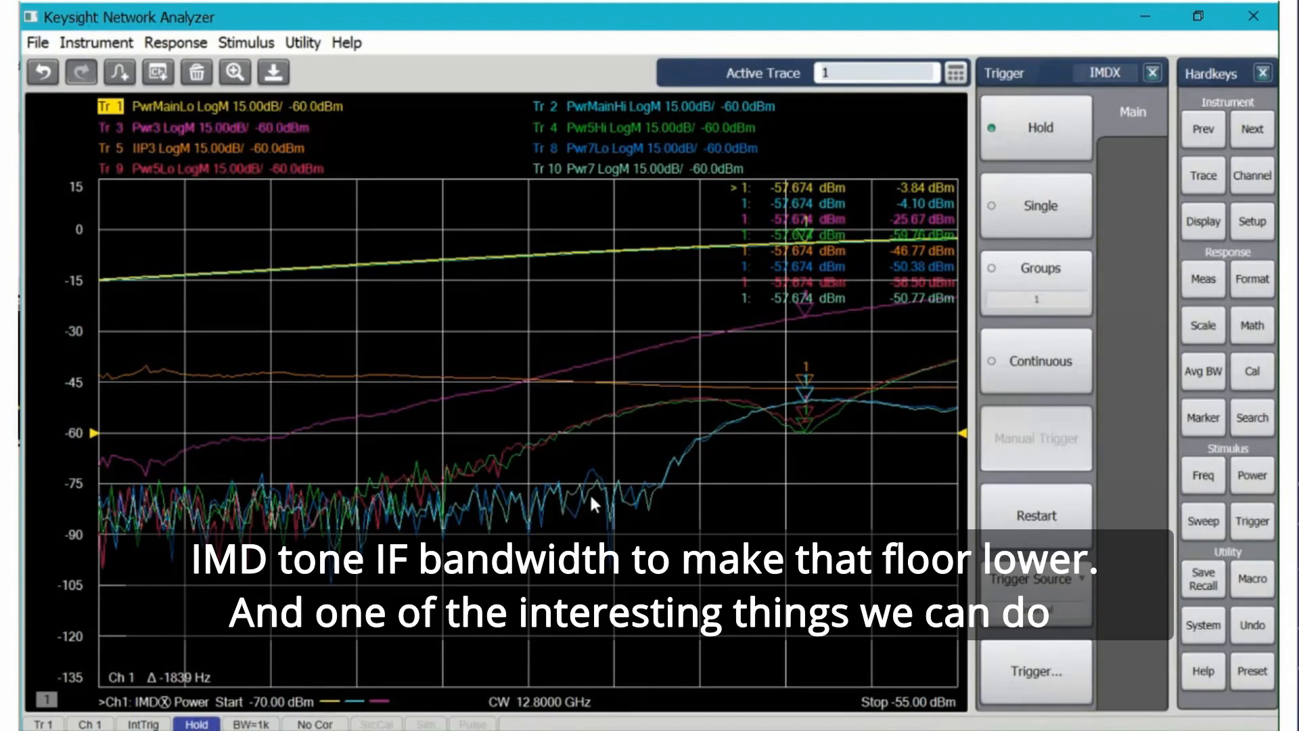
pyautogui.moveTo(652, 513)
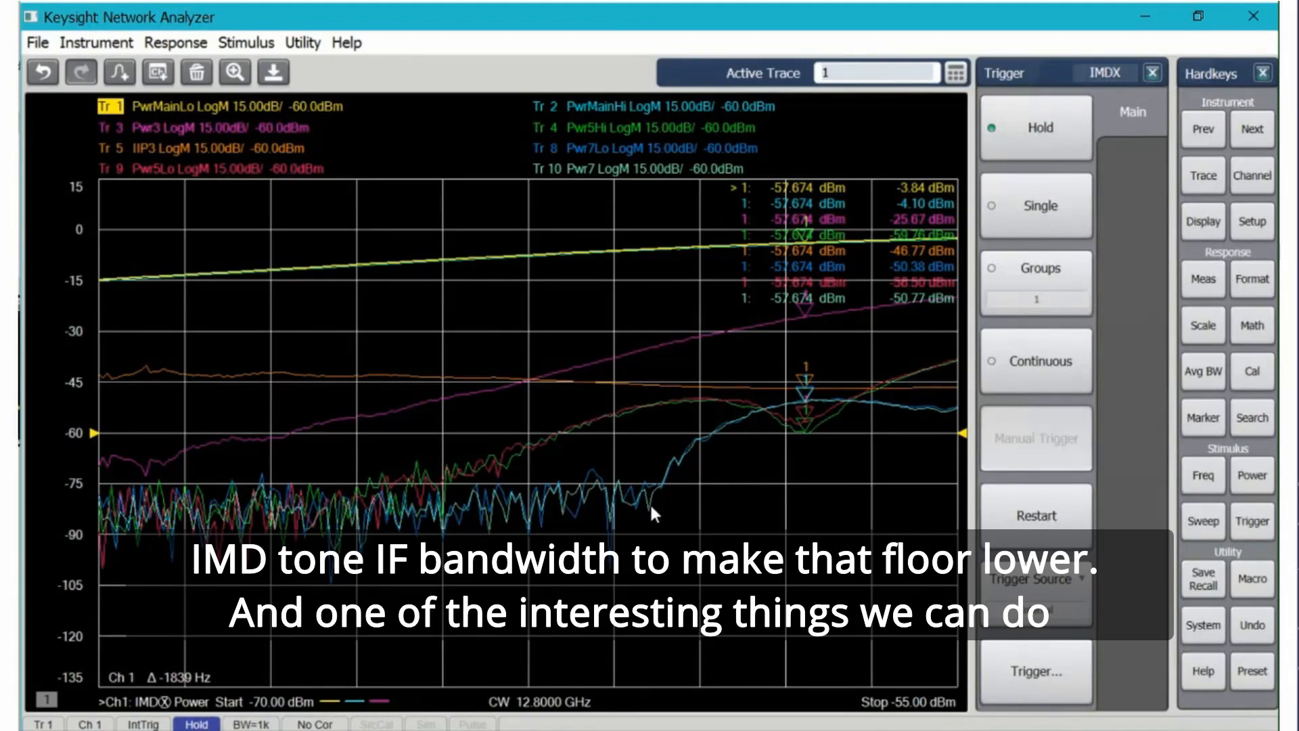
pyautogui.click(1252, 475)
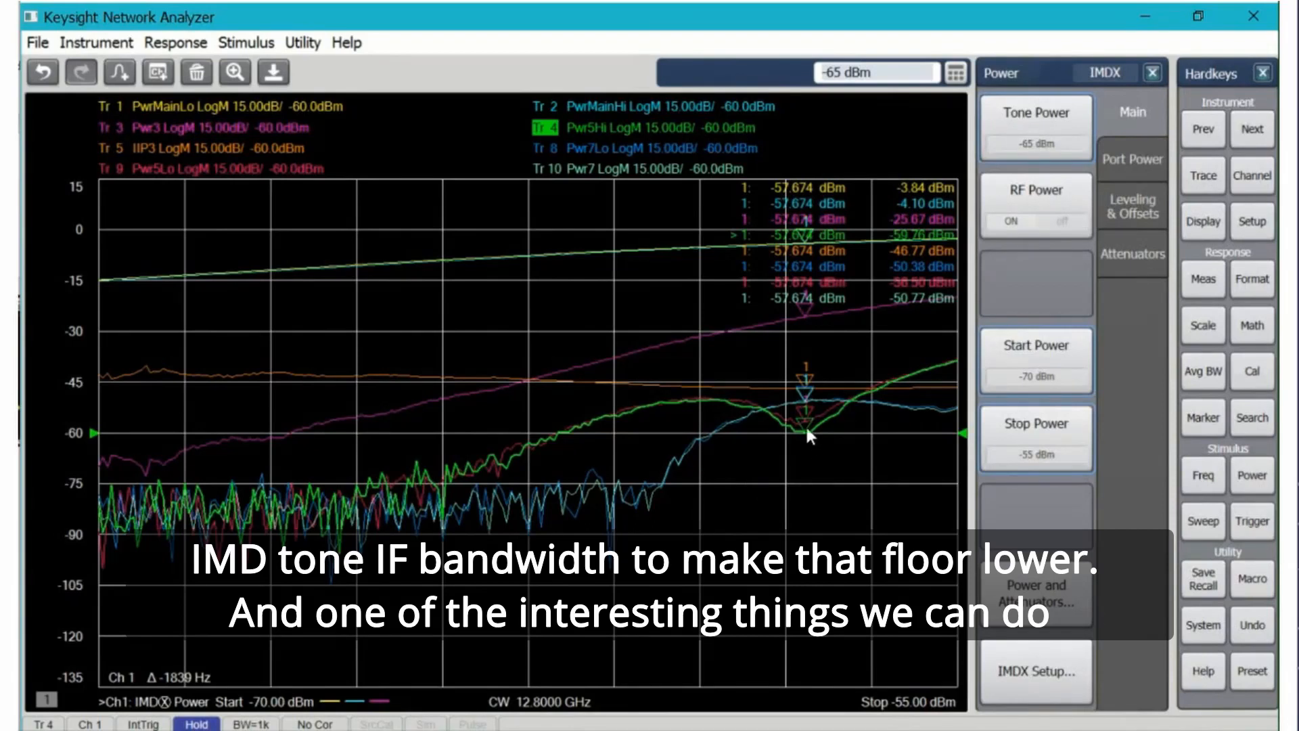
pyautogui.moveTo(770, 380)
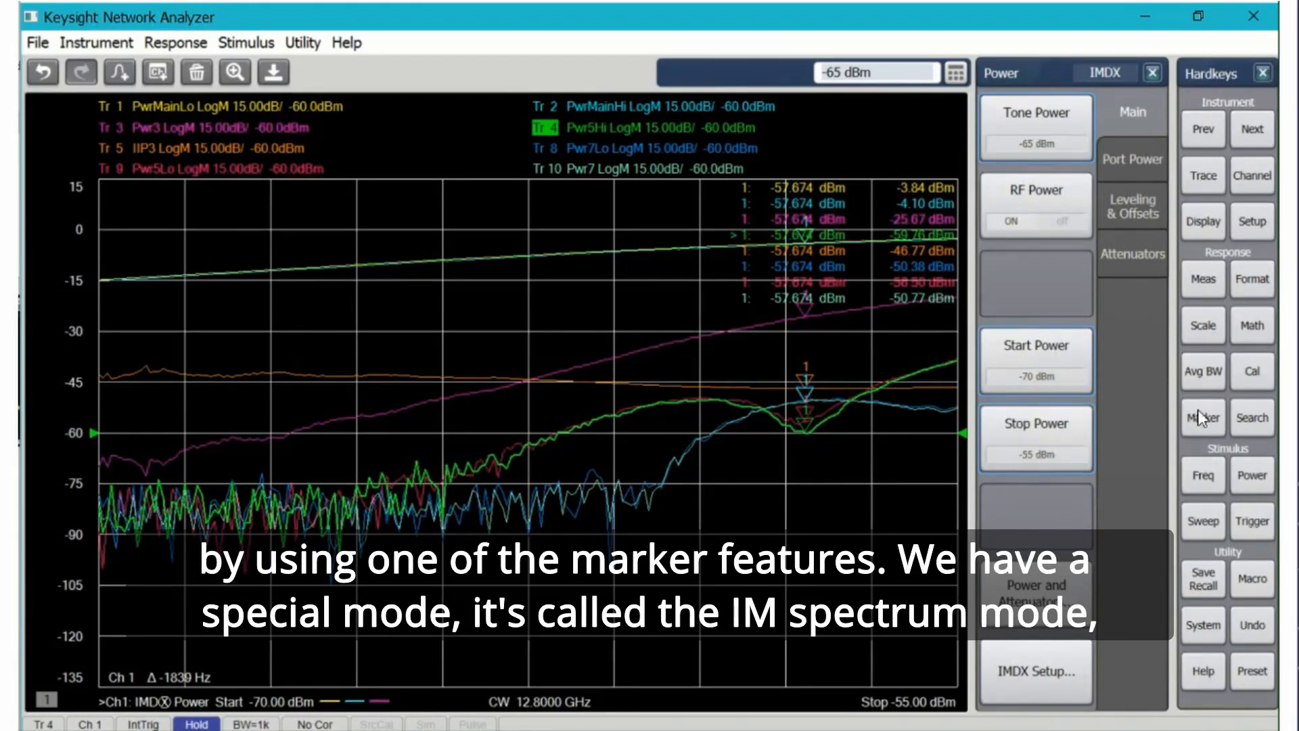
pyautogui.click(1202, 417)
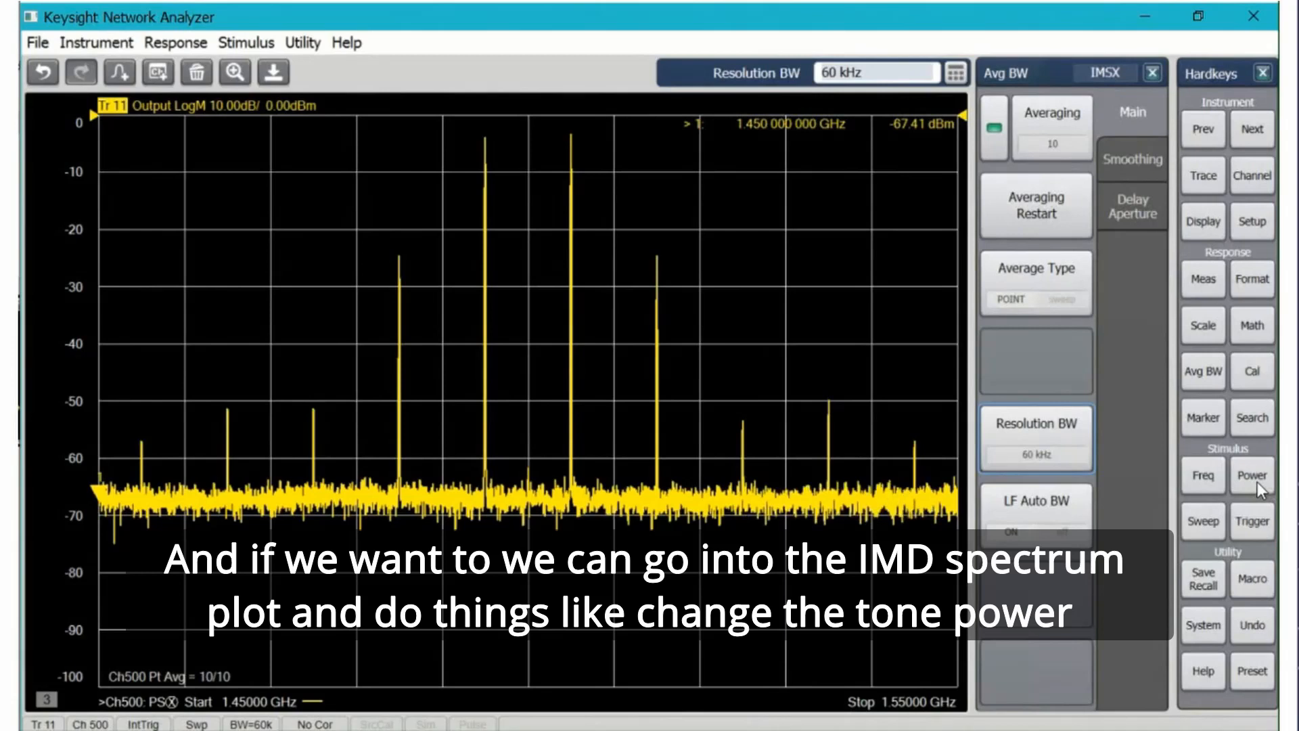
# Bring up the tone power settings for the IM spectrum view
pyautogui.click(1251, 475)
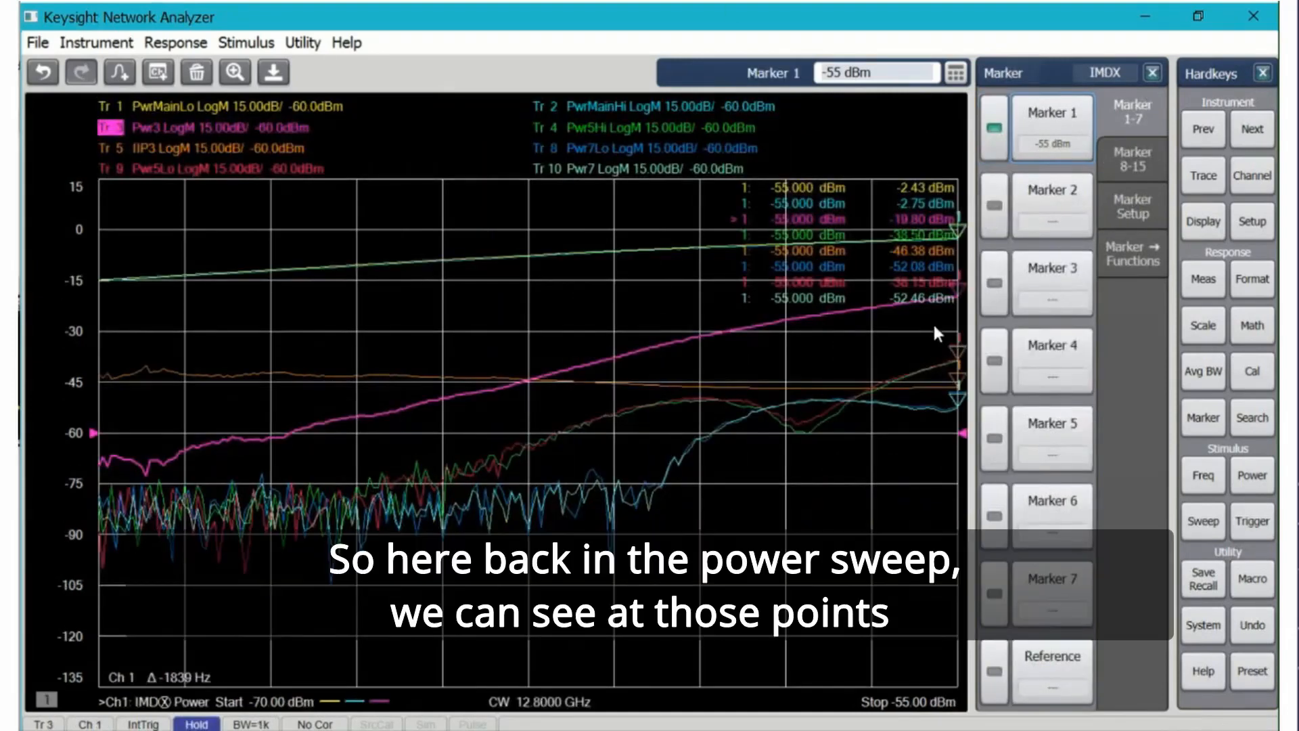
pyautogui.moveTo(955, 370)
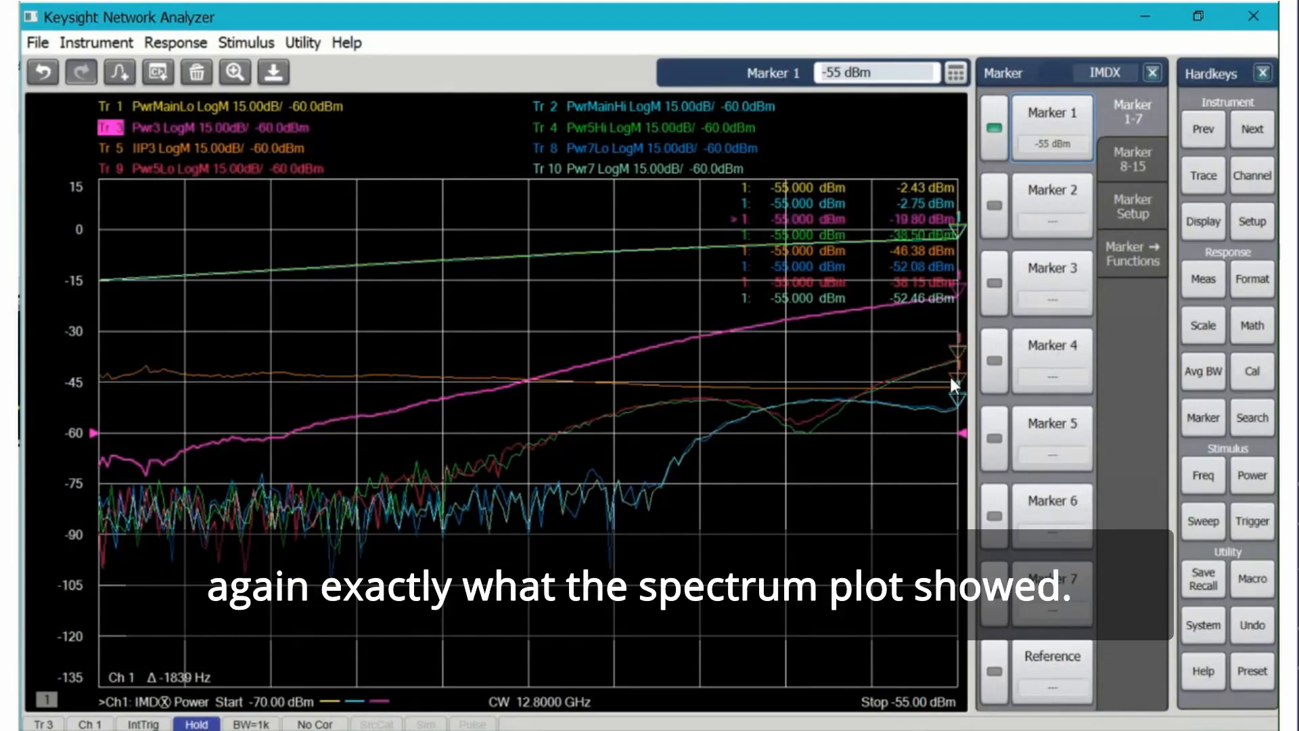
pyautogui.moveTo(952, 373)
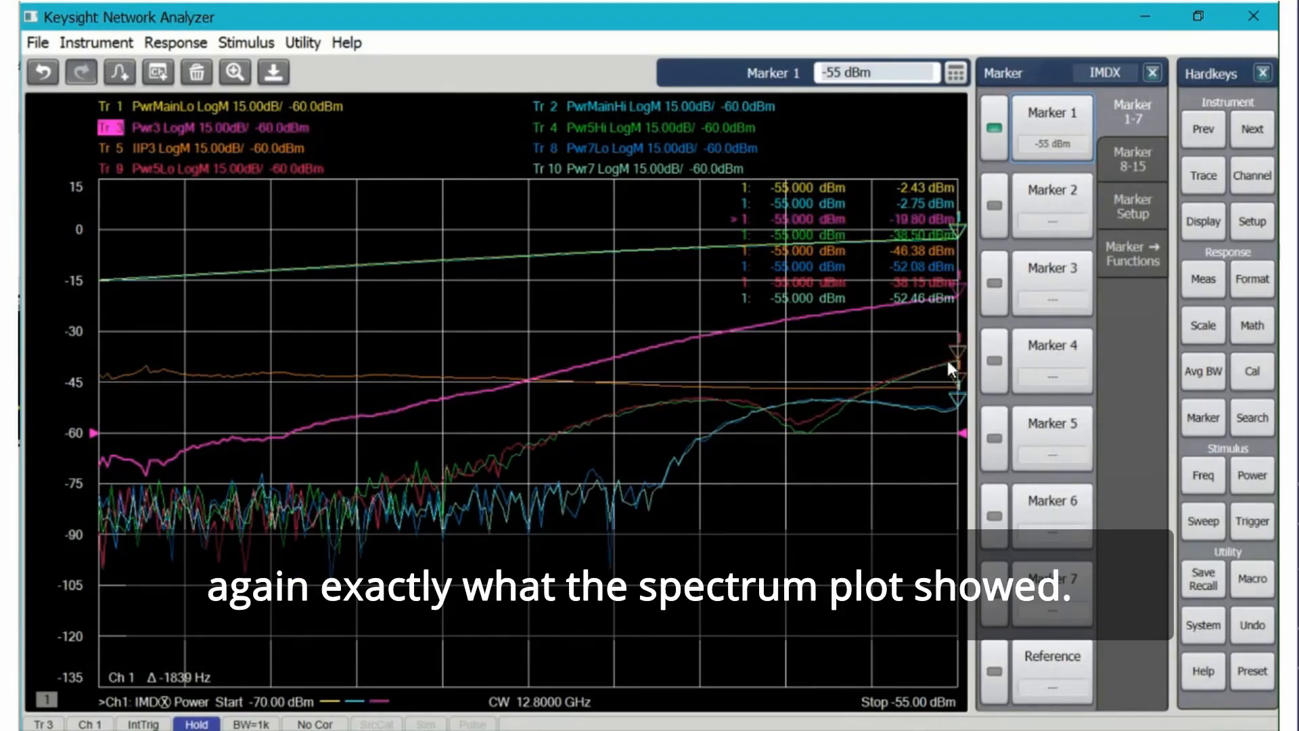
pyautogui.moveTo(599, 296)
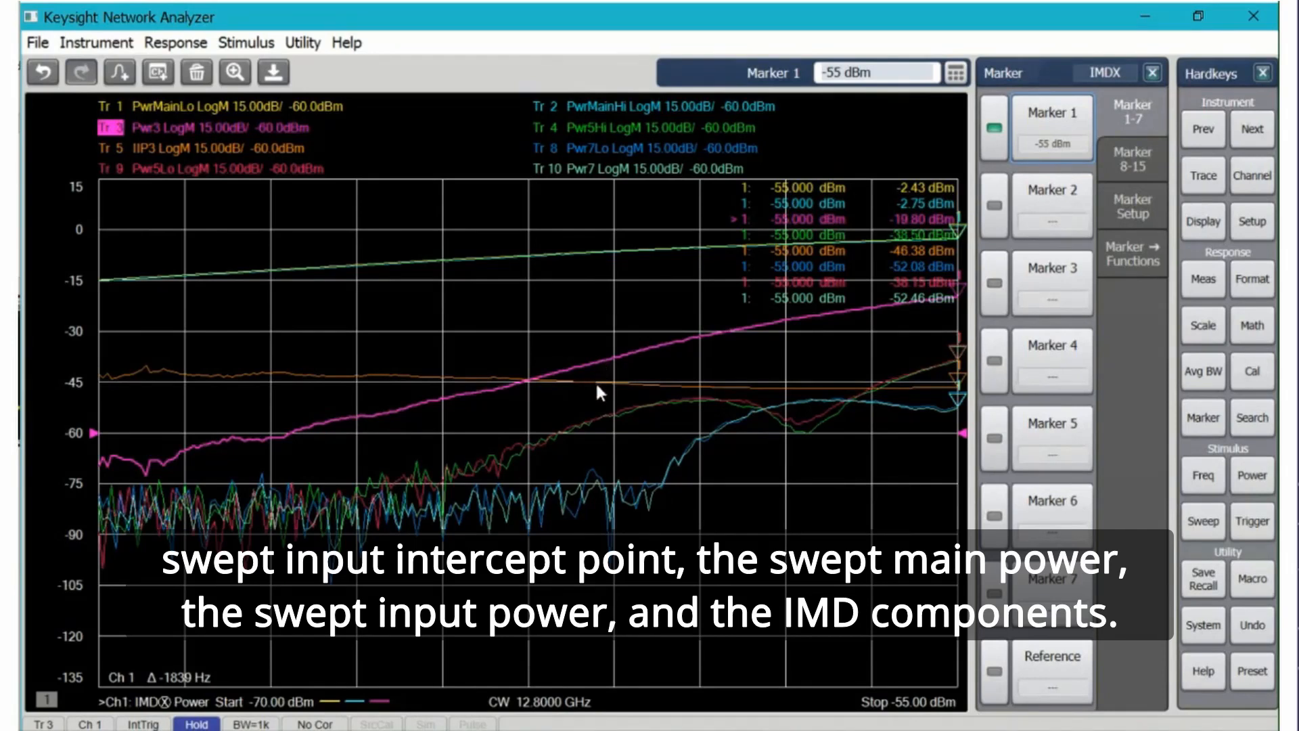
pyautogui.moveTo(576, 658)
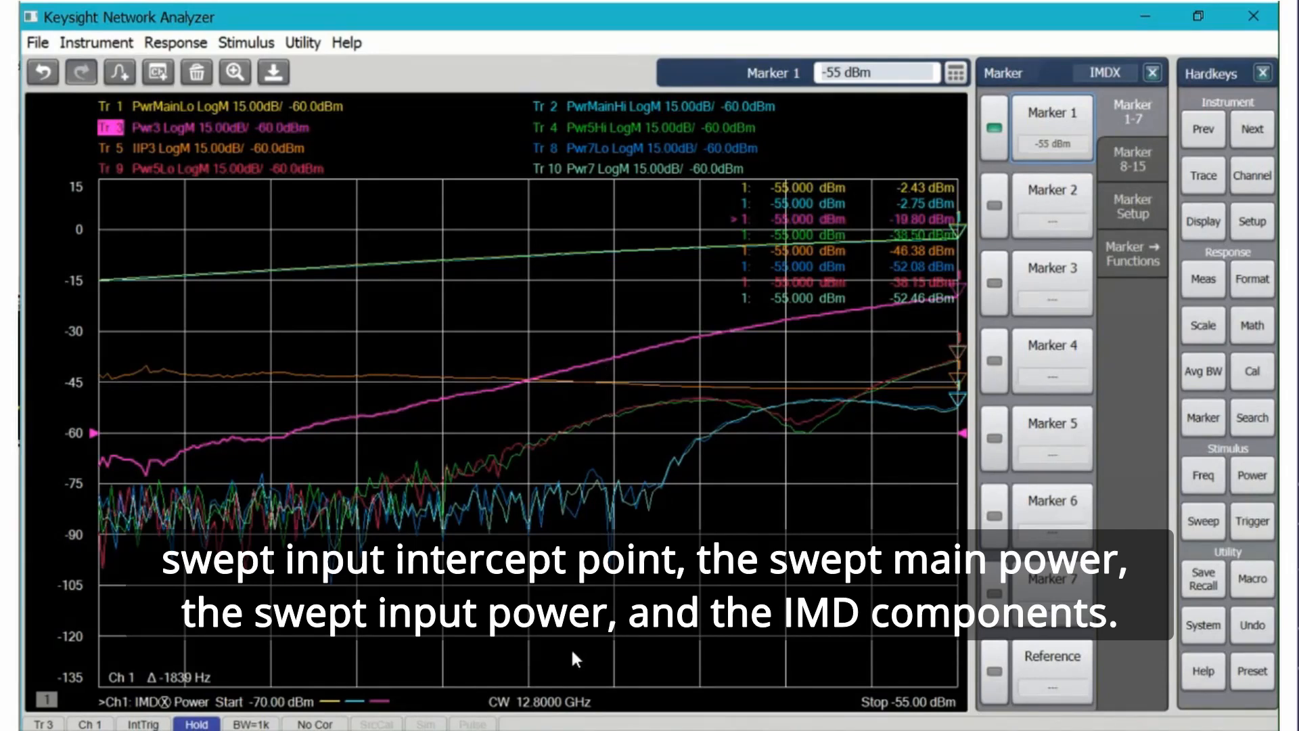
pyautogui.moveTo(669, 424)
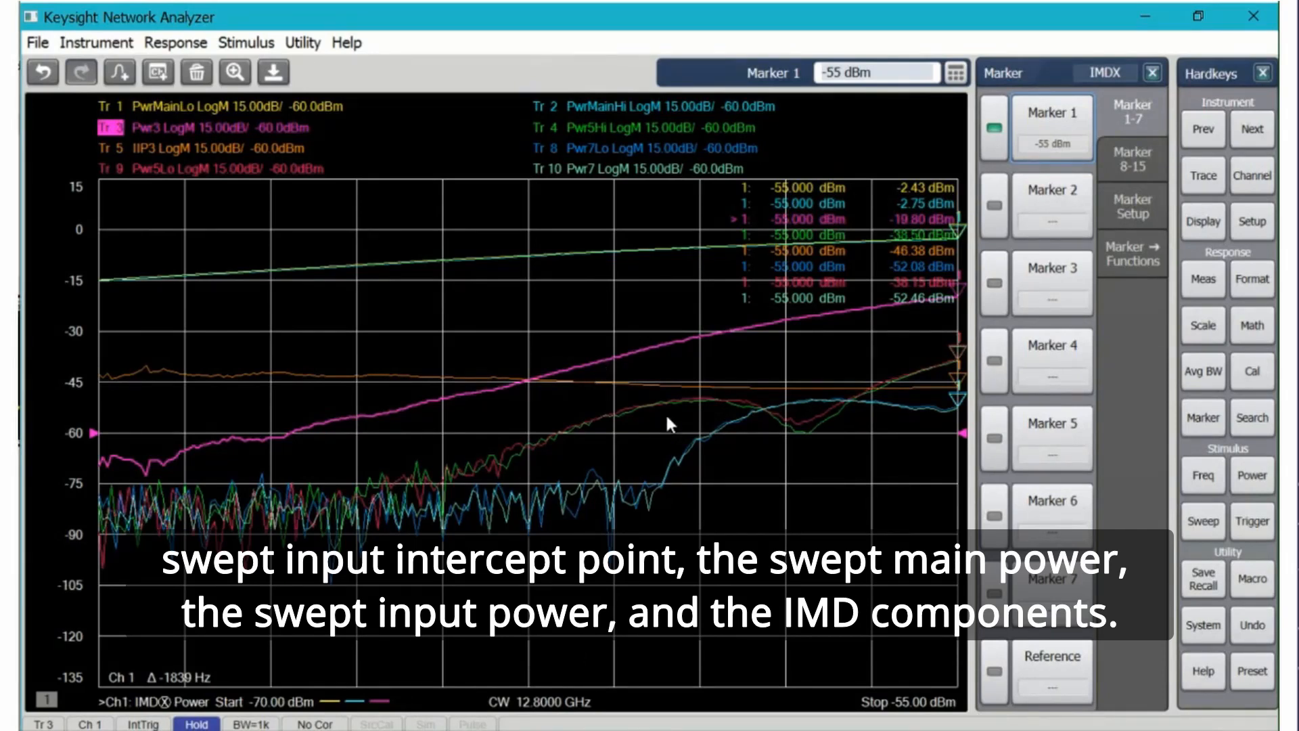